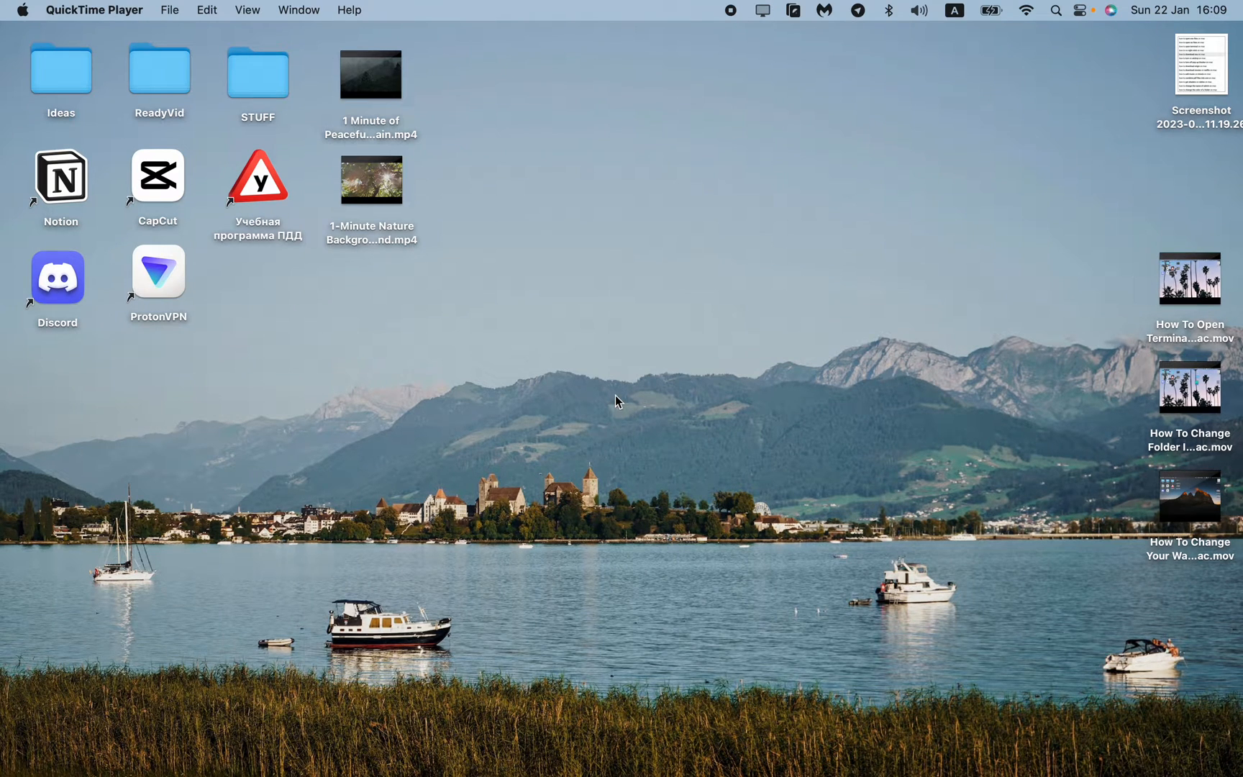
pyautogui.moveTo(699, 317)
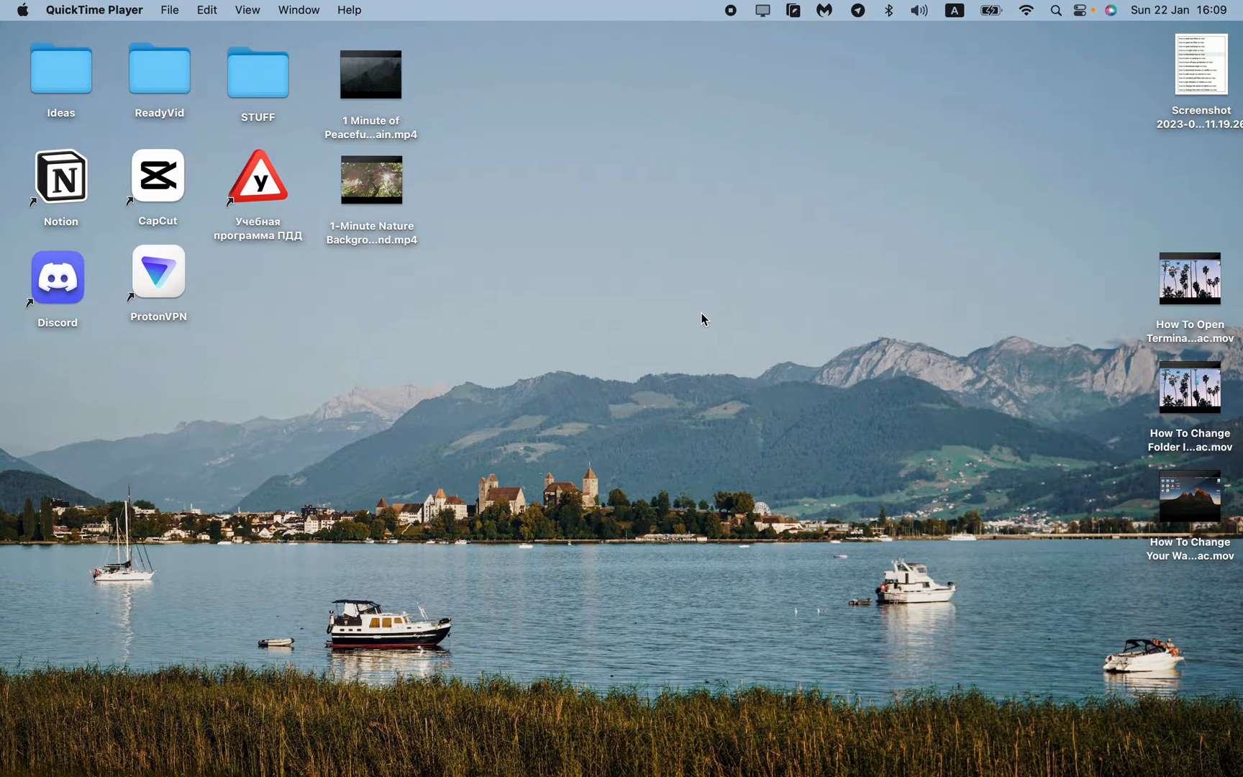
pyautogui.moveTo(688, 329)
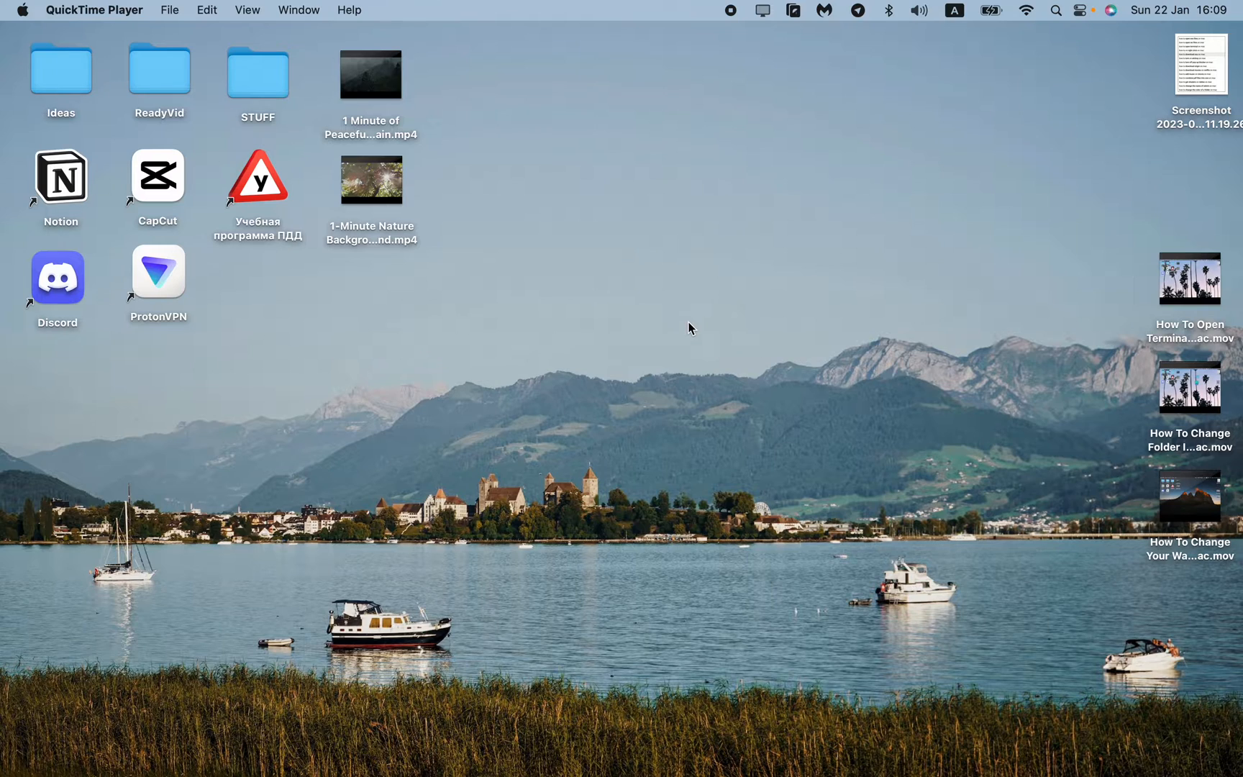
pyautogui.moveTo(688, 328)
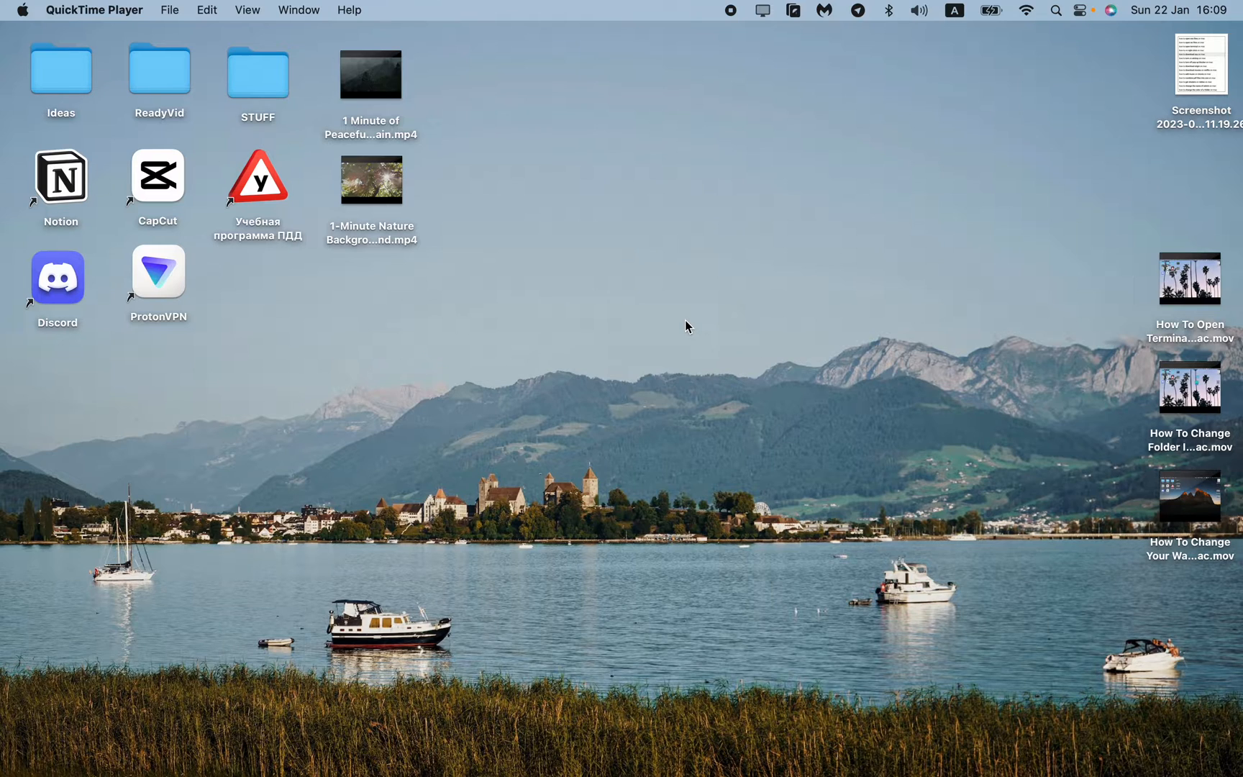
pyautogui.moveTo(696, 315)
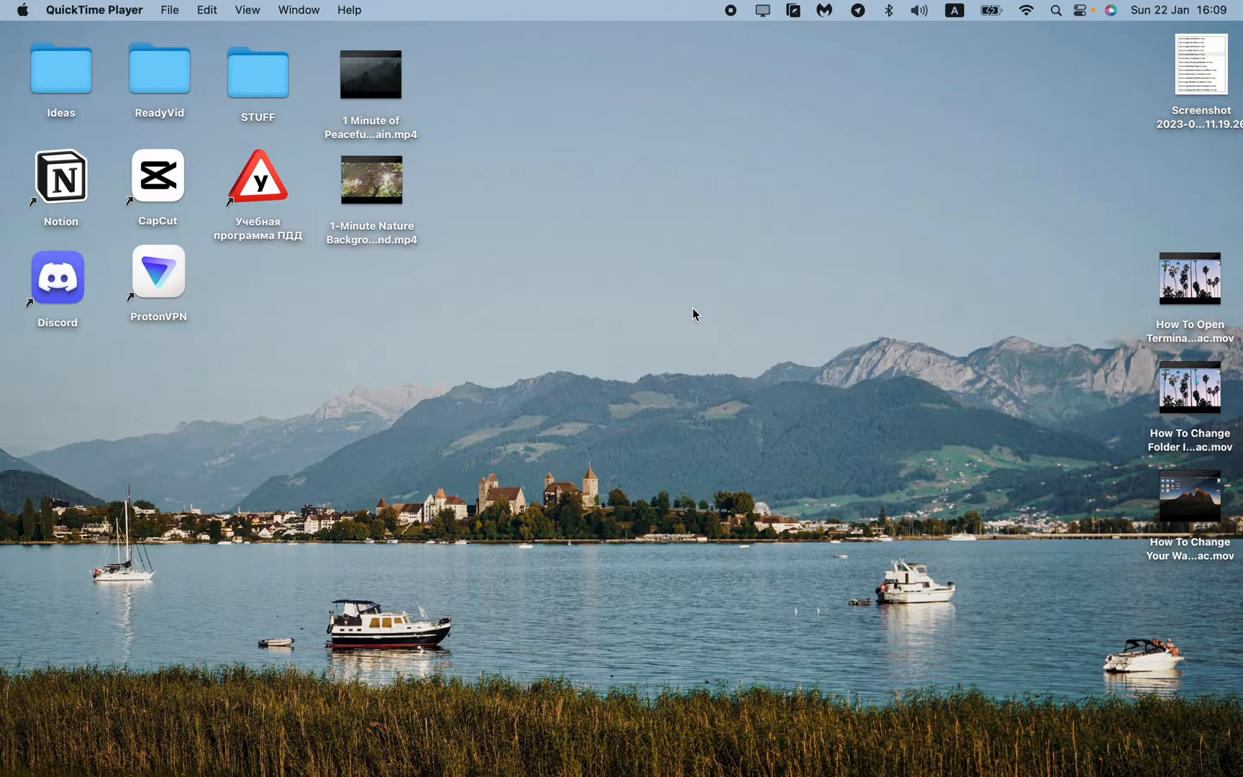
pyautogui.moveTo(694, 396)
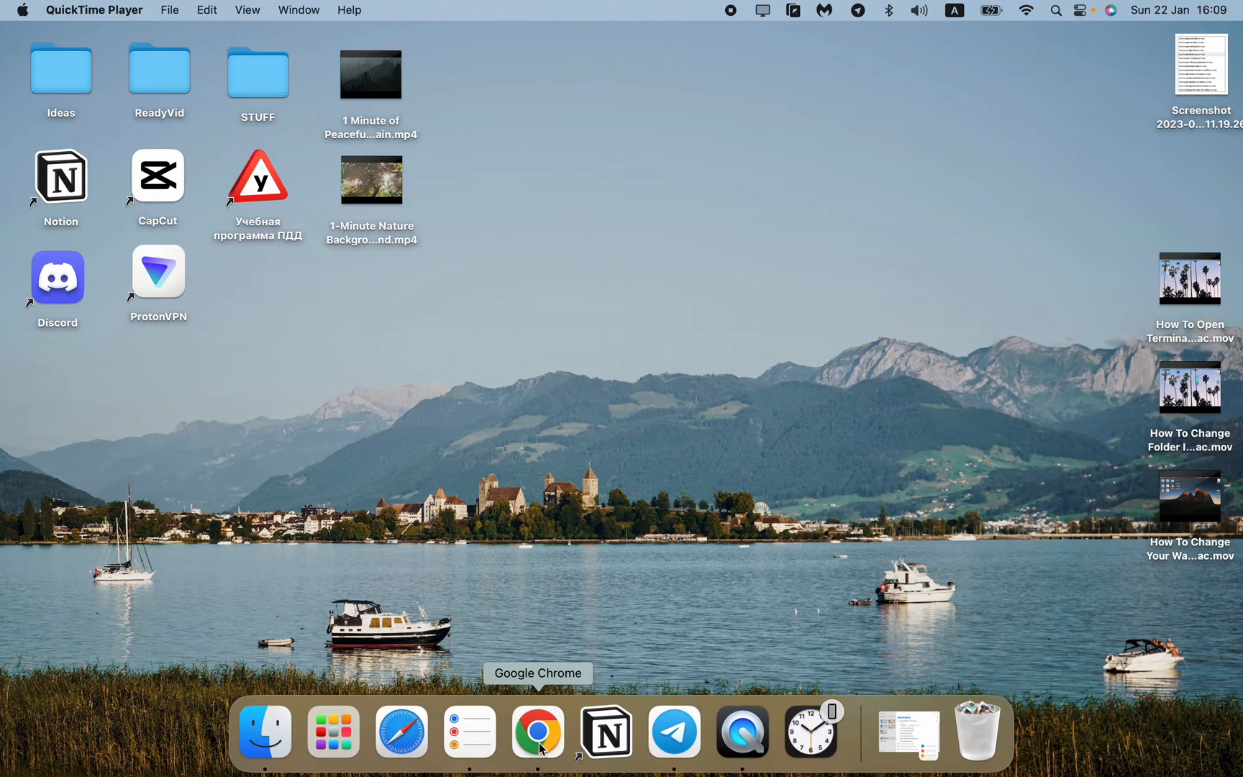
# Download Mousecape_1813.zip from the GitHub release 1813 assets.
pyautogui.click(535, 729)
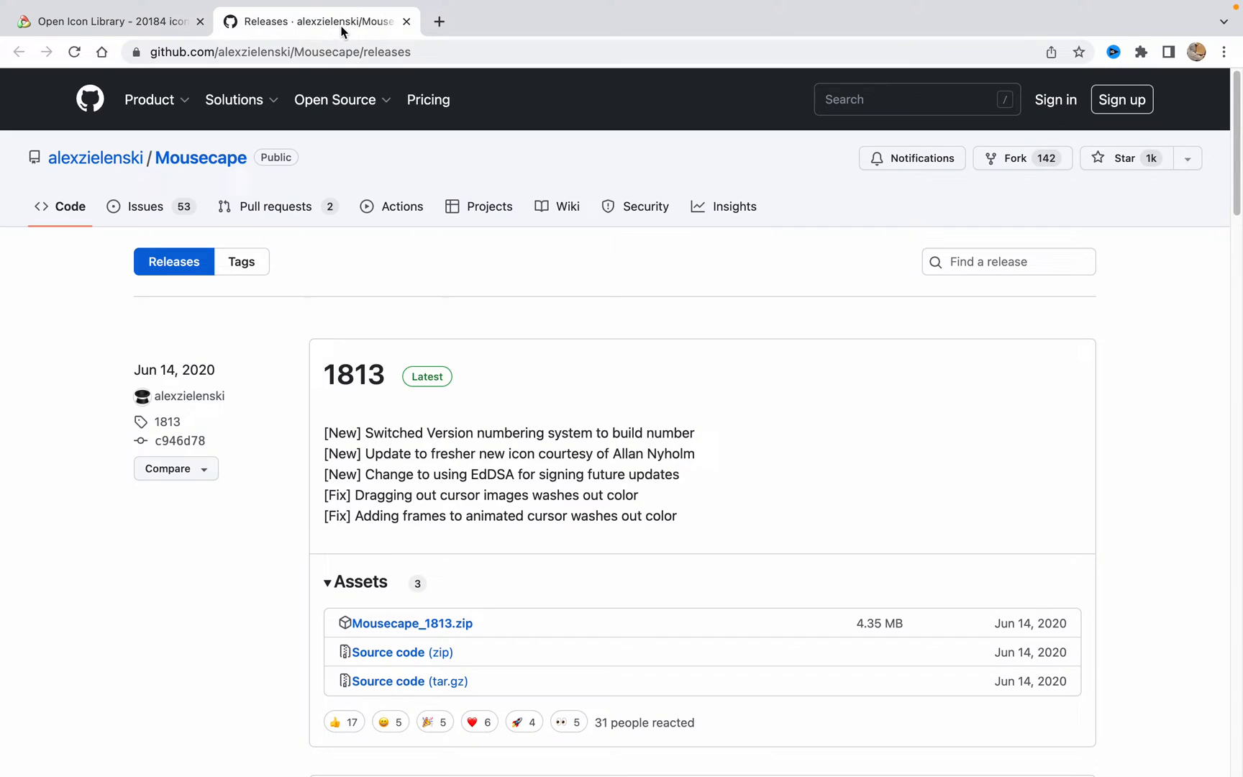
pyautogui.moveTo(686, 328)
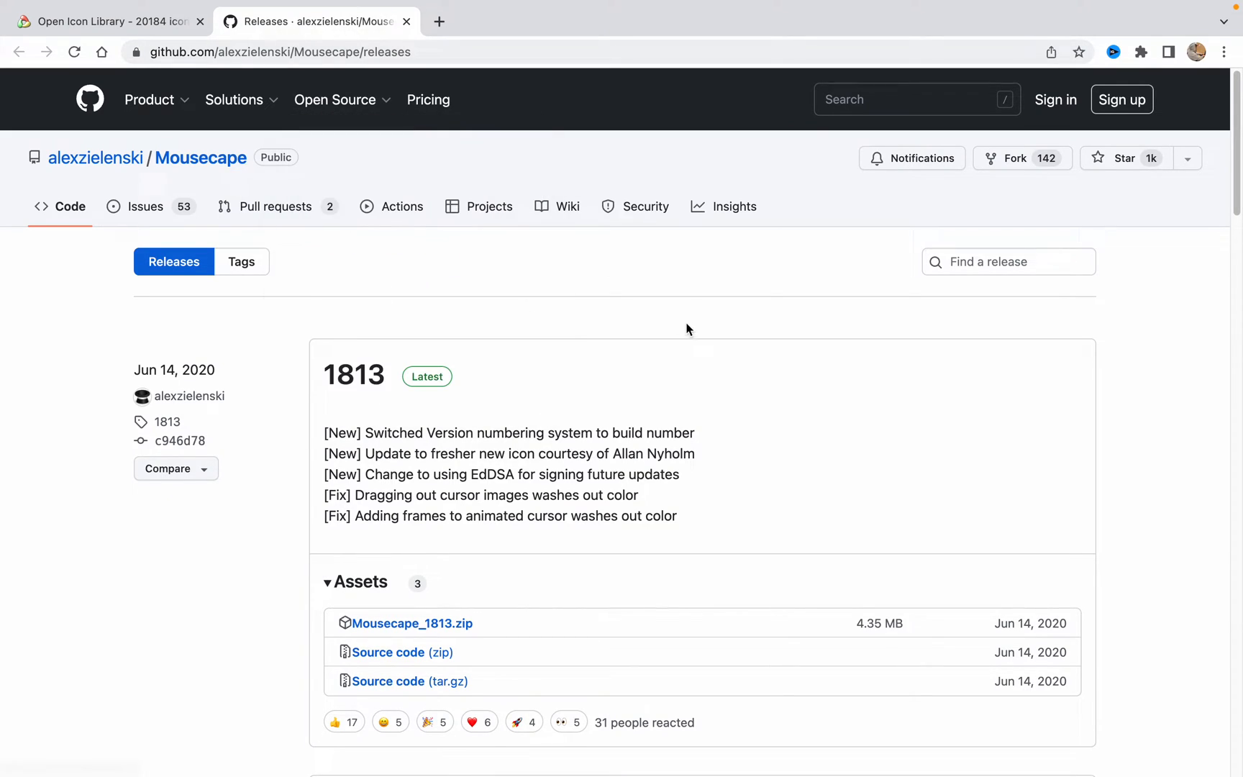
pyautogui.moveTo(711, 325)
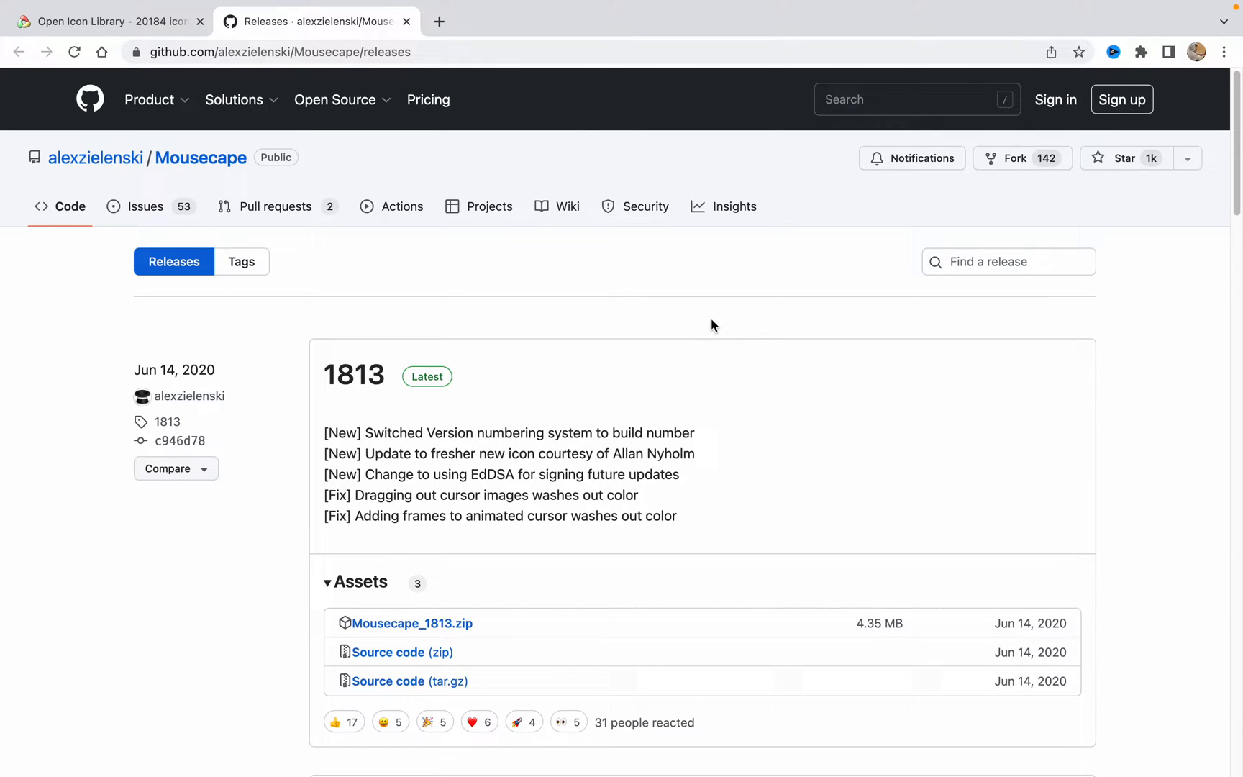
pyautogui.moveTo(412, 639)
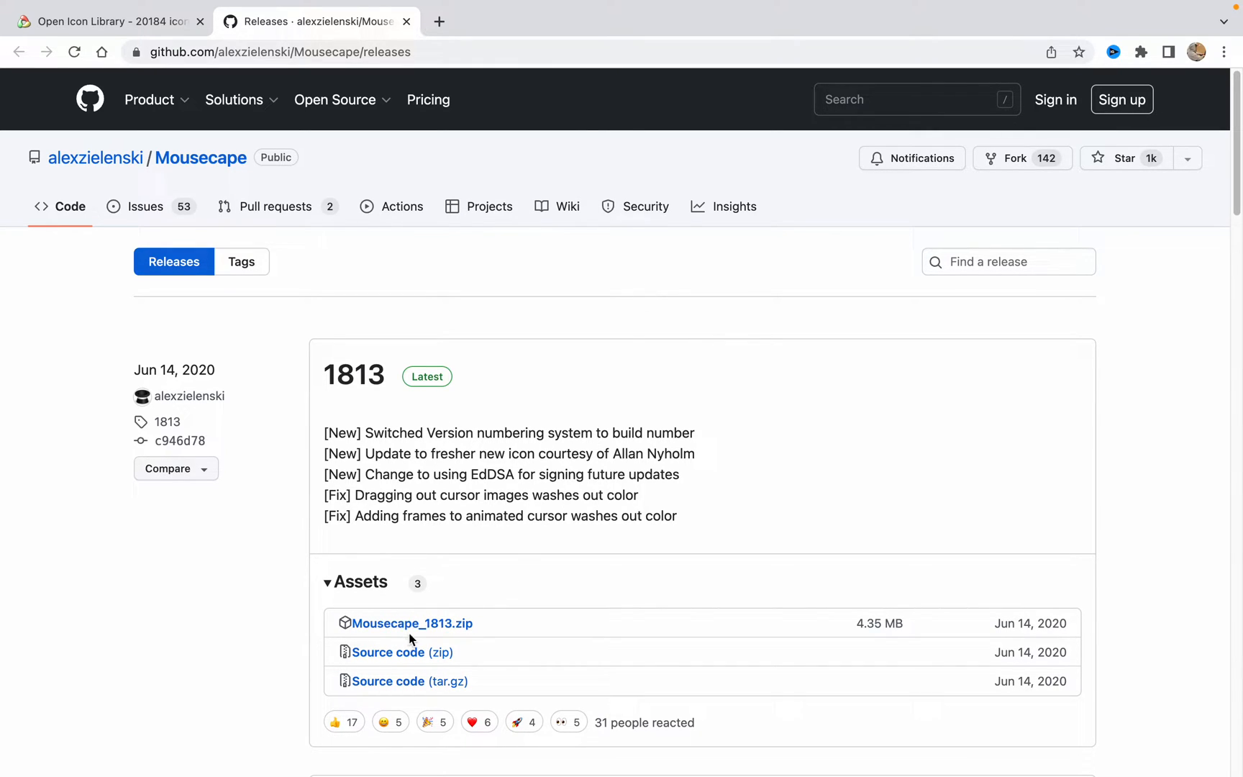
pyautogui.moveTo(408, 632)
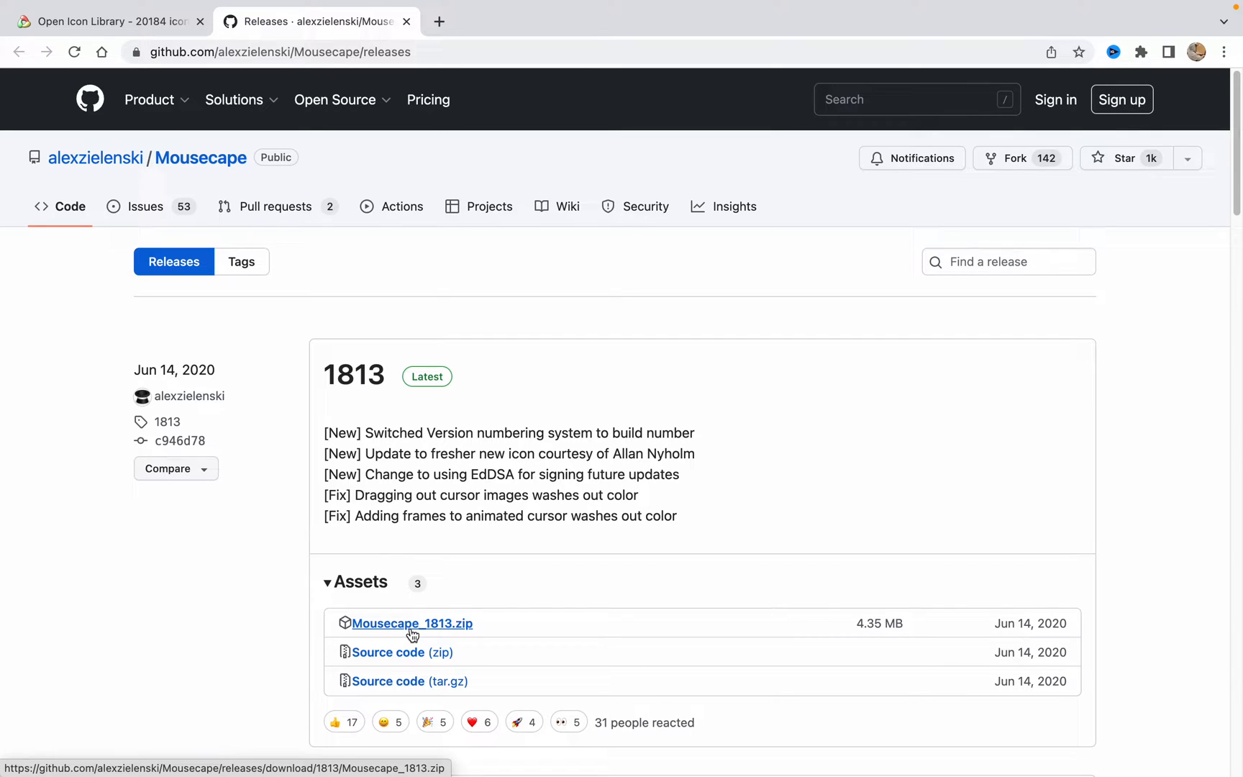
pyautogui.click(411, 624)
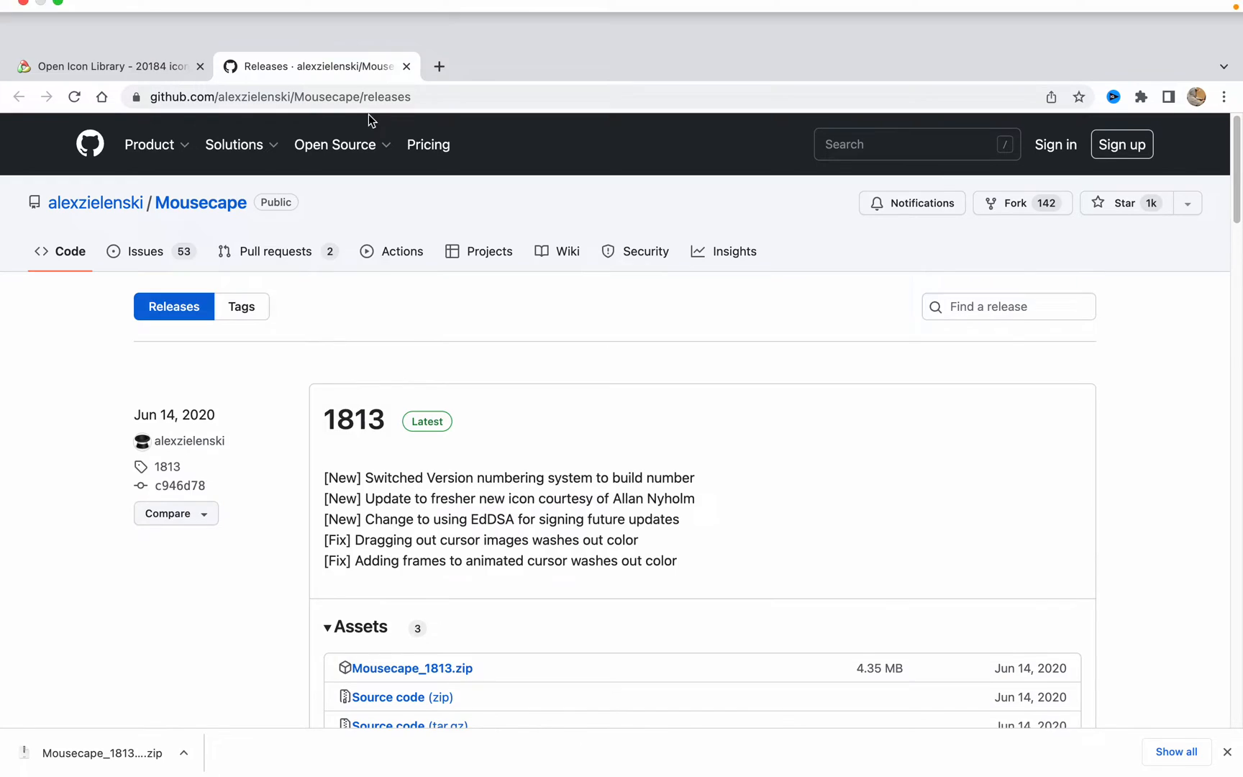
pyautogui.moveTo(213, 6)
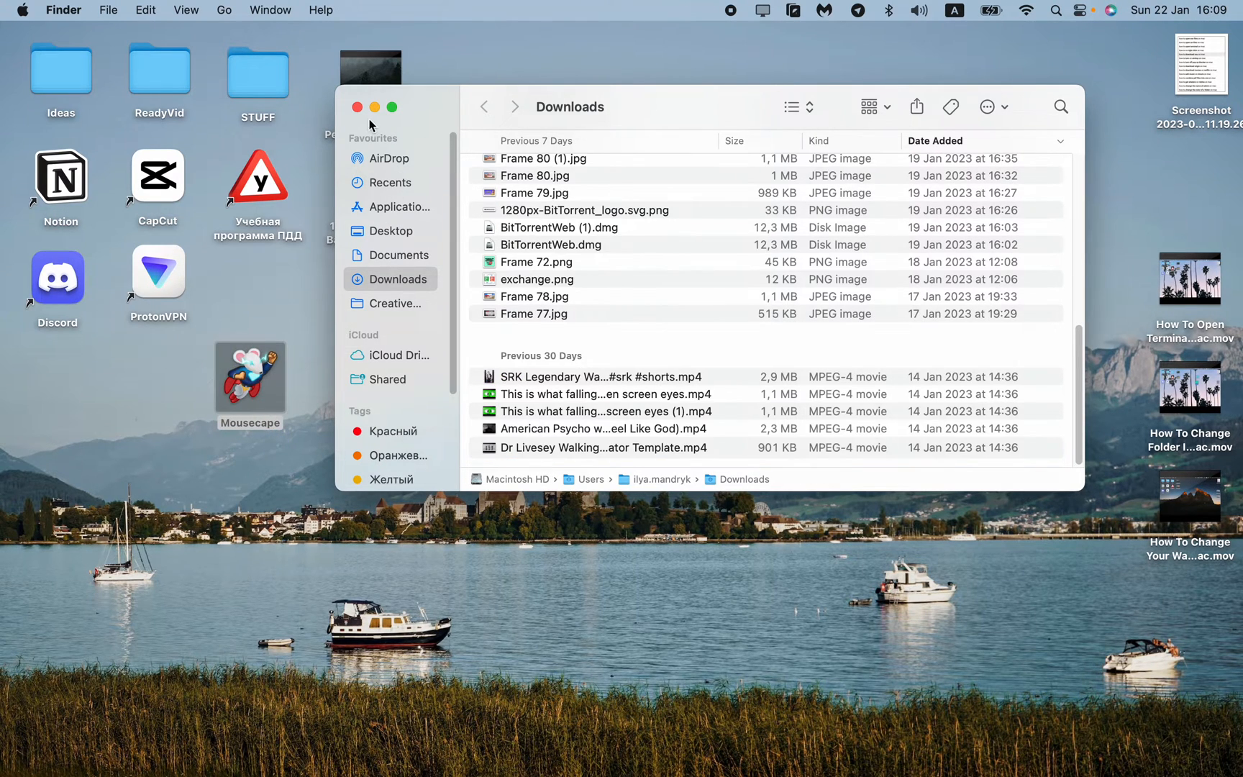
# Launch the Mousecape app from the desktop, triggering the unverified-developer warning.
pyautogui.click(356, 107)
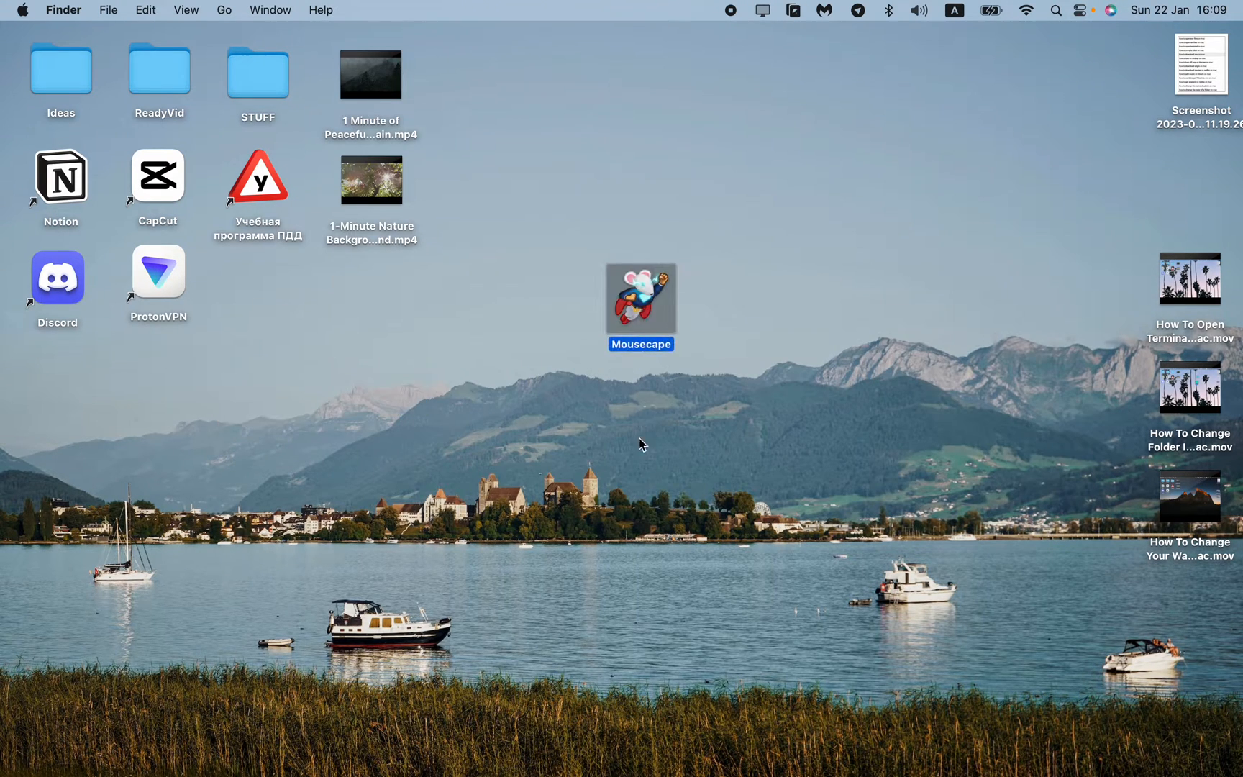
pyautogui.click(675, 393)
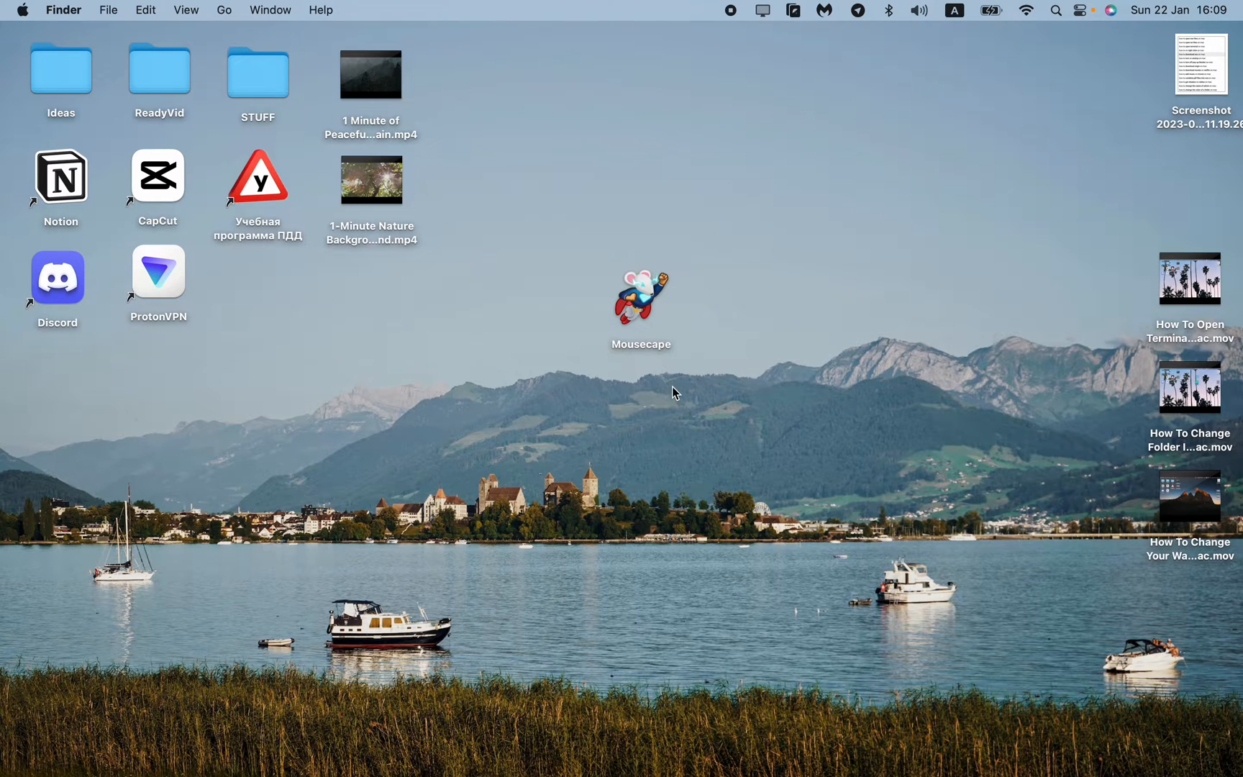
pyautogui.moveTo(686, 335)
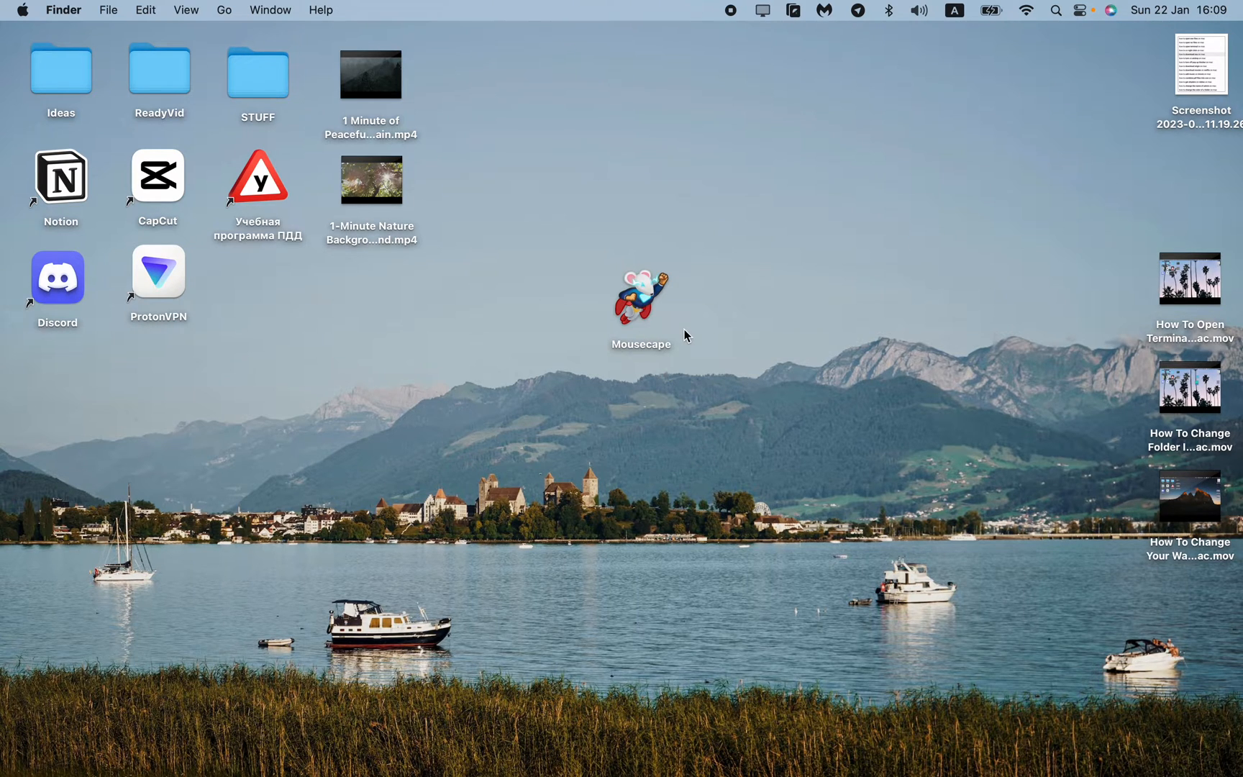
pyautogui.moveTo(682, 335)
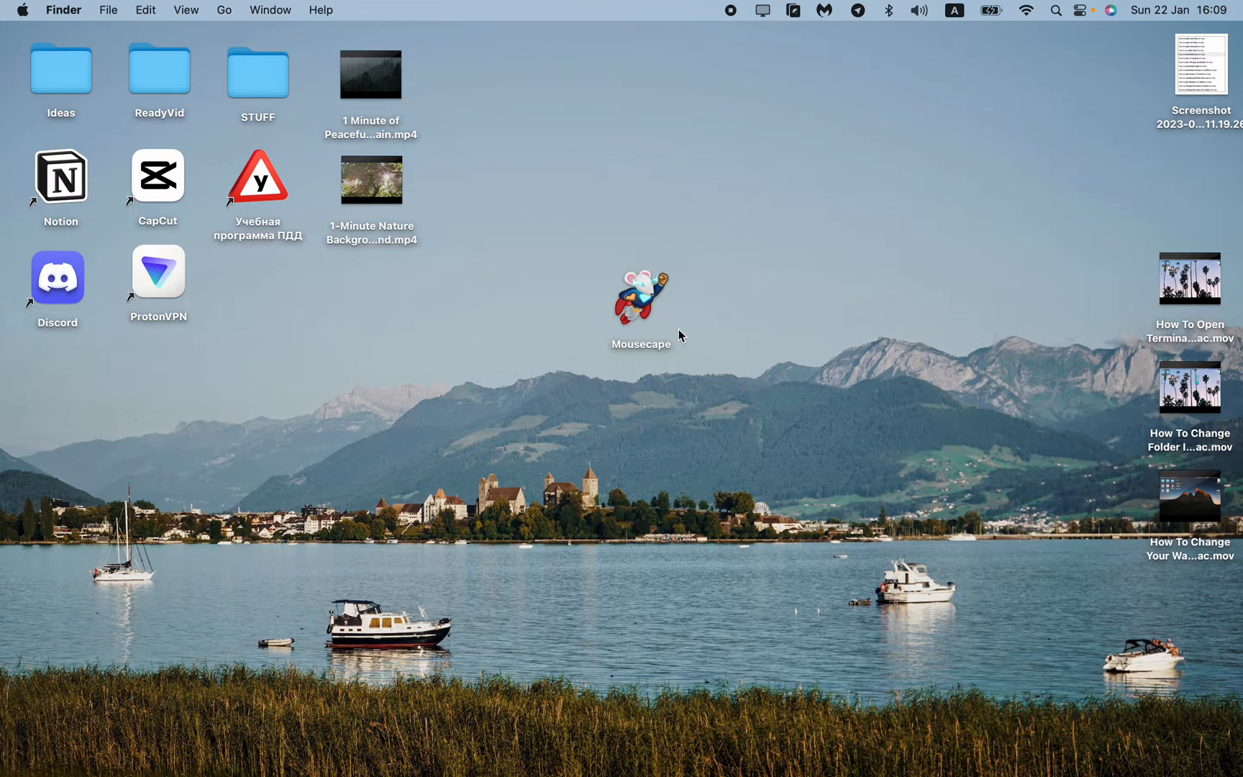
pyautogui.click(642, 299)
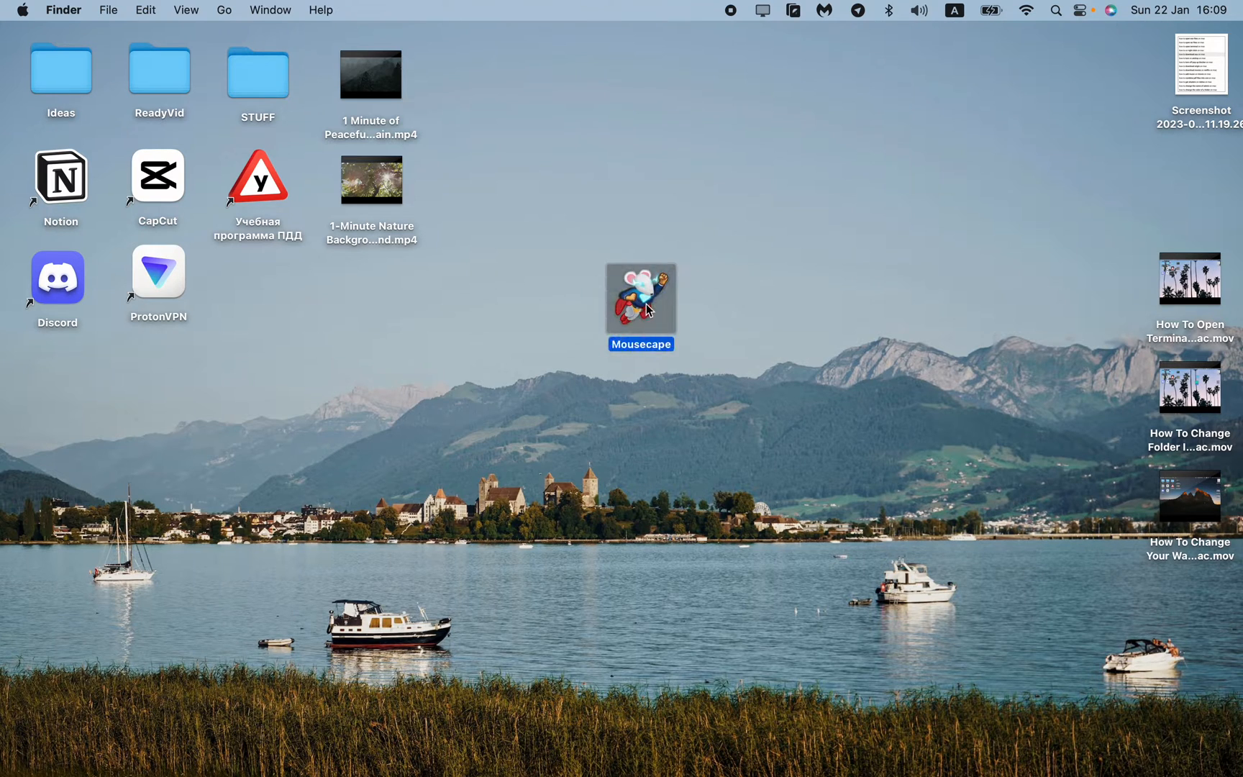
pyautogui.doubleClick(641, 299)
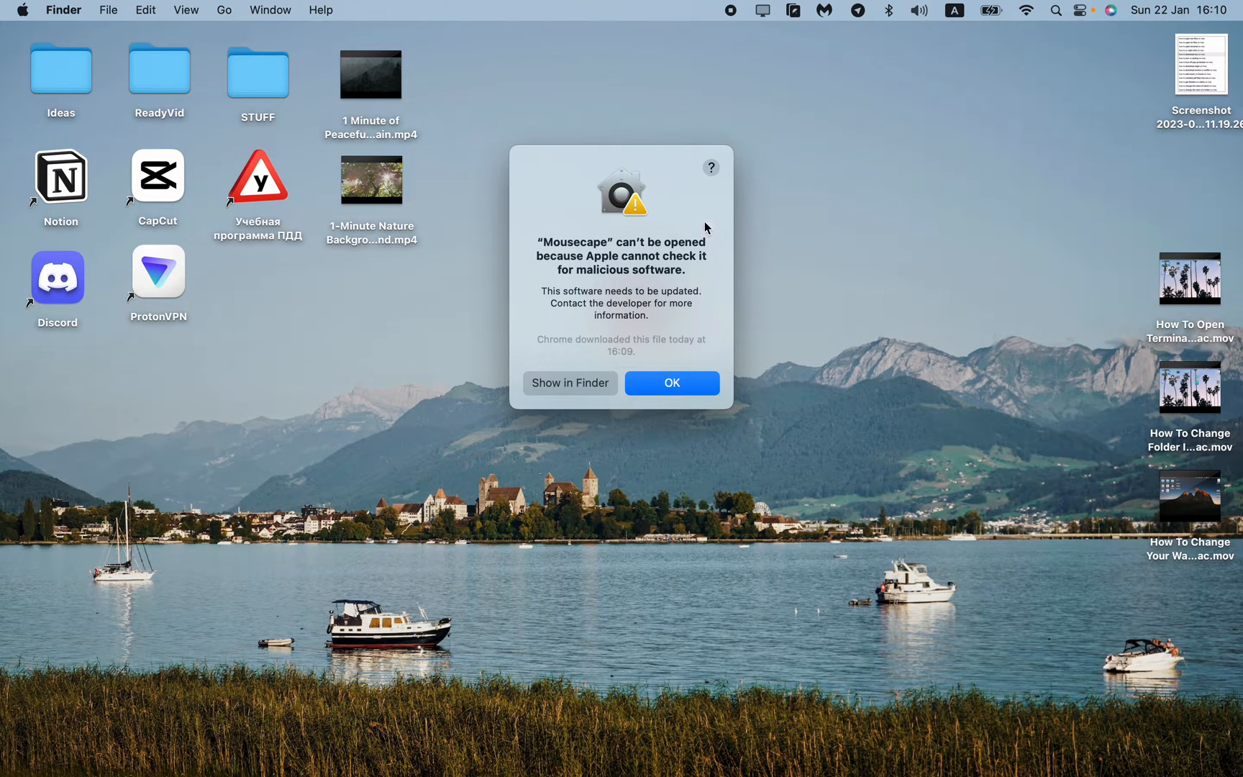
pyautogui.moveTo(501, 252)
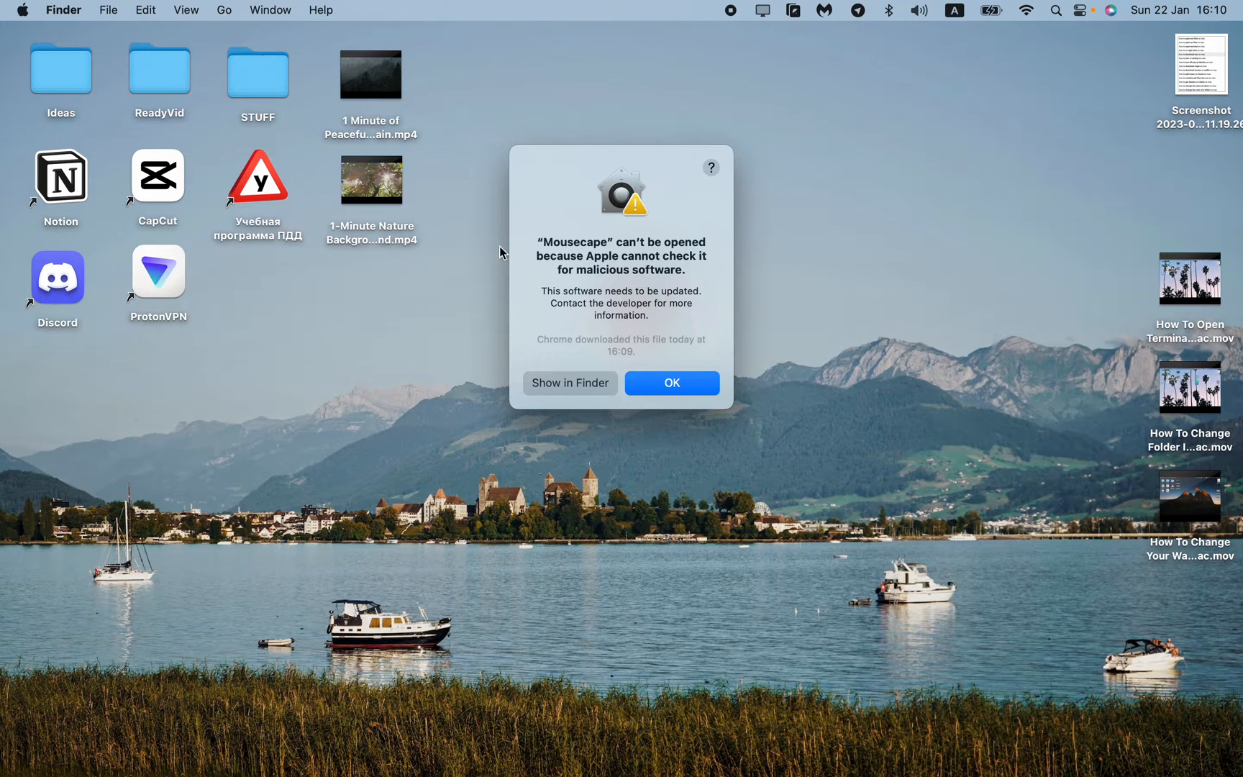
# Reach Privacy & Security in System Settings and scroll down past the Security section.
pyautogui.click(26, 10)
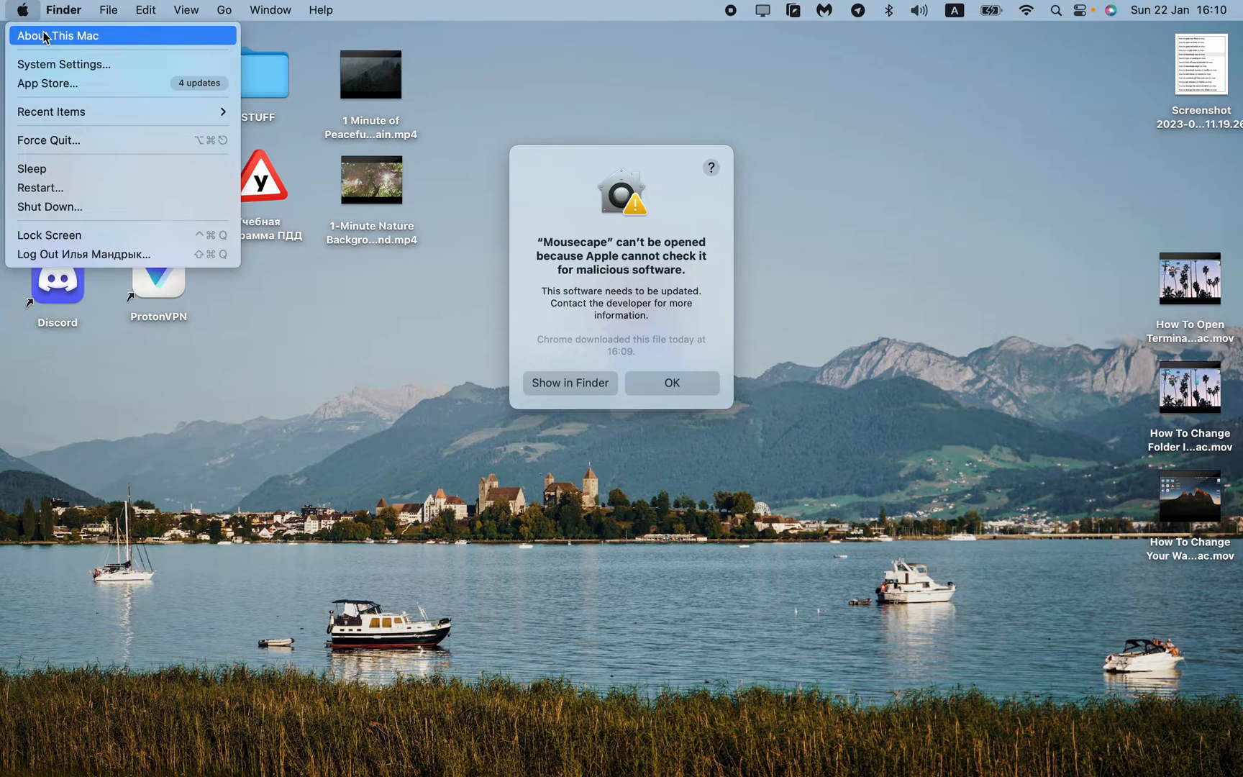
pyautogui.moveTo(56, 44)
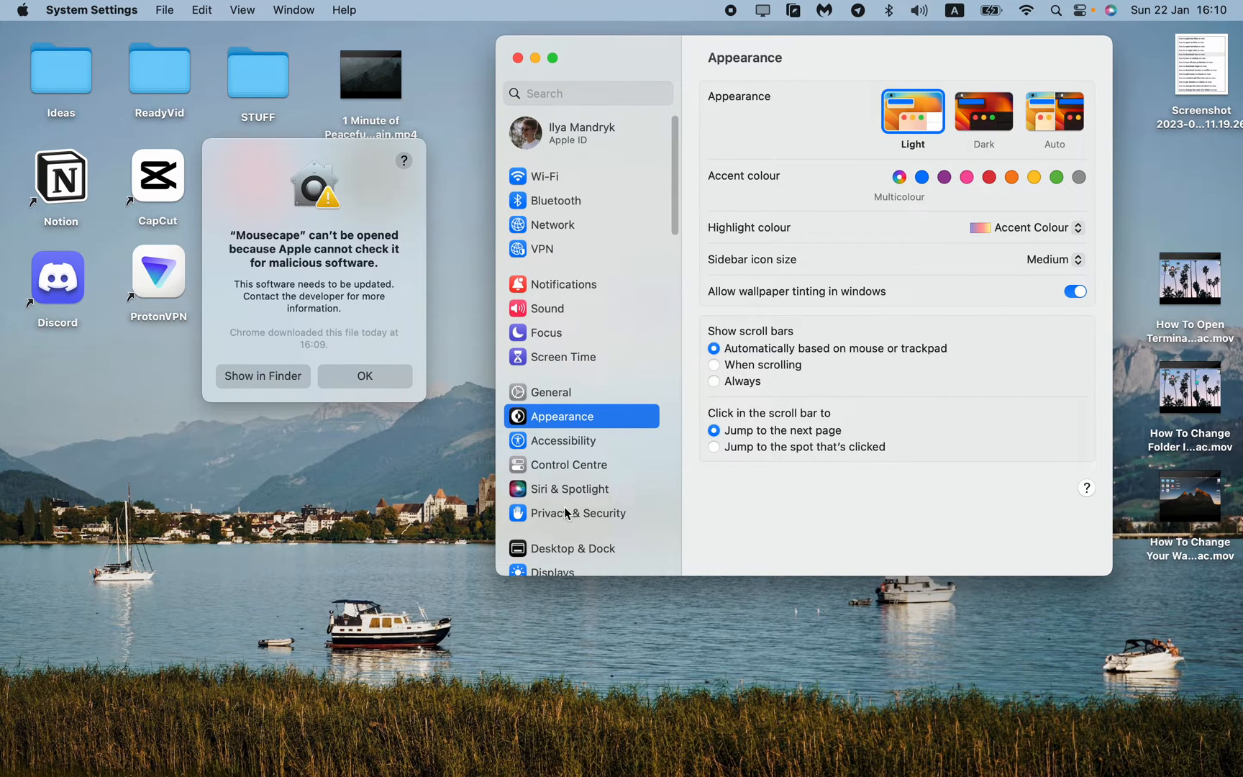
pyautogui.click(578, 512)
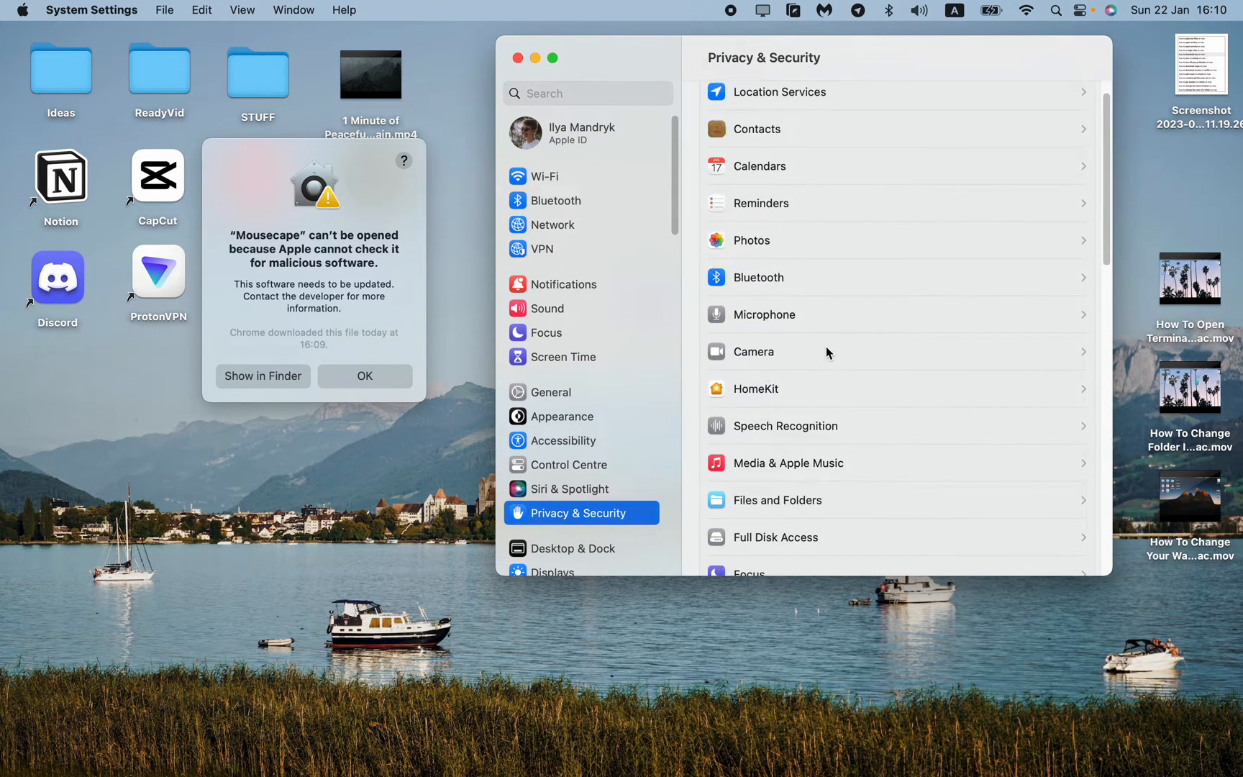
pyautogui.scroll(-3)
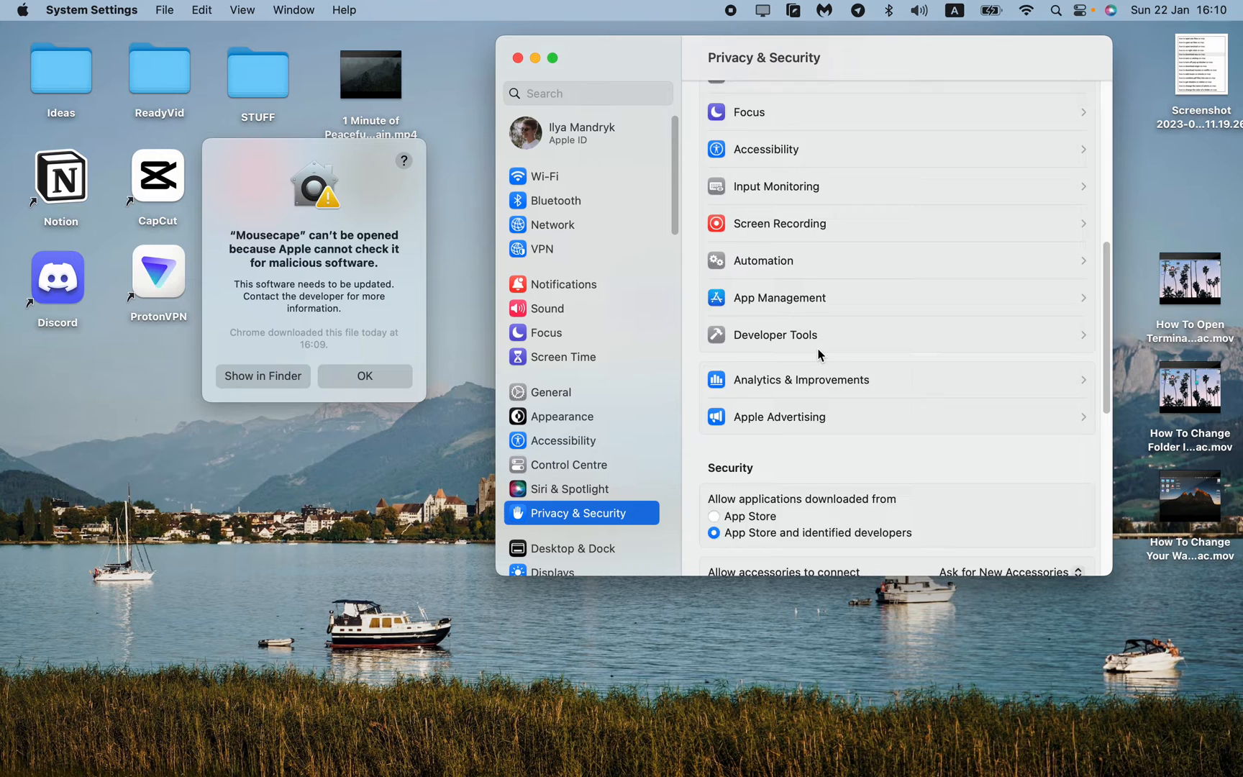
pyautogui.scroll(-3)
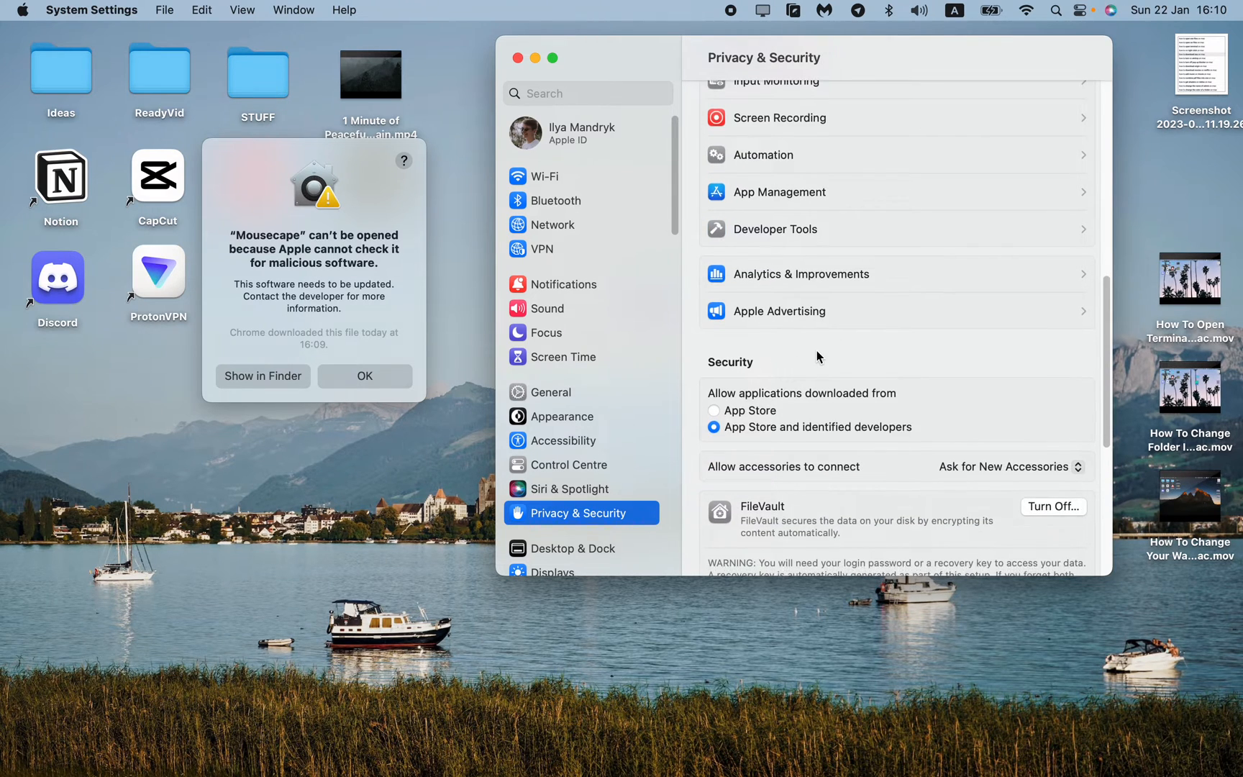
pyautogui.scroll(-3)
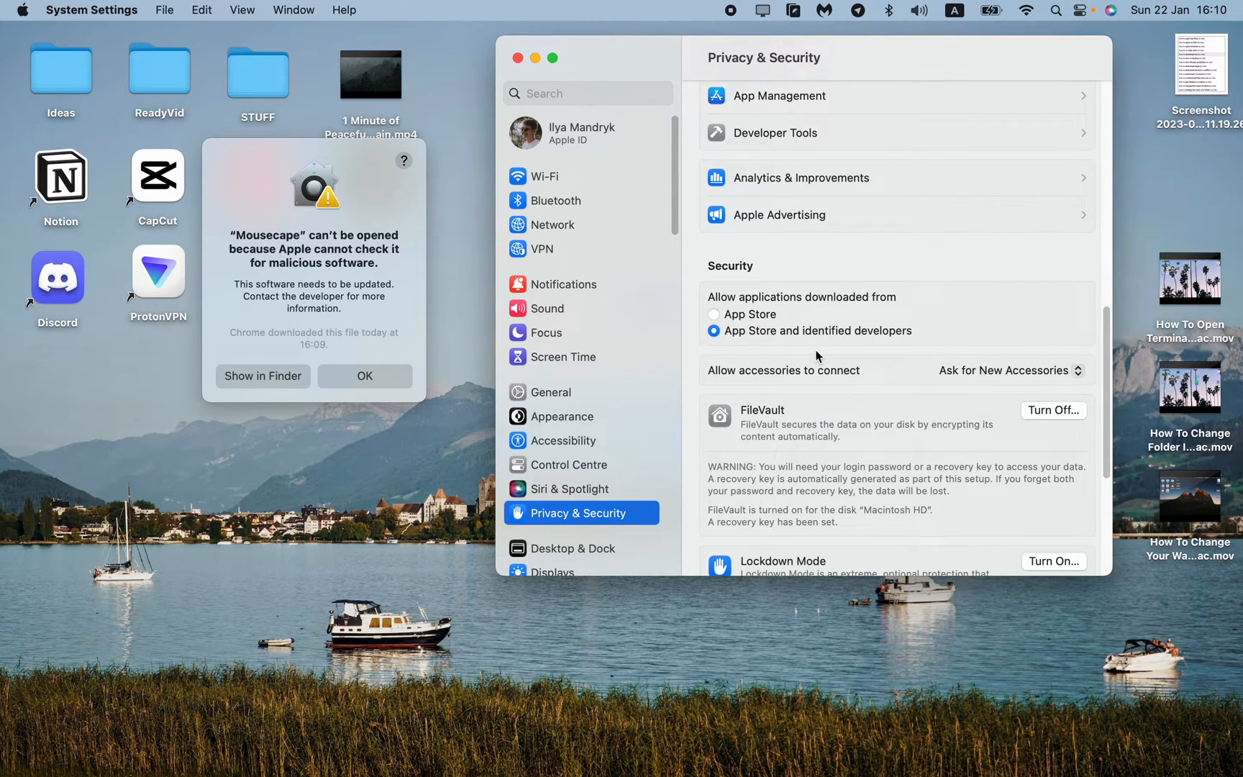
pyautogui.scroll(-3)
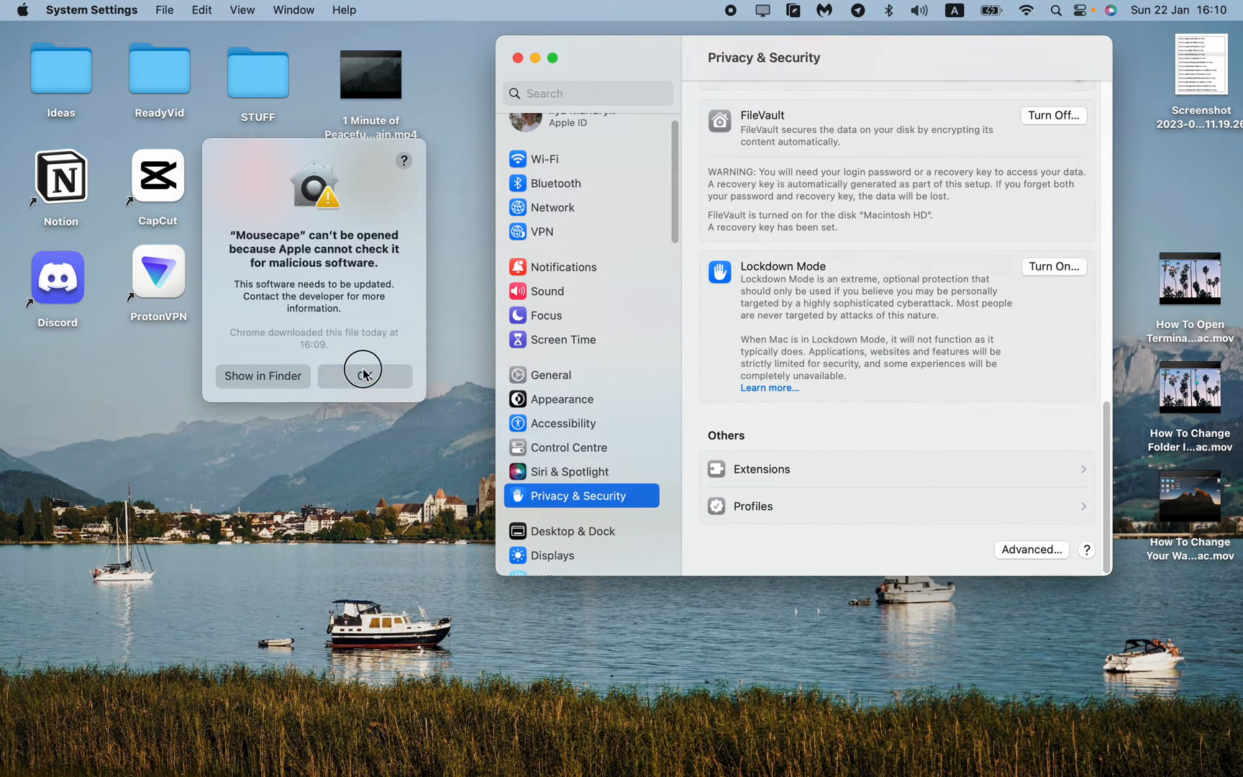
# Dismiss the warning, relaunch Mousecape and confirm Open so the cape list appears.
pyautogui.click(365, 377)
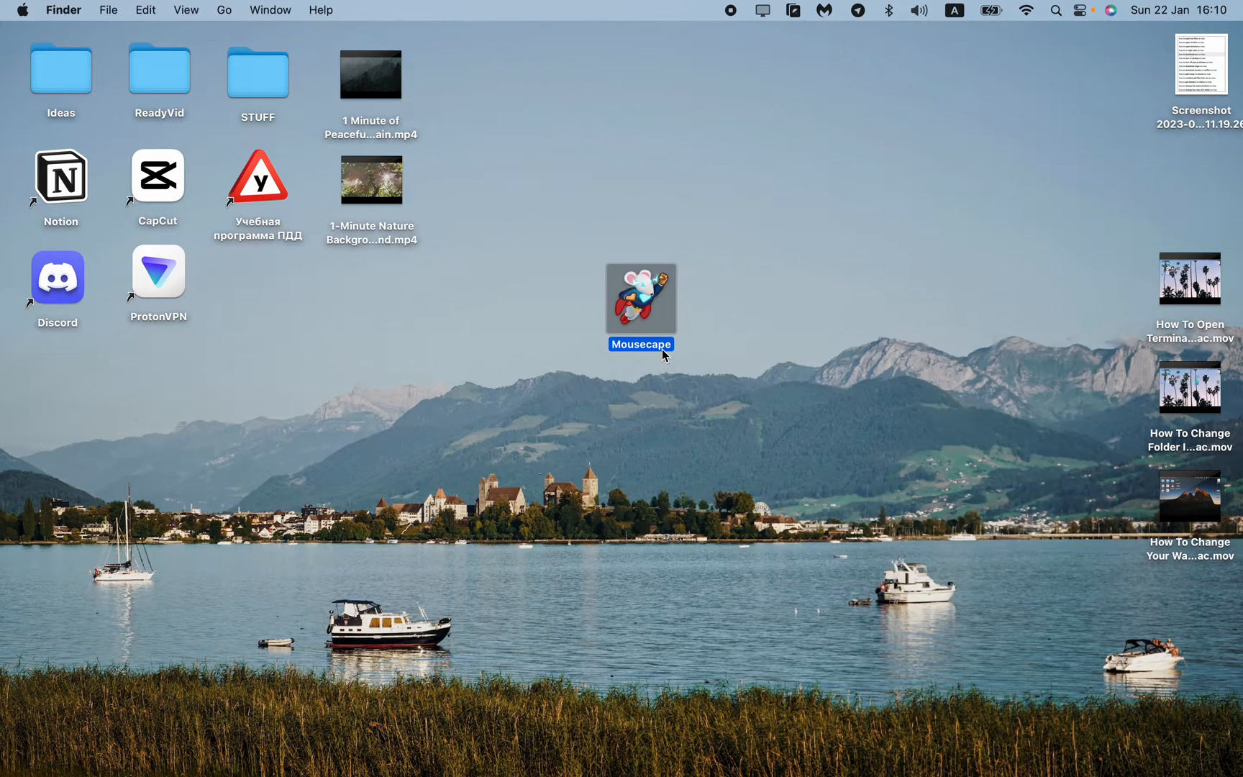
pyautogui.moveTo(670, 315)
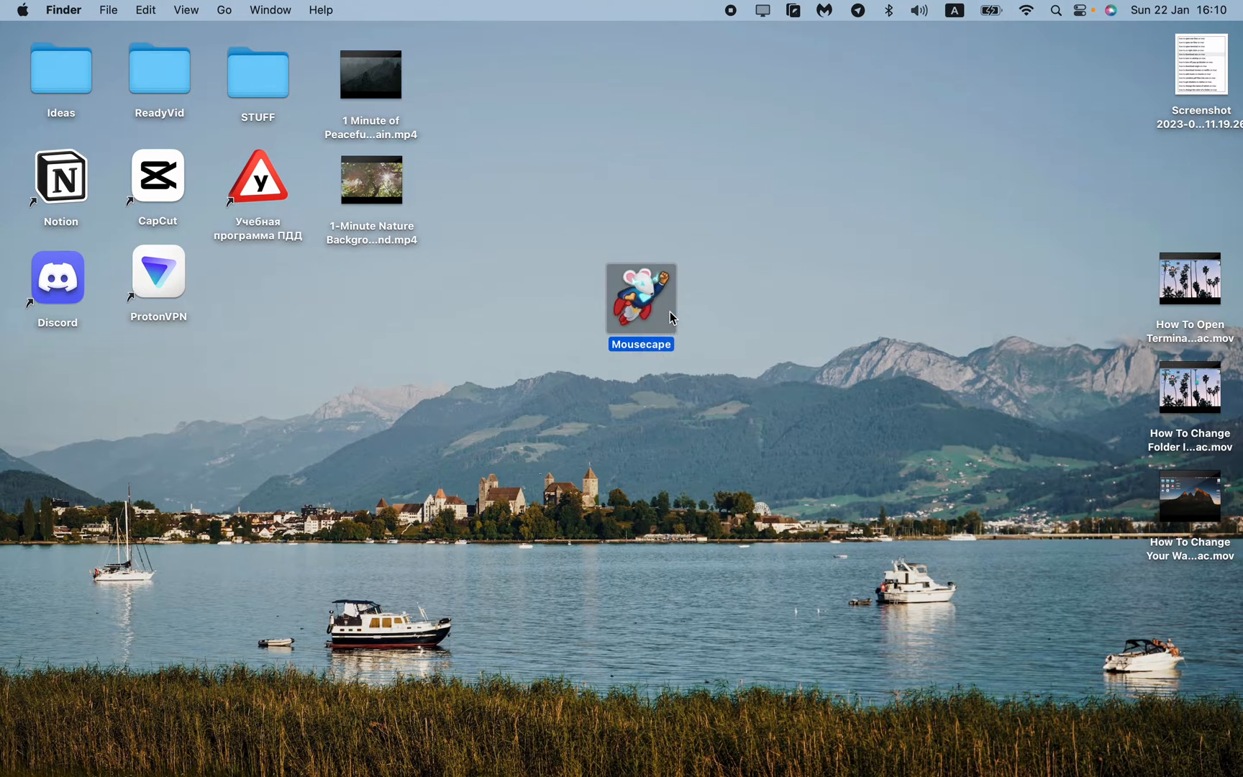
pyautogui.doubleClick(641, 298)
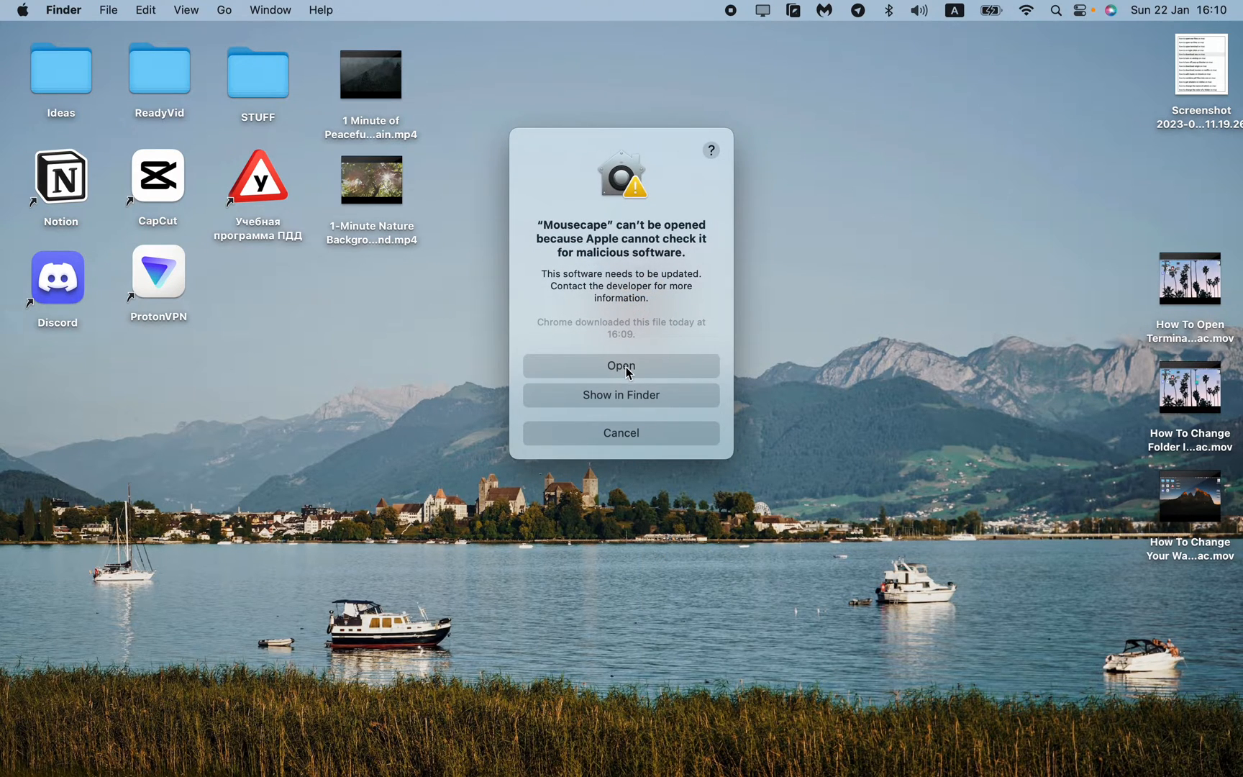
pyautogui.click(621, 365)
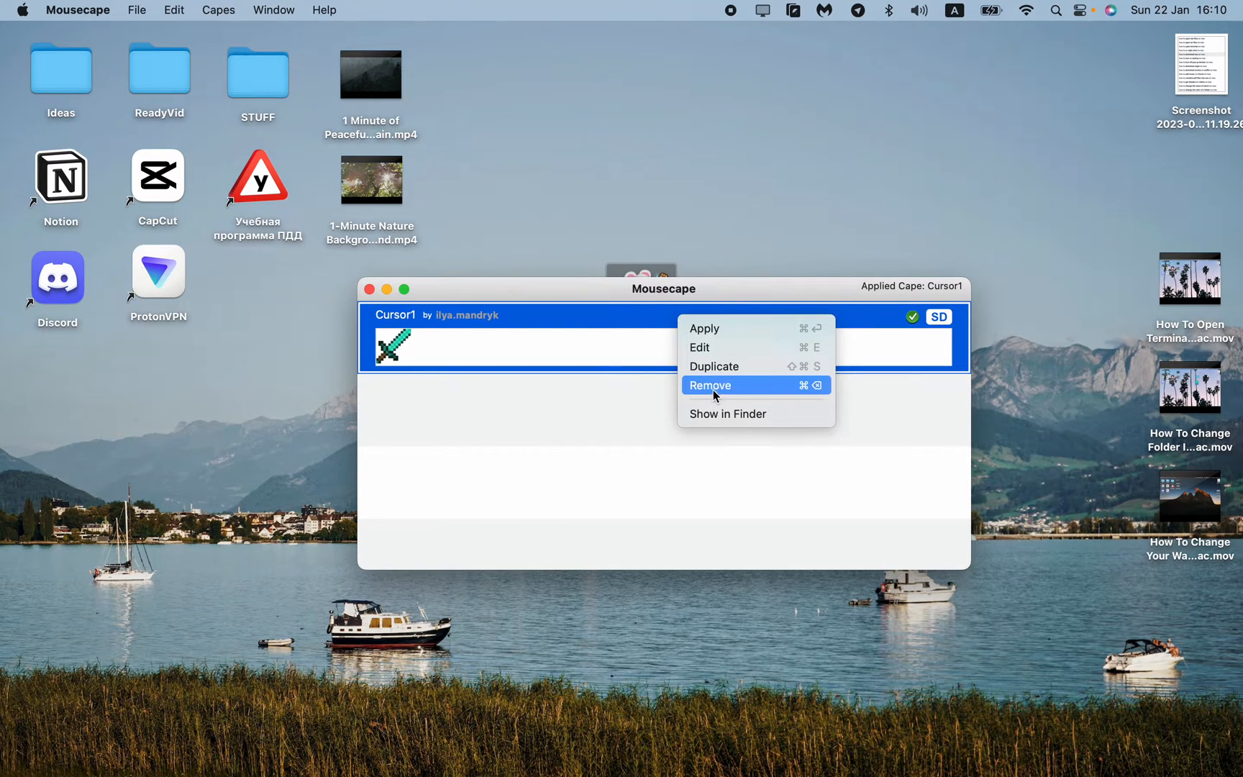
# Remove the old Cursor1 cape, leaving the list empty, and reposition the window.
pyautogui.click(709, 385)
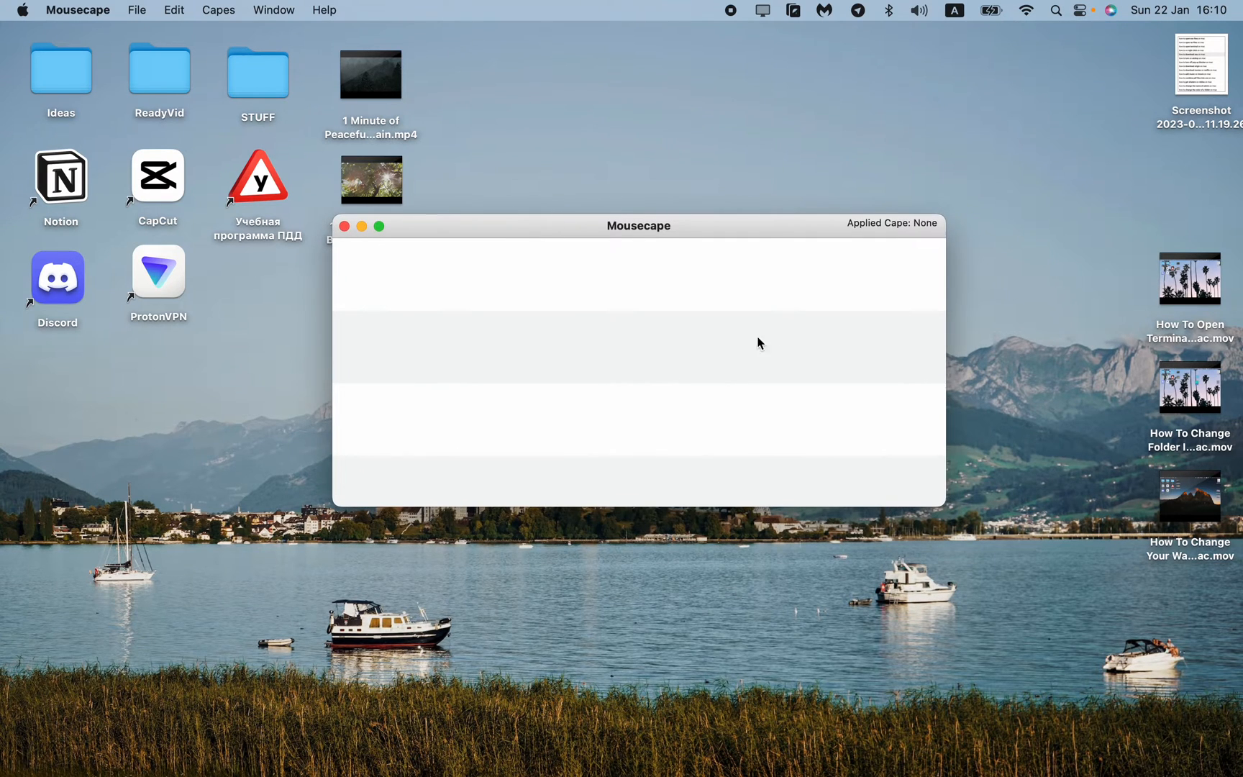
pyautogui.moveTo(744, 318)
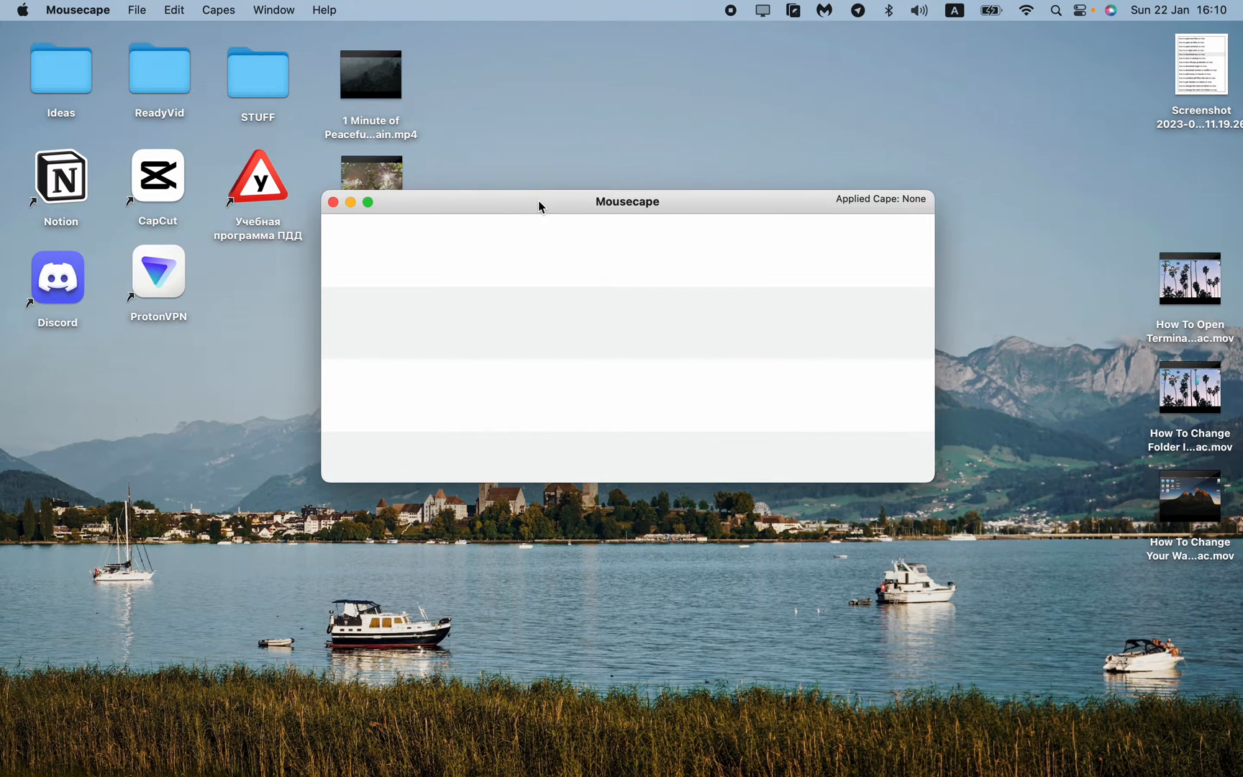
pyautogui.moveTo(524, 219)
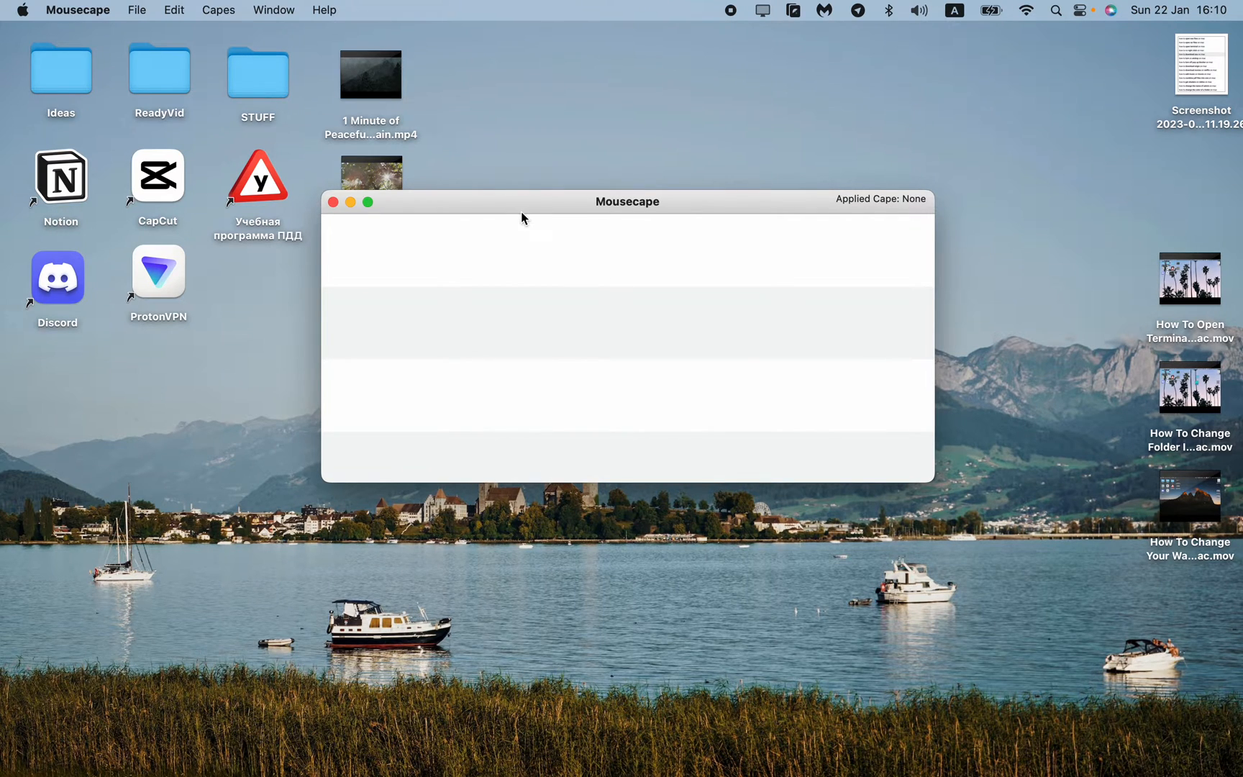
pyautogui.moveTo(528, 236)
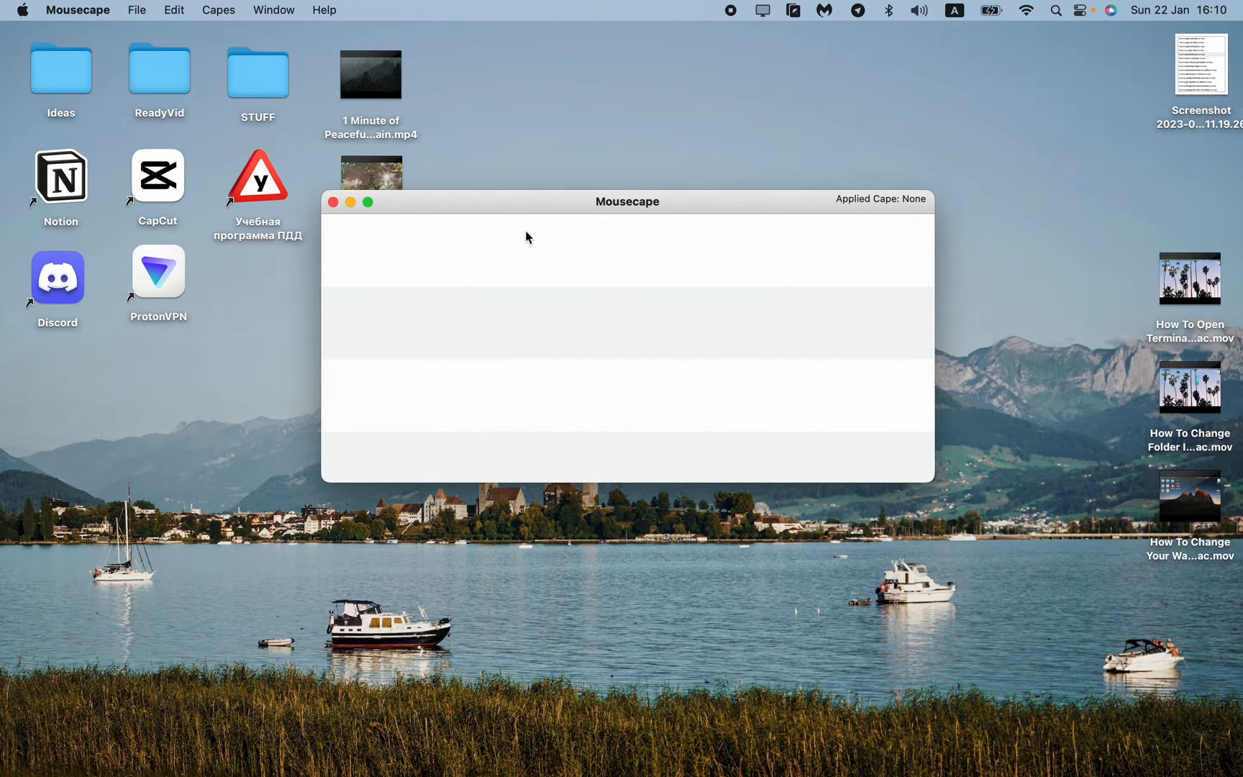
pyautogui.moveTo(528, 236); pyautogui.dragTo(522, 220)
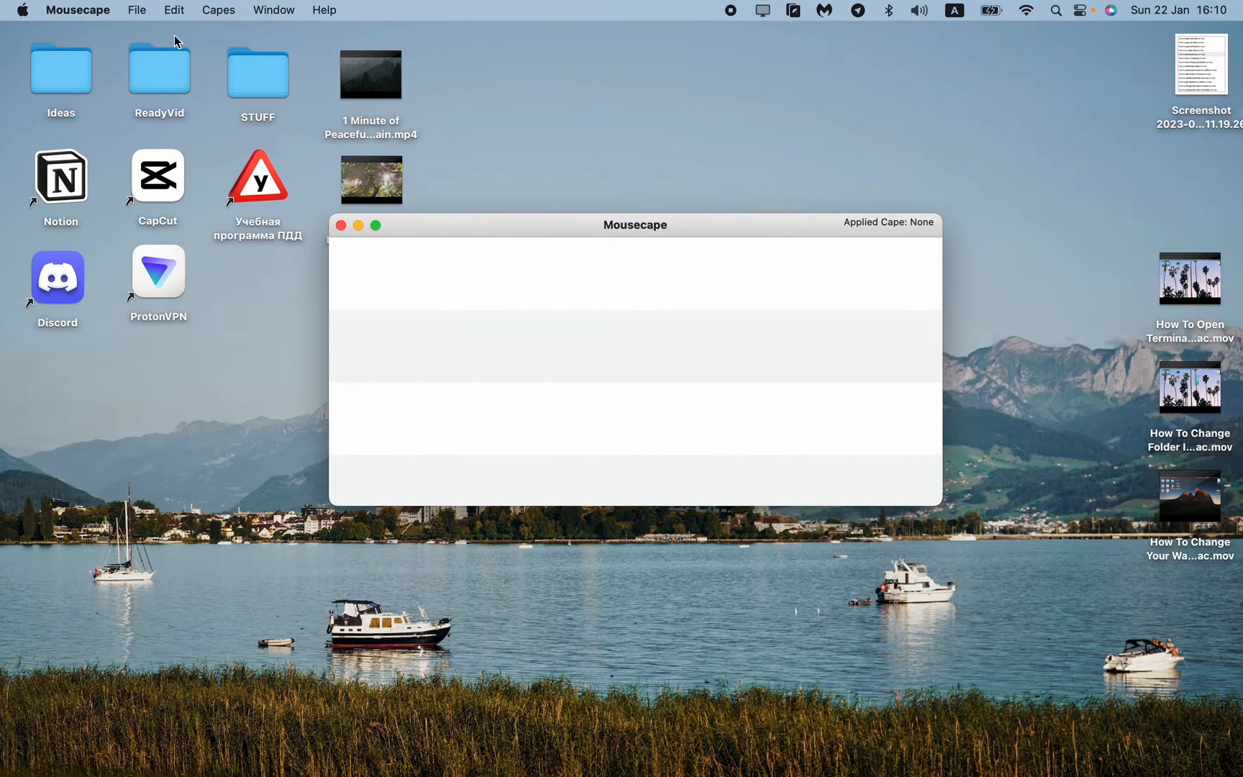
# Create a new empty cape via File > New Cape, listed as Unnamed.
pyautogui.click(137, 10)
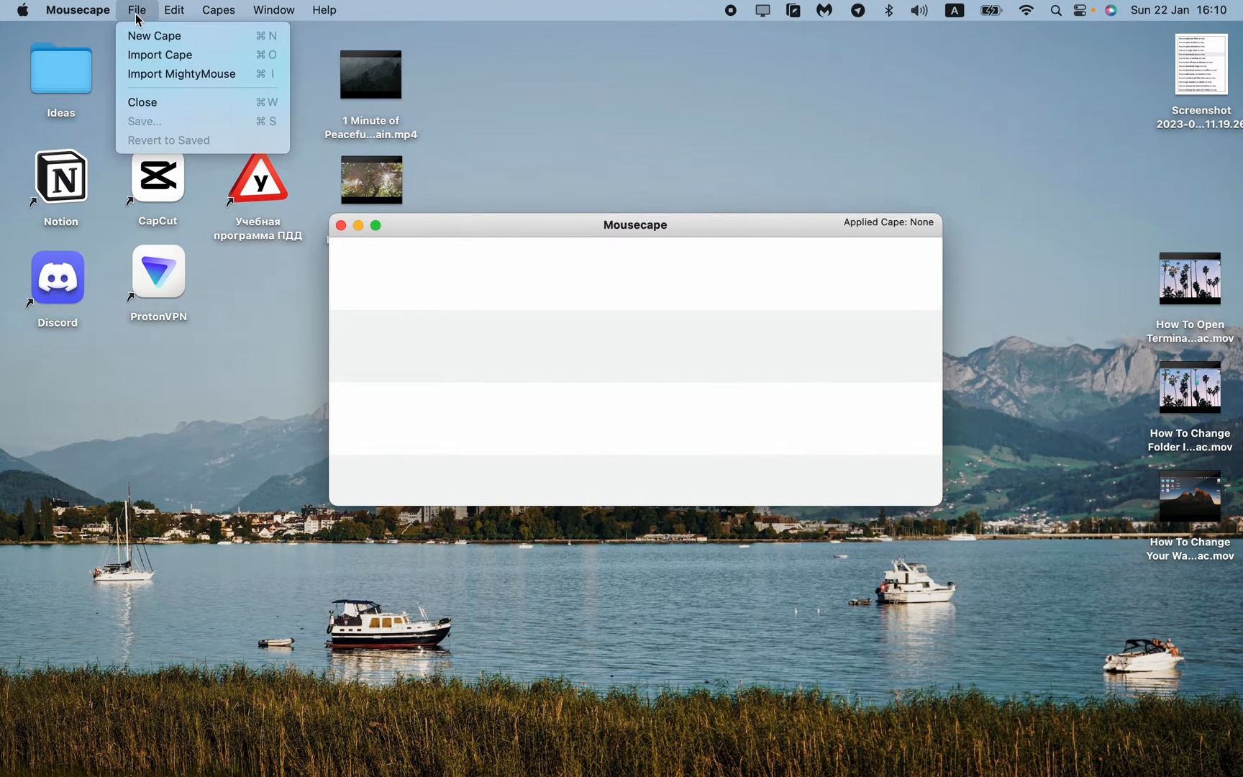
pyautogui.moveTo(148, 36)
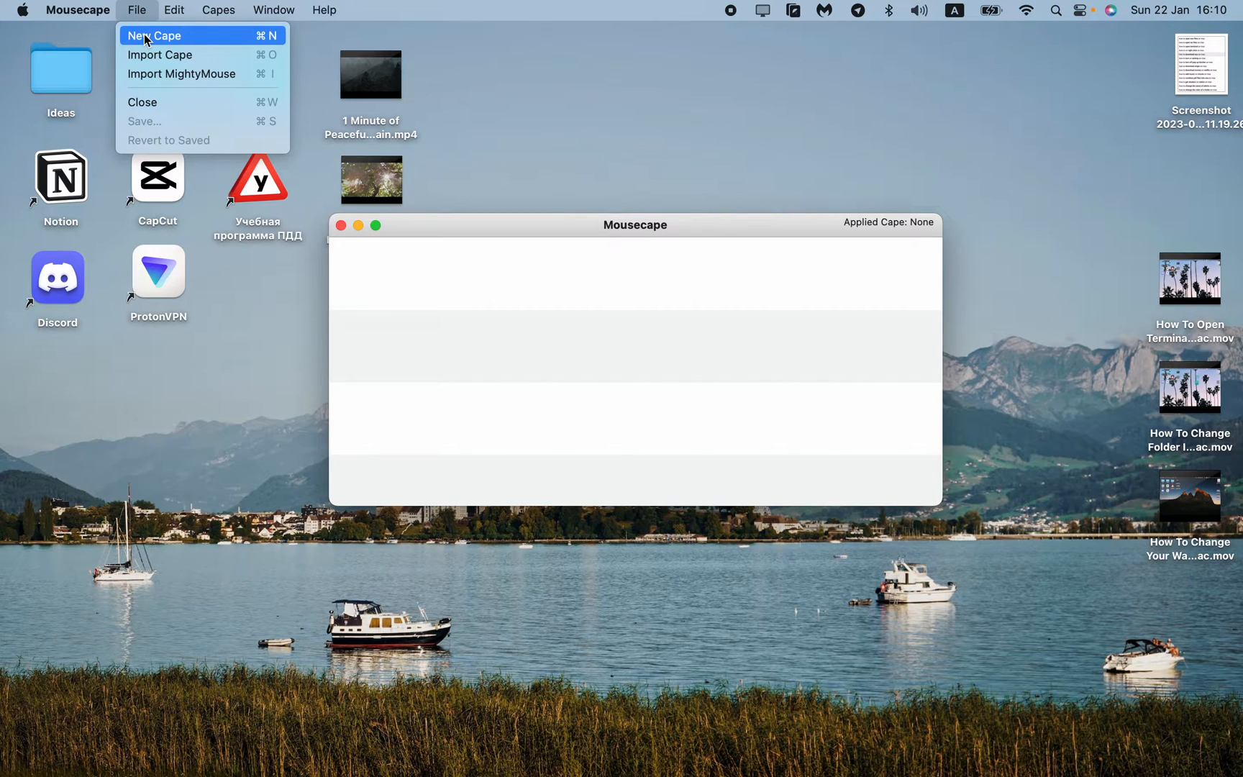
pyautogui.click(151, 36)
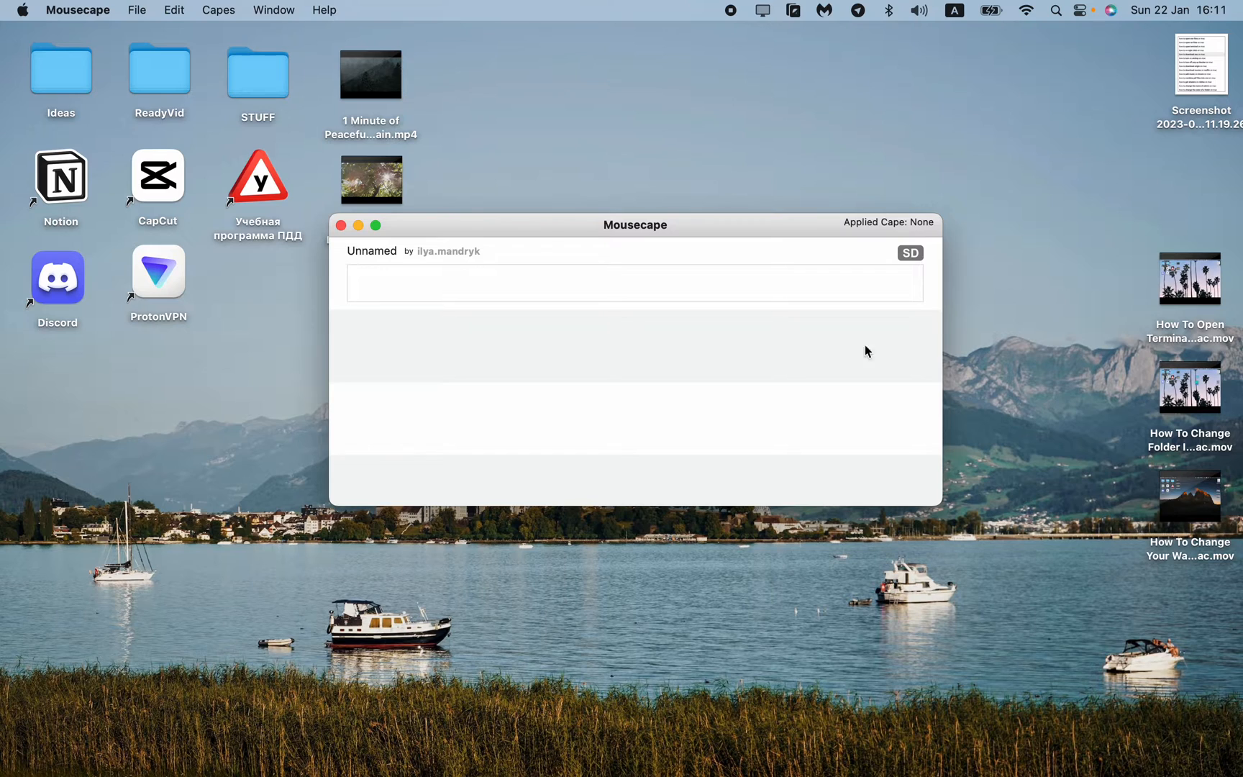
pyautogui.moveTo(360, 263)
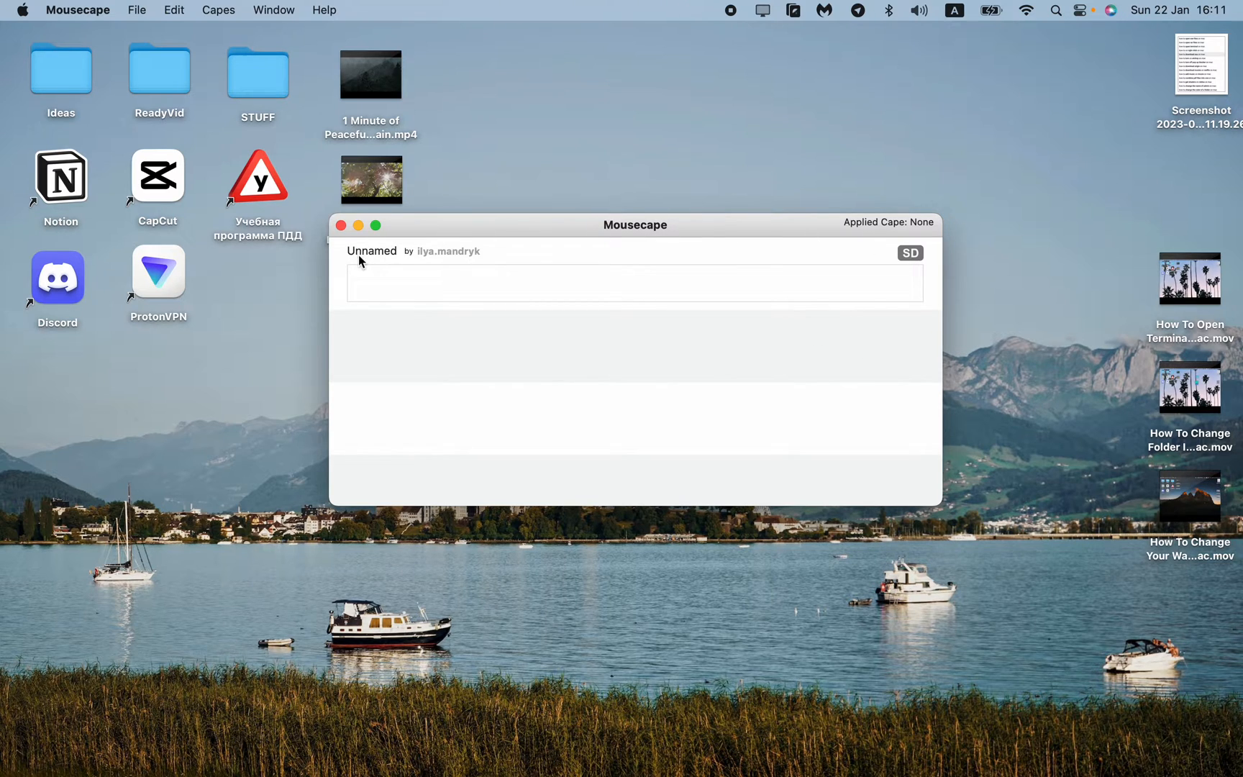
# Rename the Unnamed cape to Cursor1 in its edit window and close the editor.
pyautogui.rightClick(384, 264)
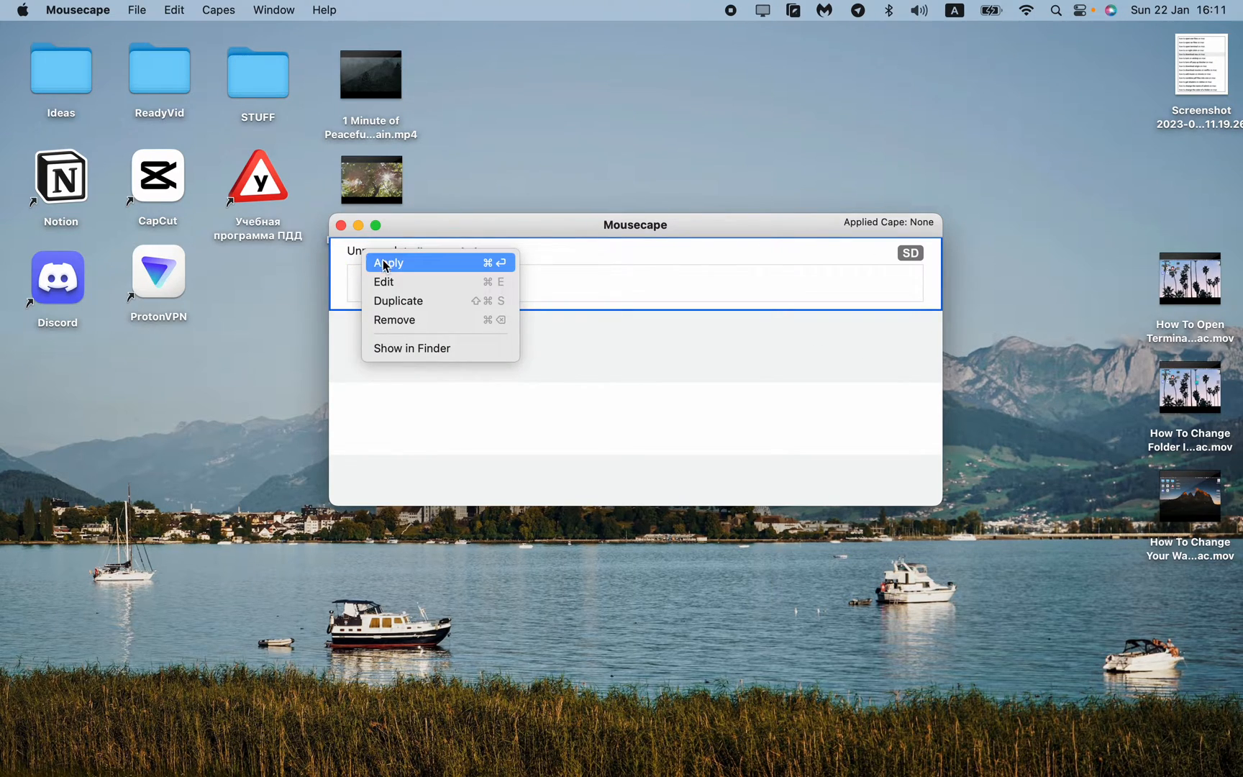
pyautogui.moveTo(395, 282)
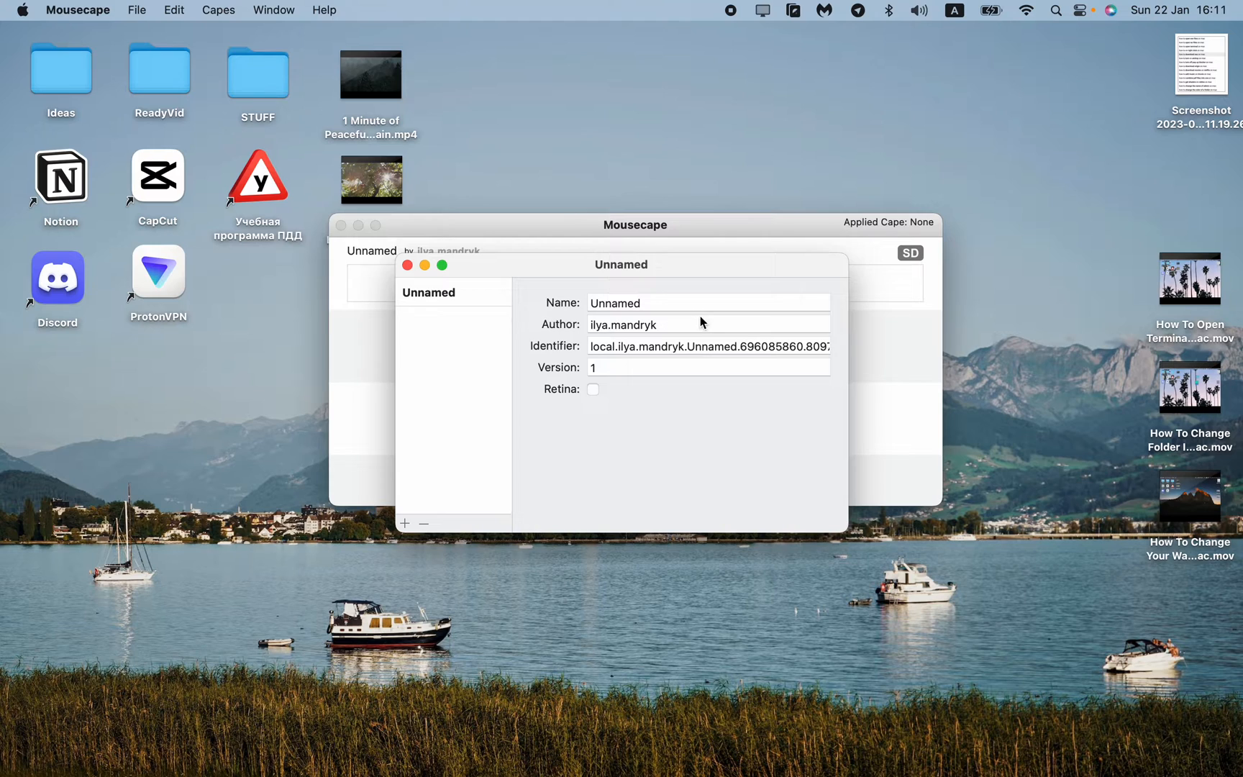
pyautogui.click(691, 302)
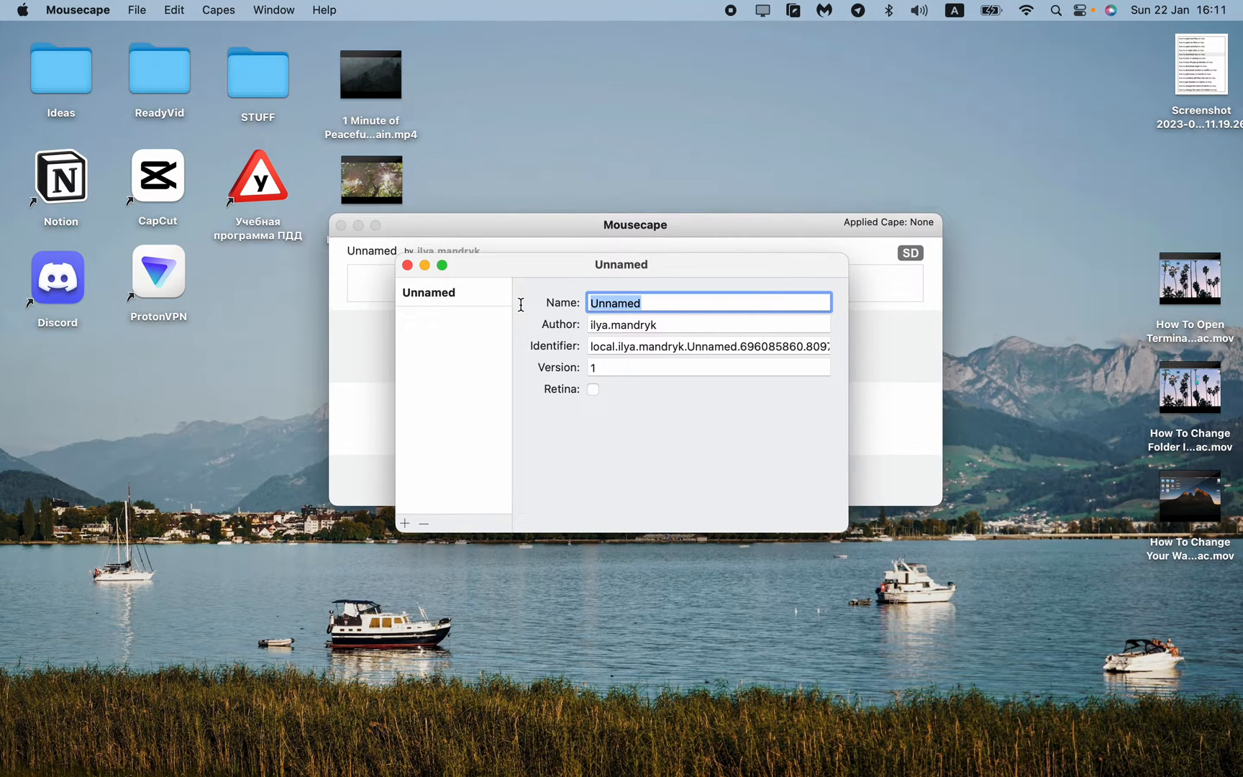
pyautogui.write('C')
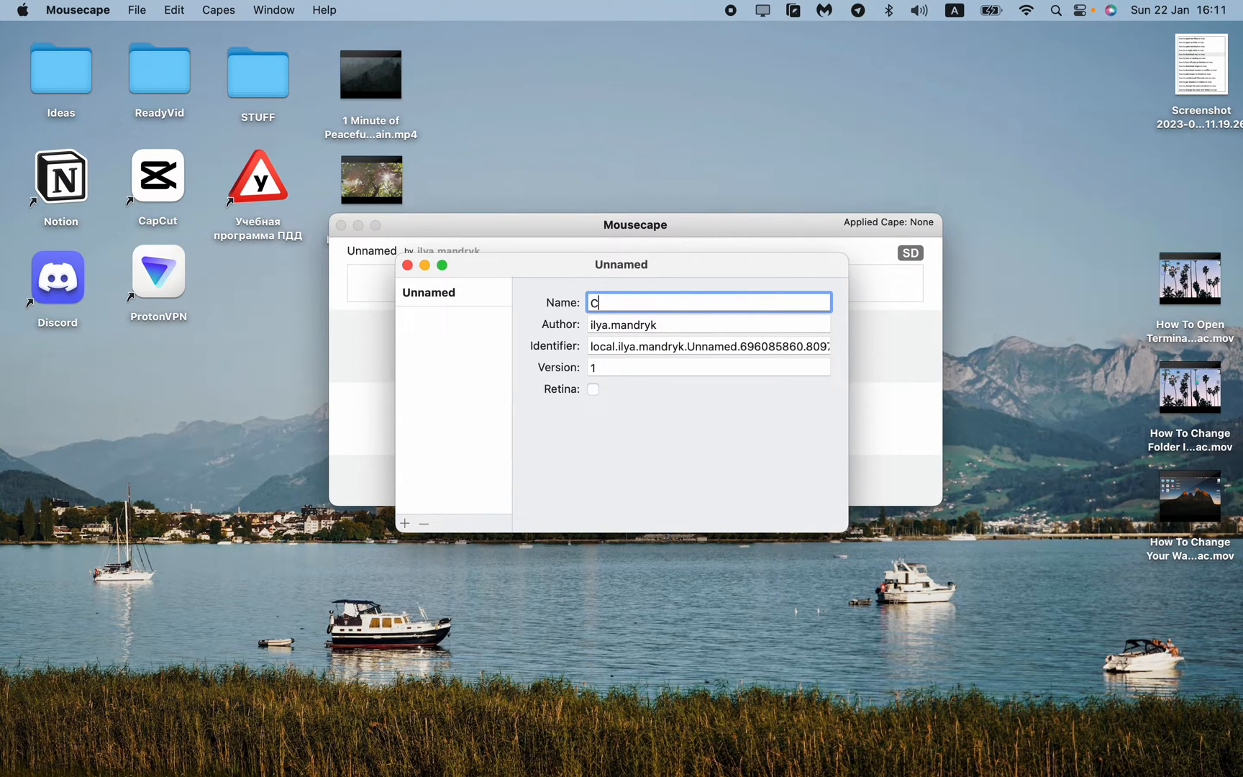
pyautogui.write('uro')
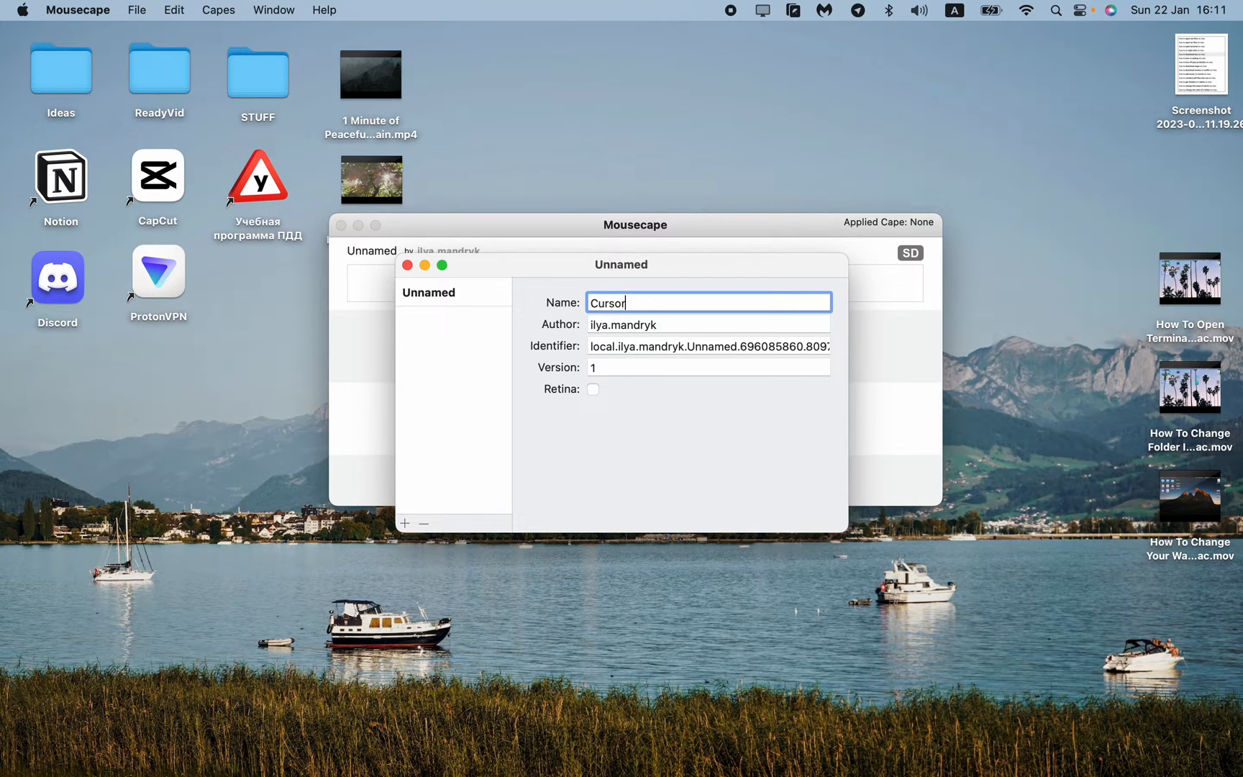
pyautogui.write('1')
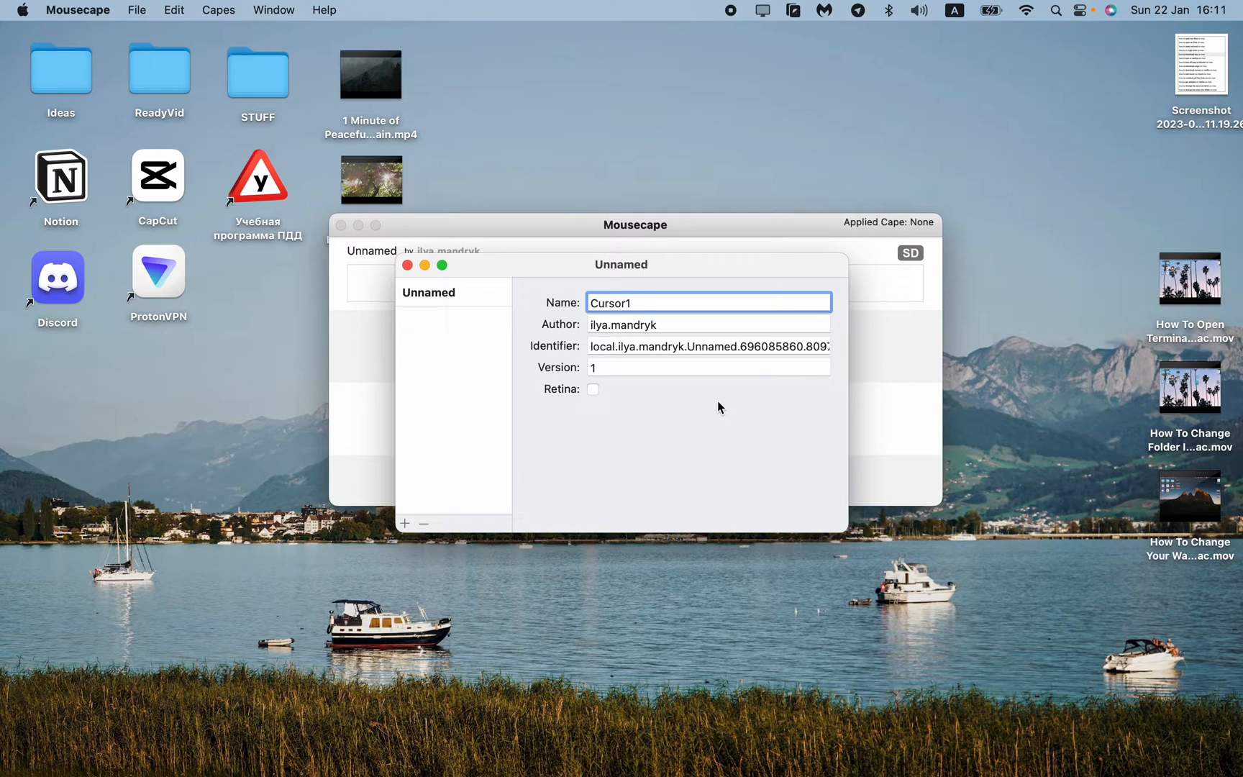
pyautogui.moveTo(581, 377)
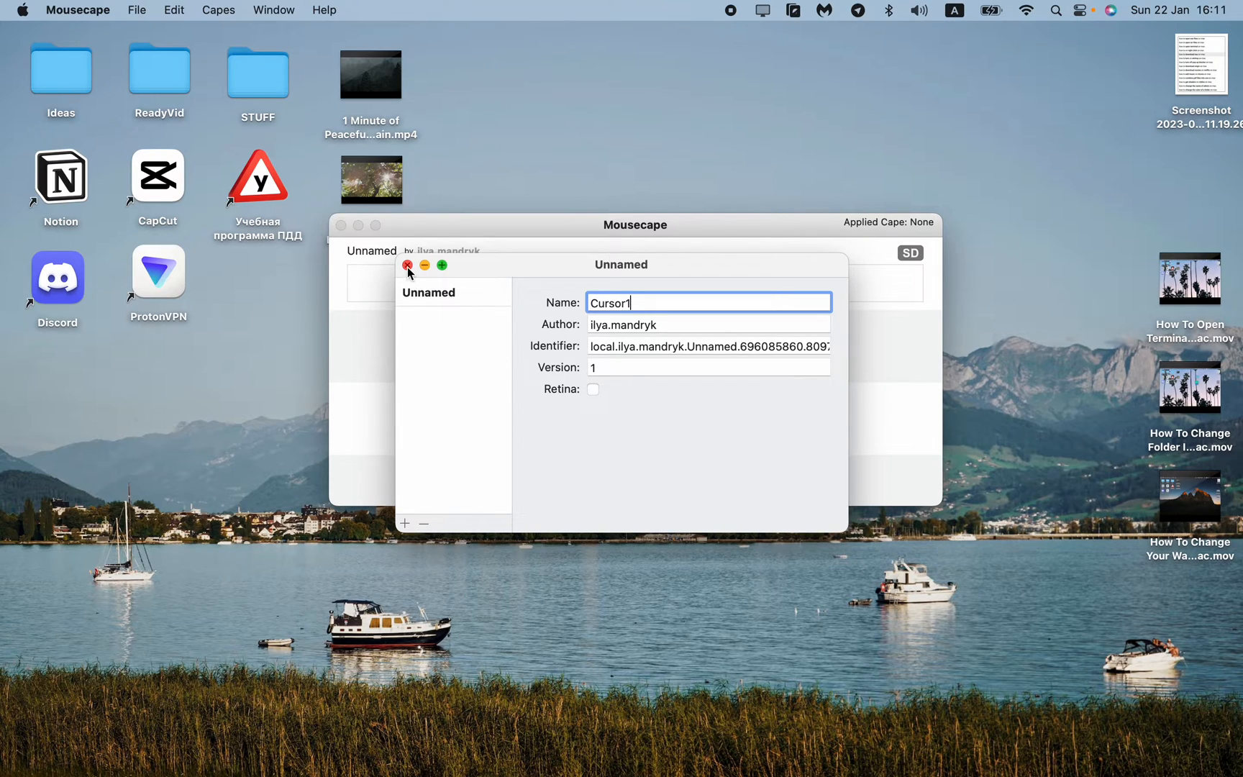
pyautogui.click(407, 266)
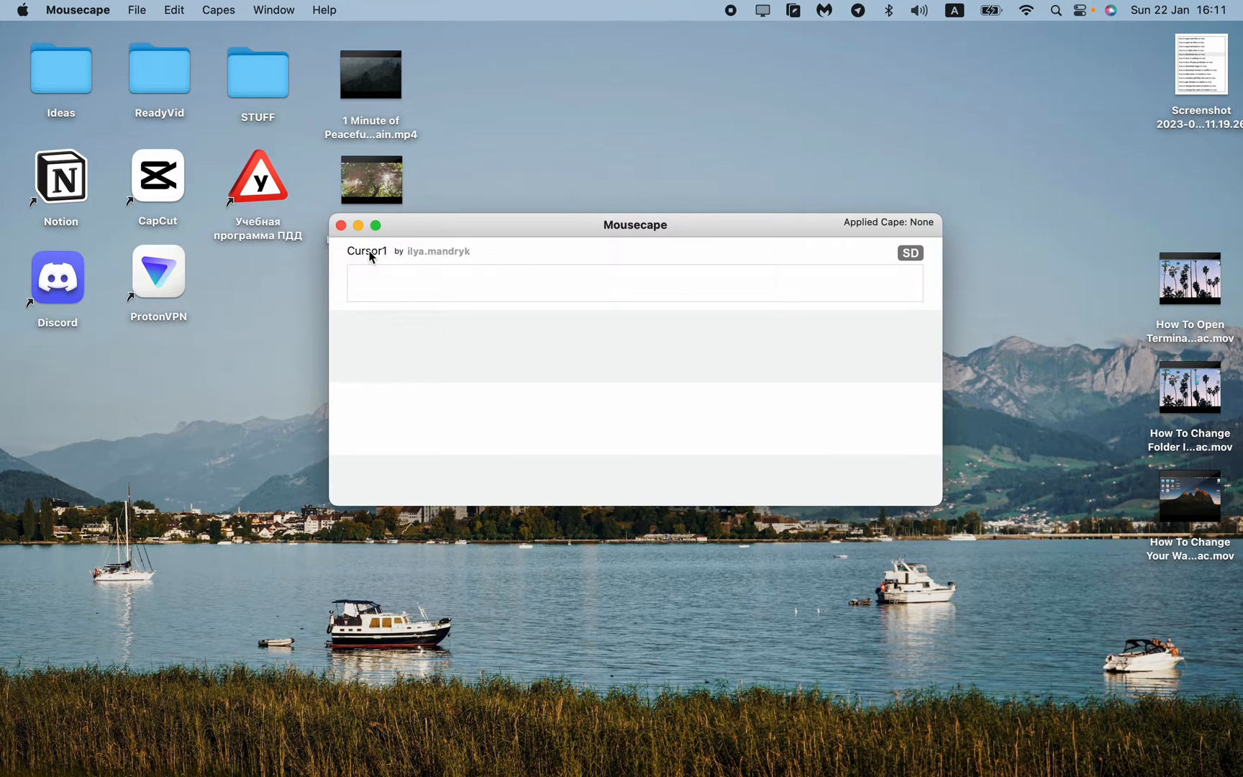
# Add a new Unknown cursor to Cursor1 and show its type, frames and size settings.
pyautogui.rightClick(368, 256)
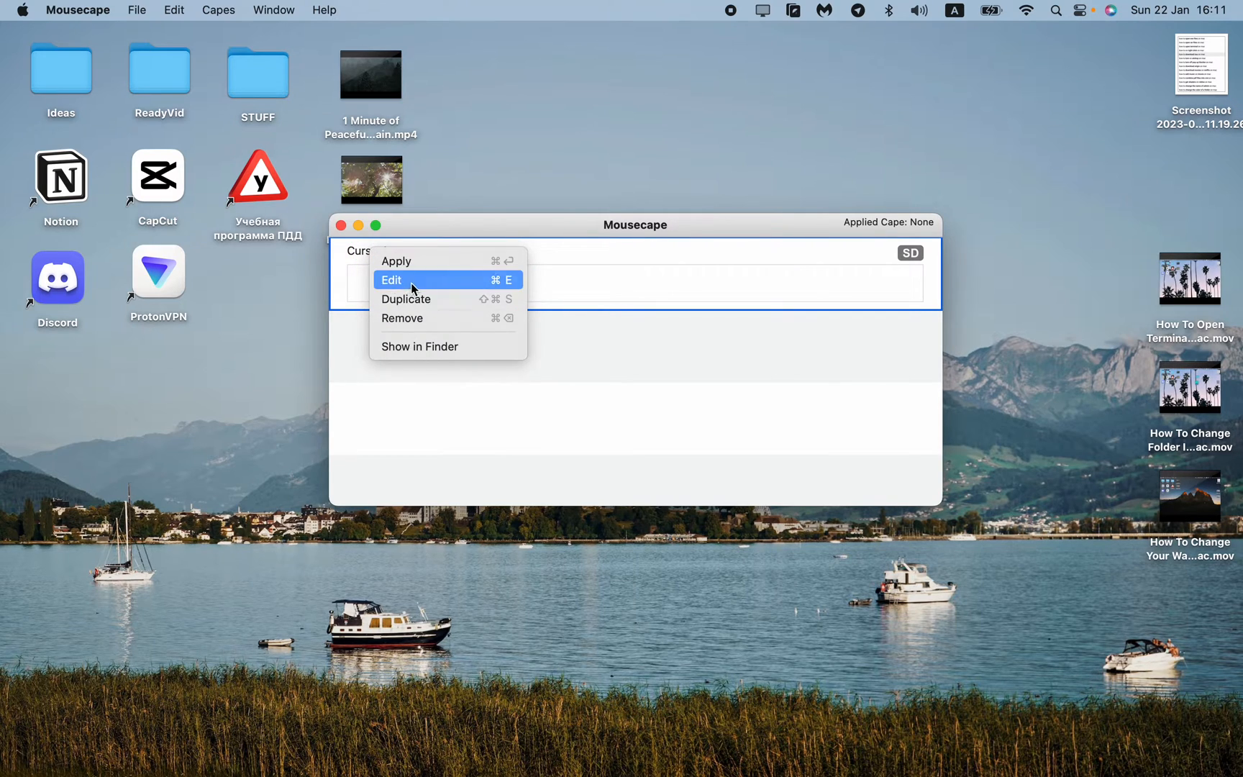
pyautogui.click(391, 280)
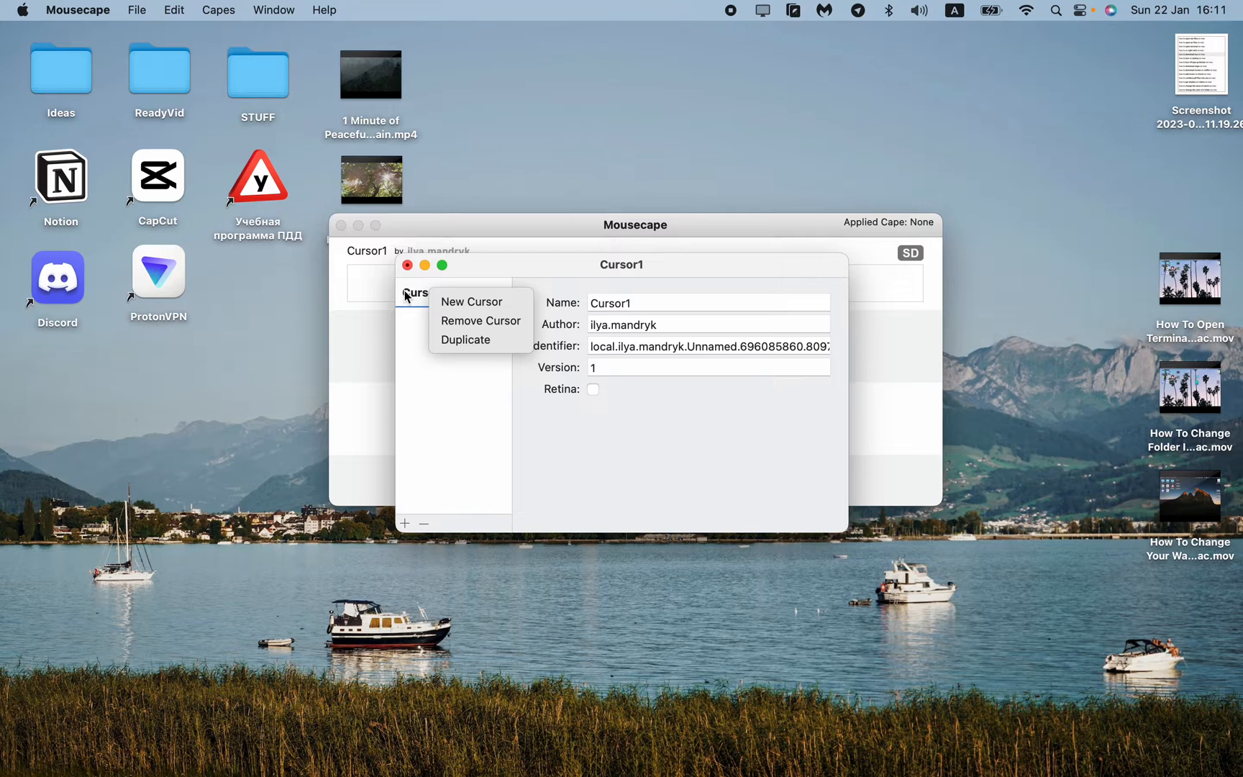
pyautogui.moveTo(415, 298)
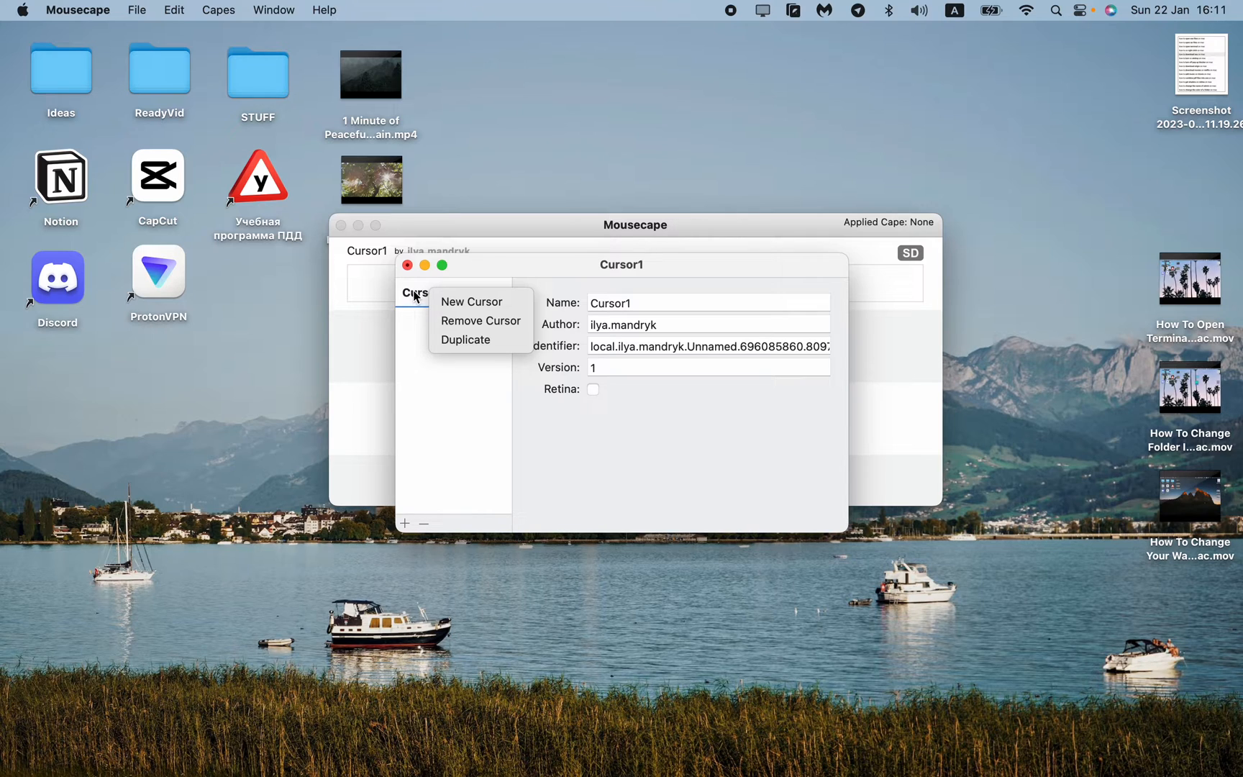
pyautogui.moveTo(472, 302)
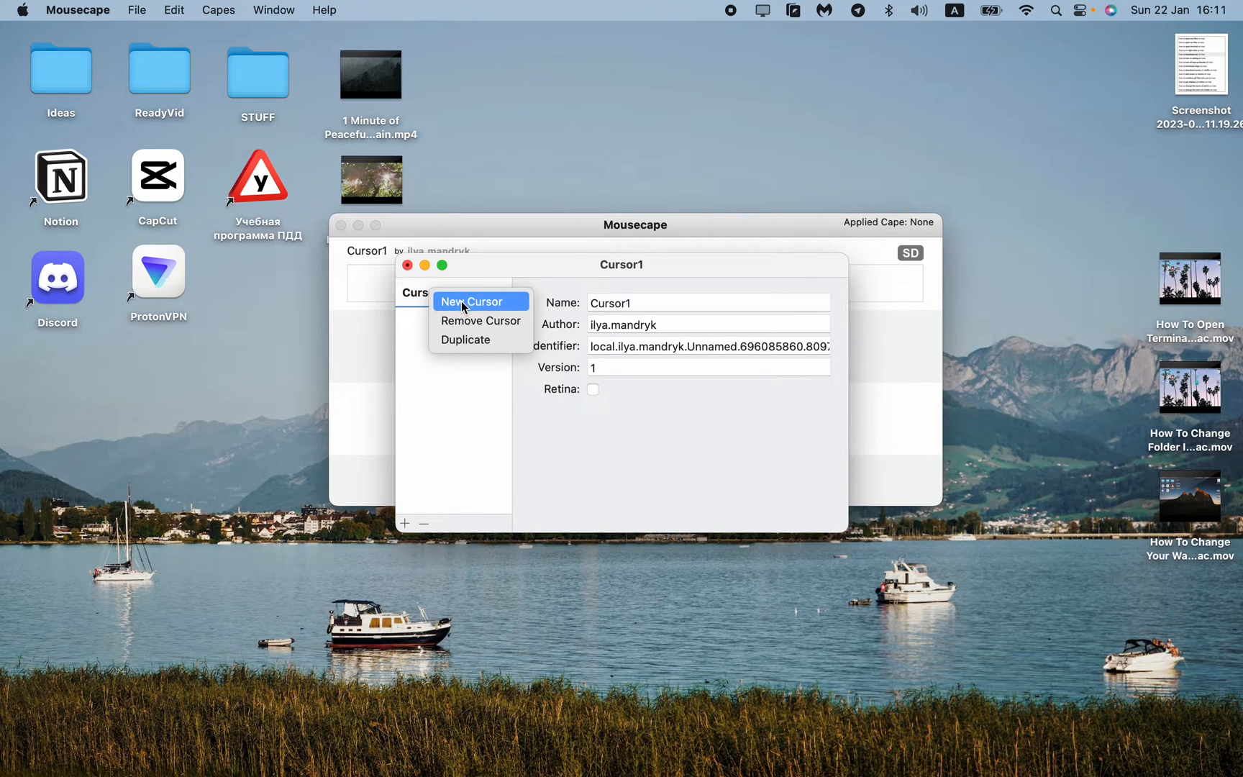
pyautogui.click(472, 302)
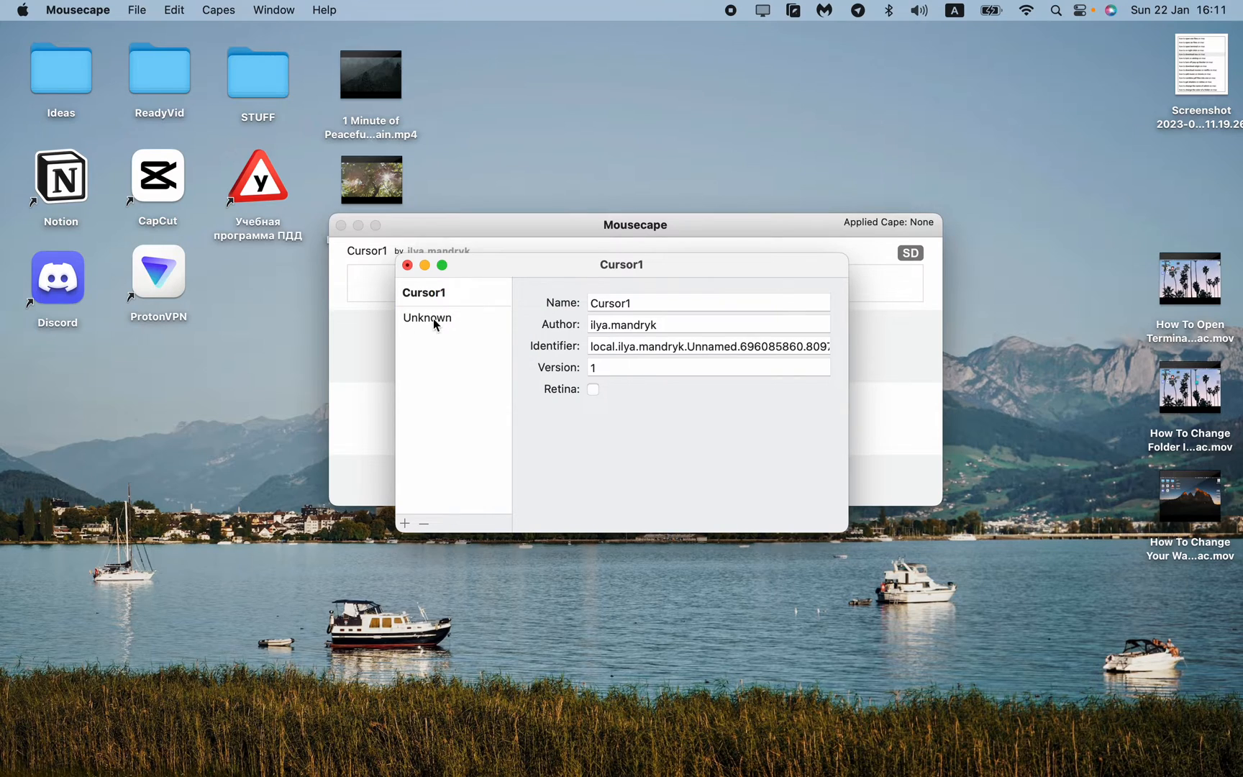
pyautogui.click(425, 317)
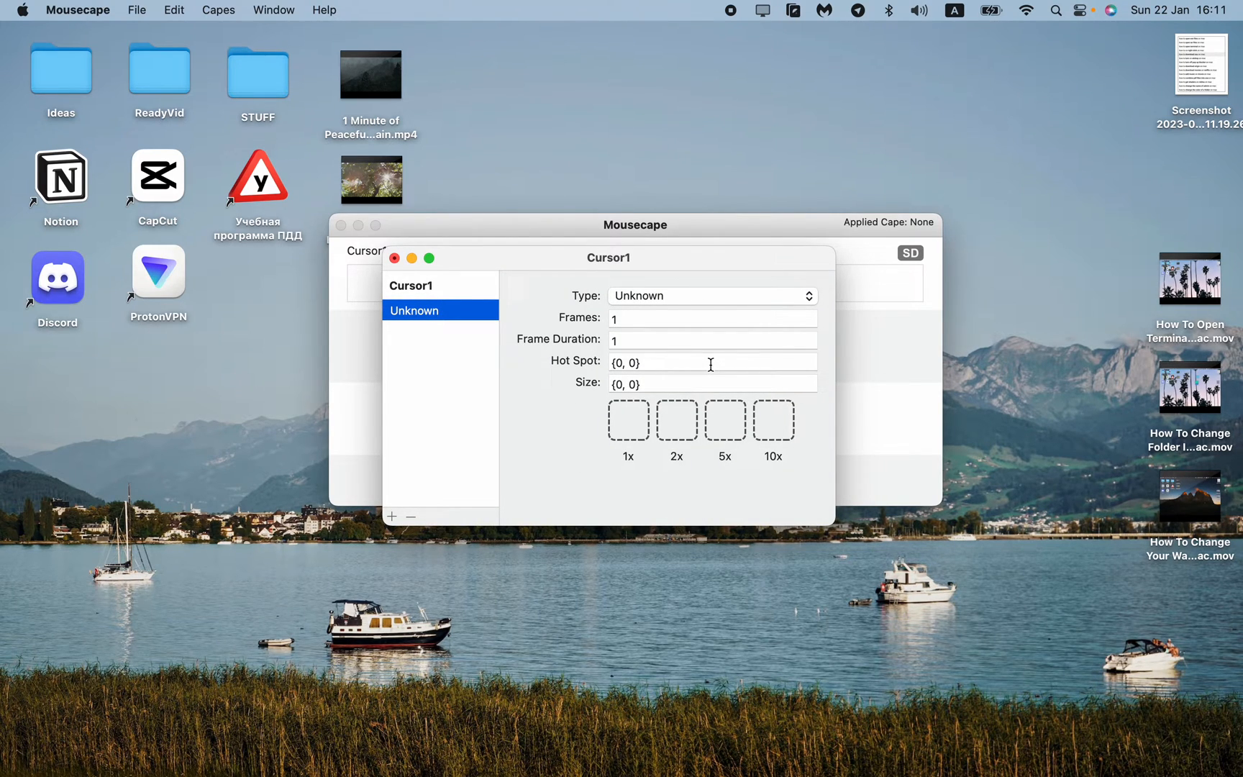
pyautogui.moveTo(676, 381)
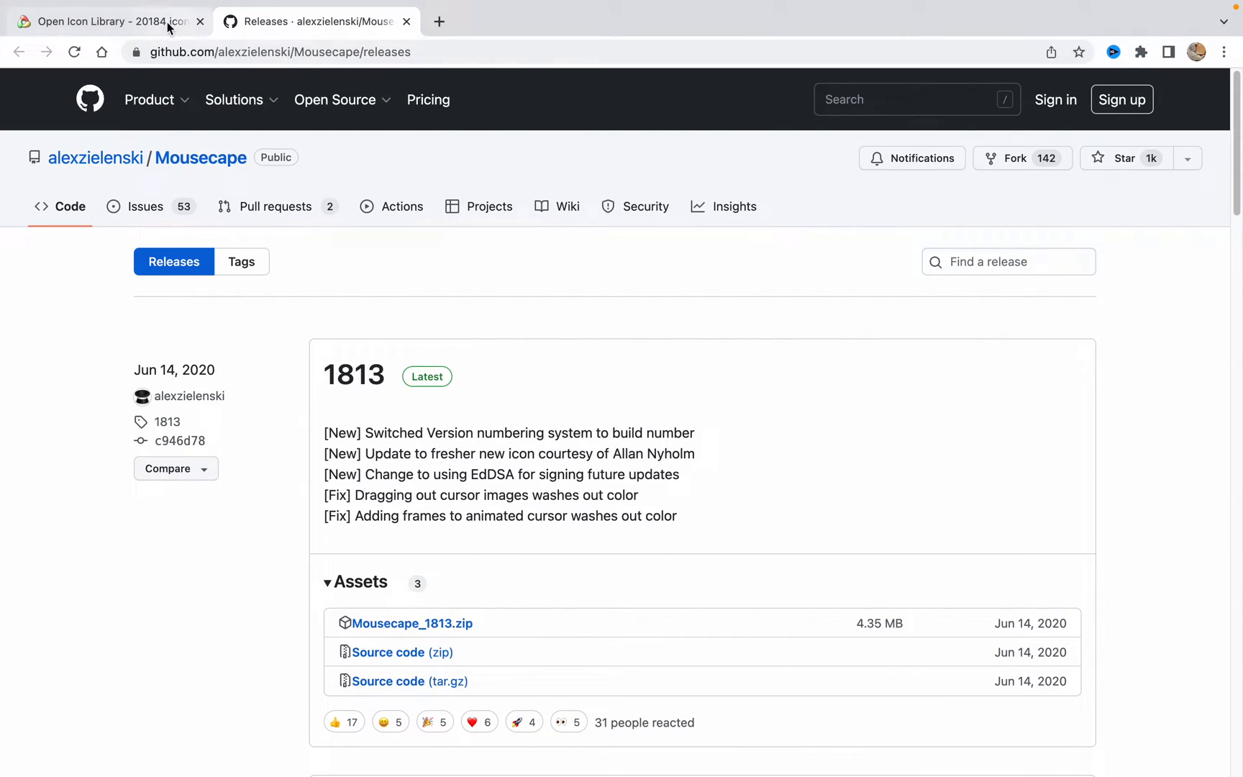
# Enter 'minecraft' as the search term in the Open Icon Library search box.
pyautogui.click(108, 20)
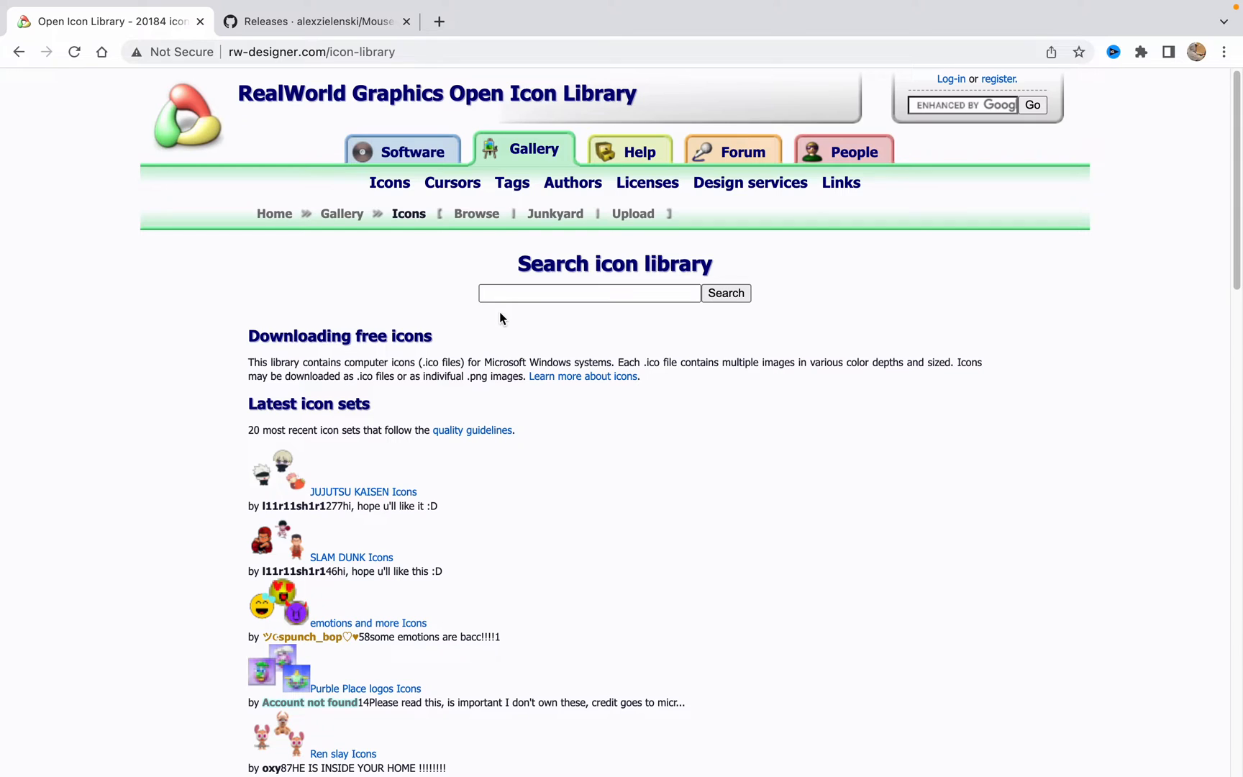
pyautogui.moveTo(545, 439)
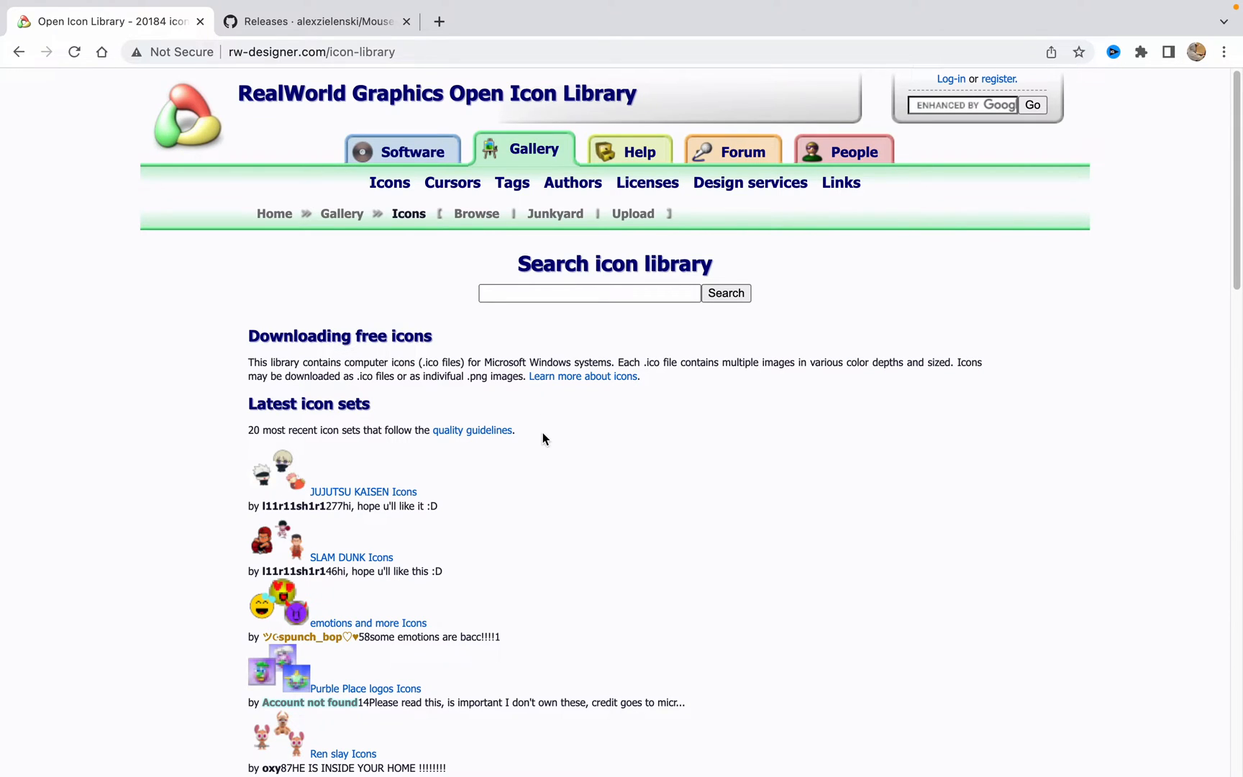
pyautogui.moveTo(532, 435)
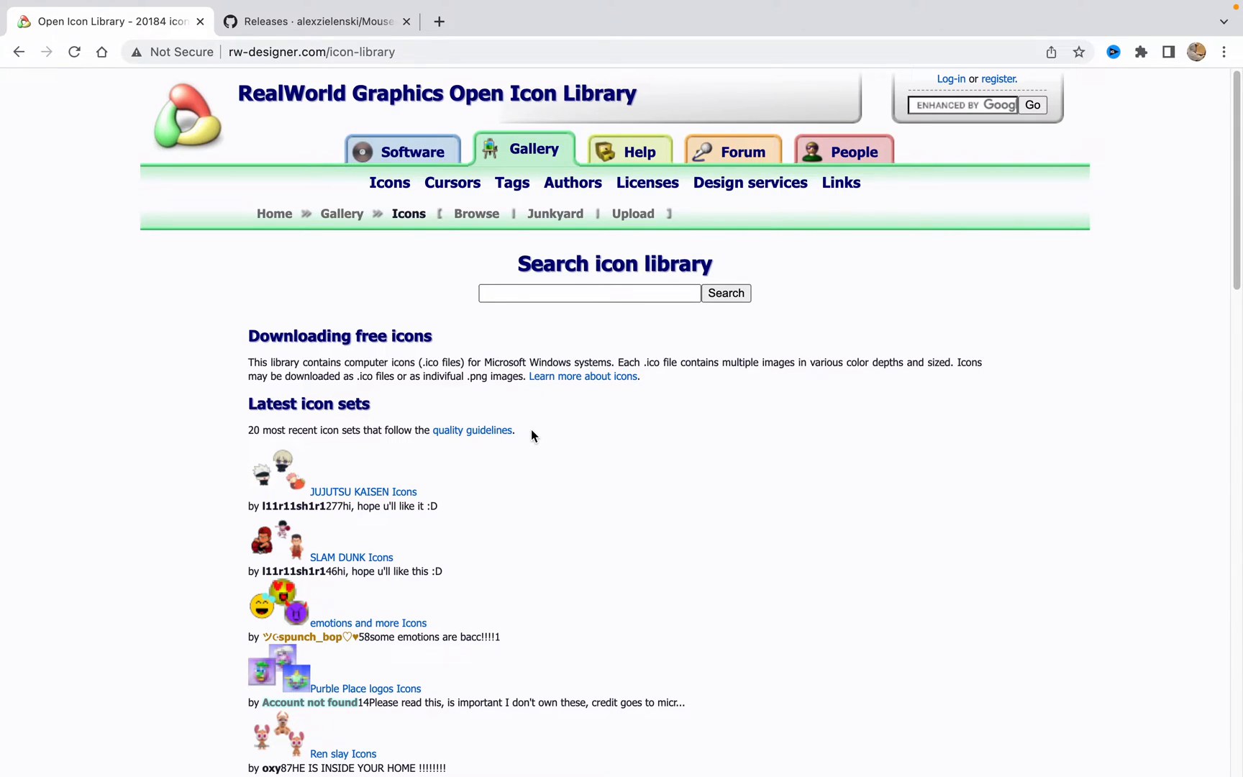
pyautogui.scroll(-3)
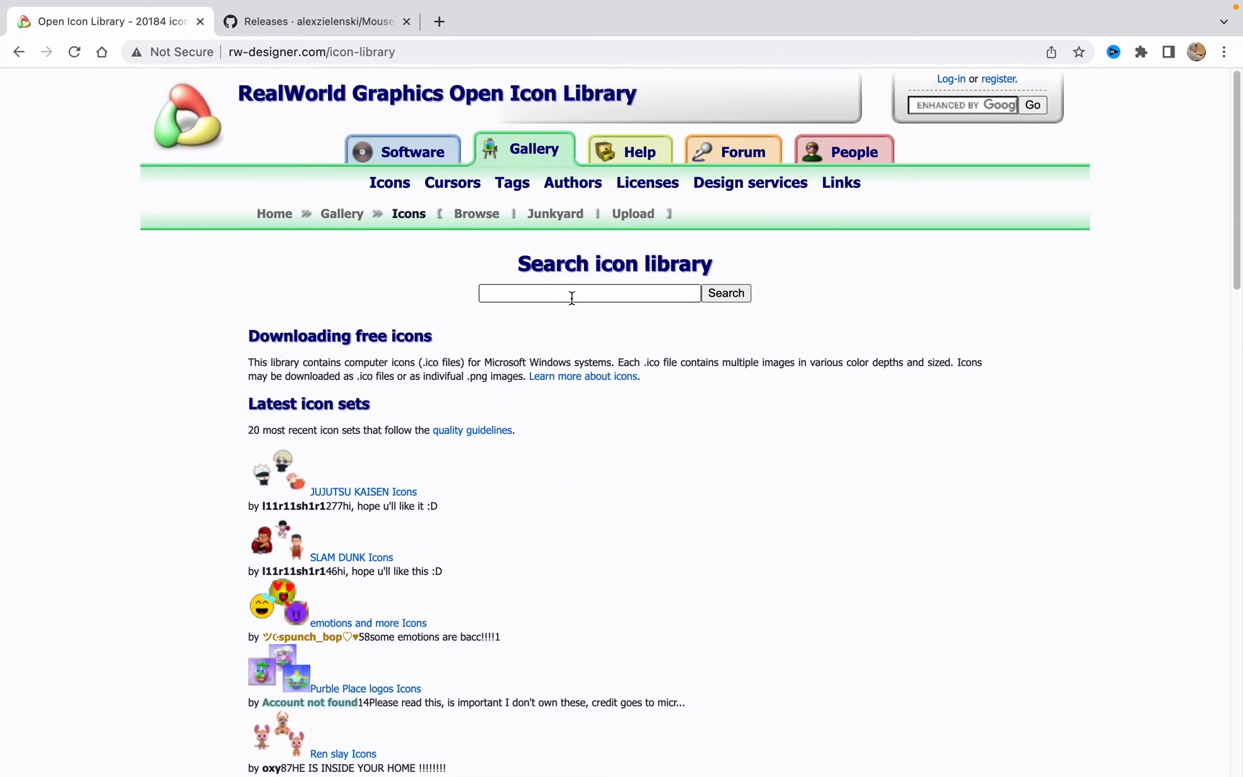
pyautogui.click(589, 294)
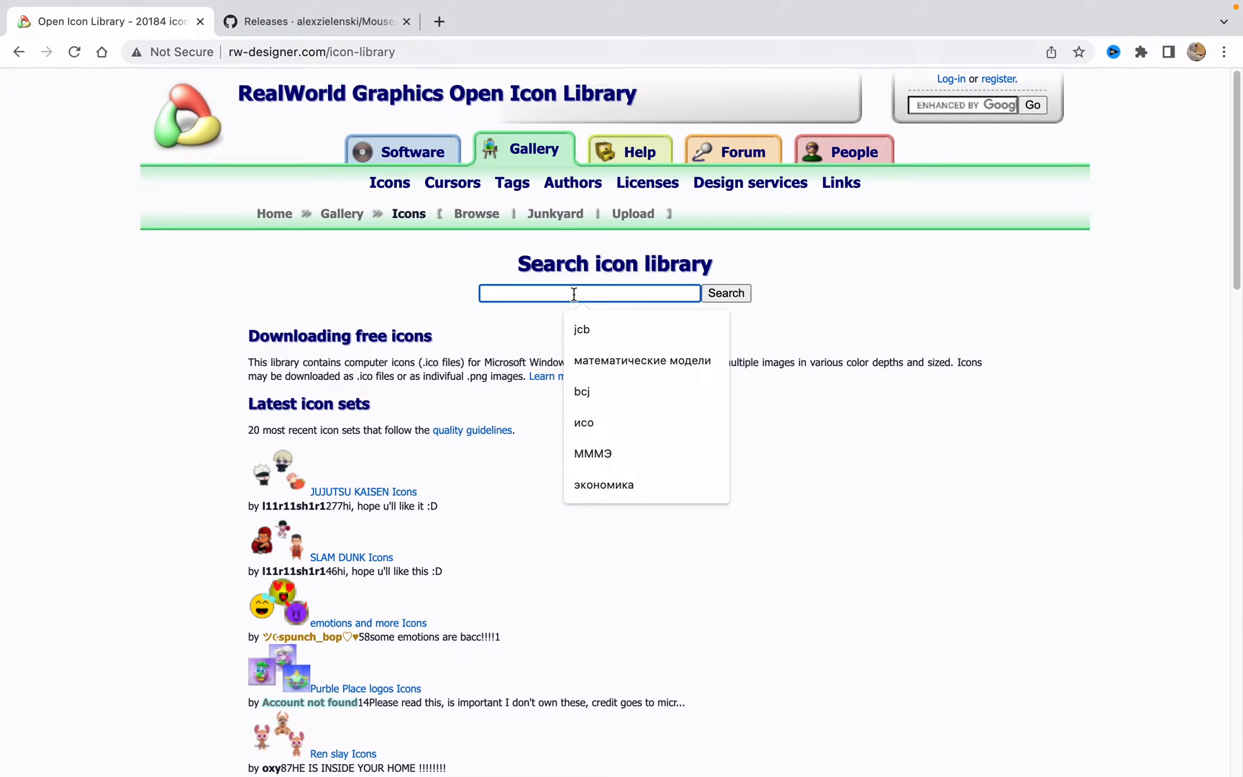
pyautogui.write('mine')
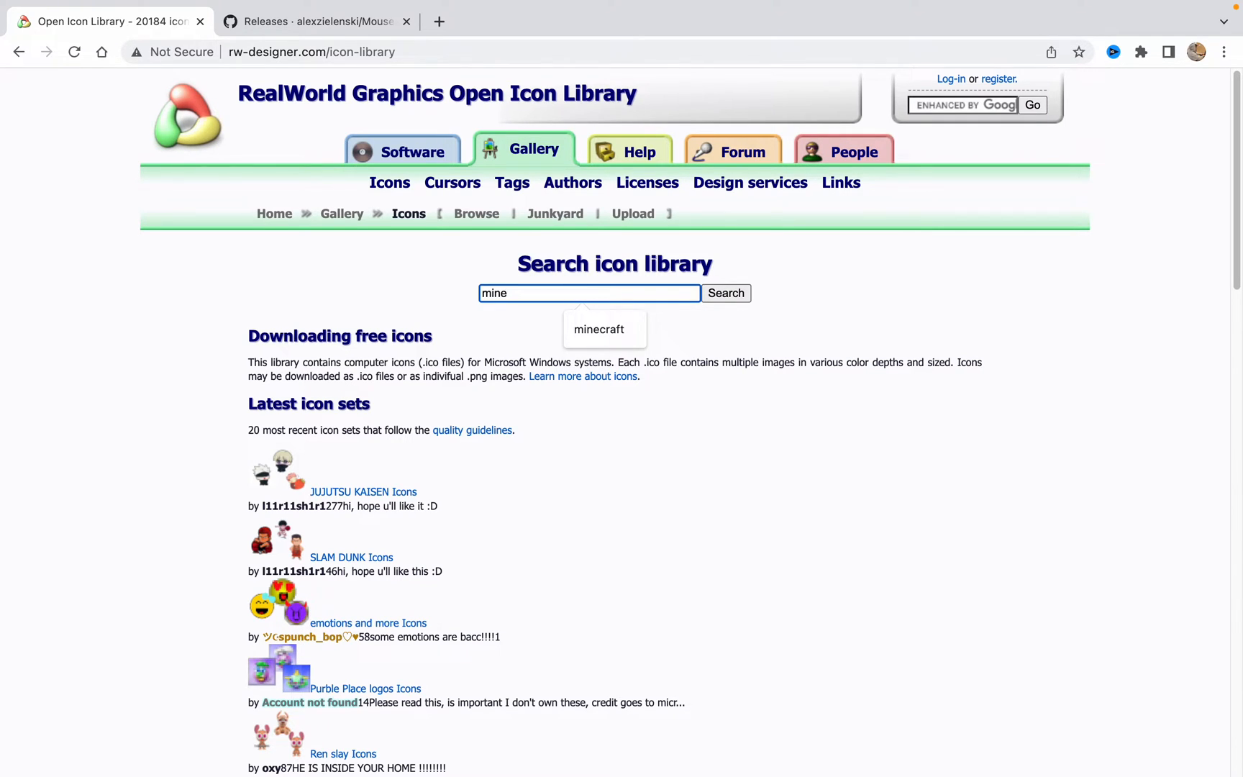
pyautogui.click(599, 329)
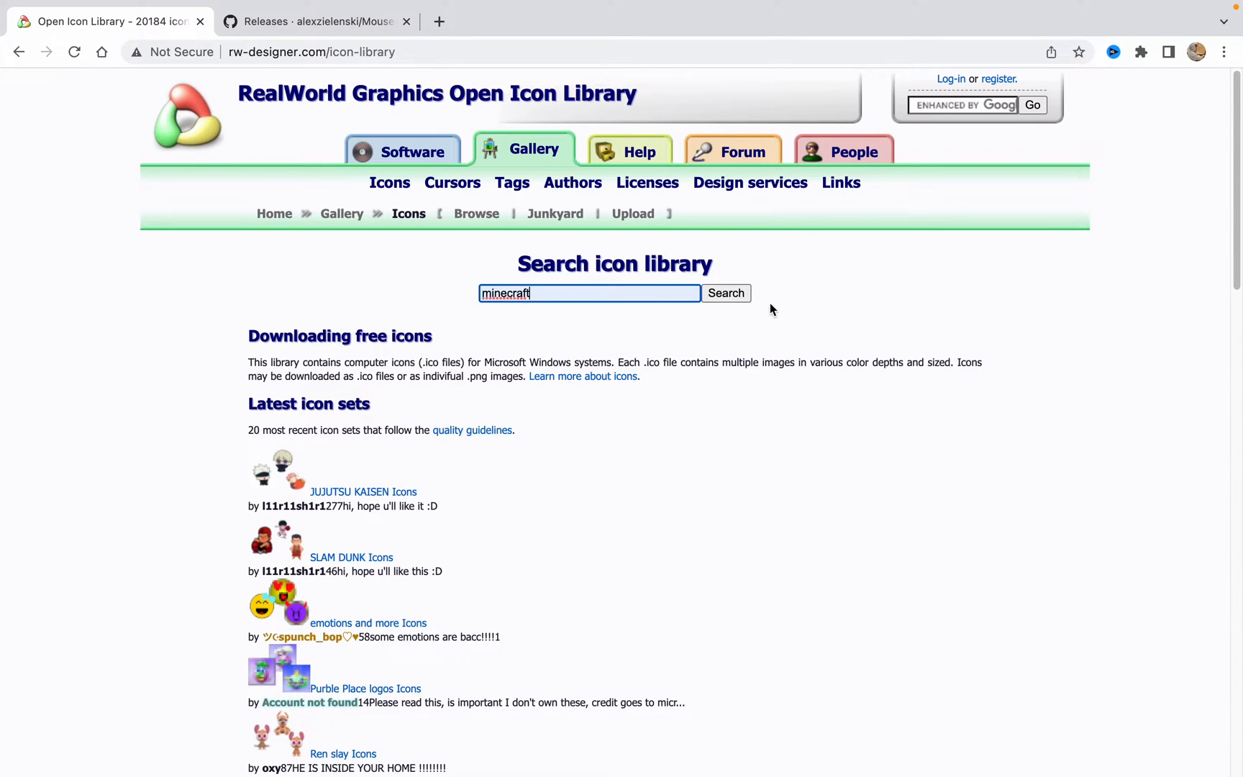
# Run the minecraft search and open the Minecraft Icons set from the results.
pyautogui.click(726, 293)
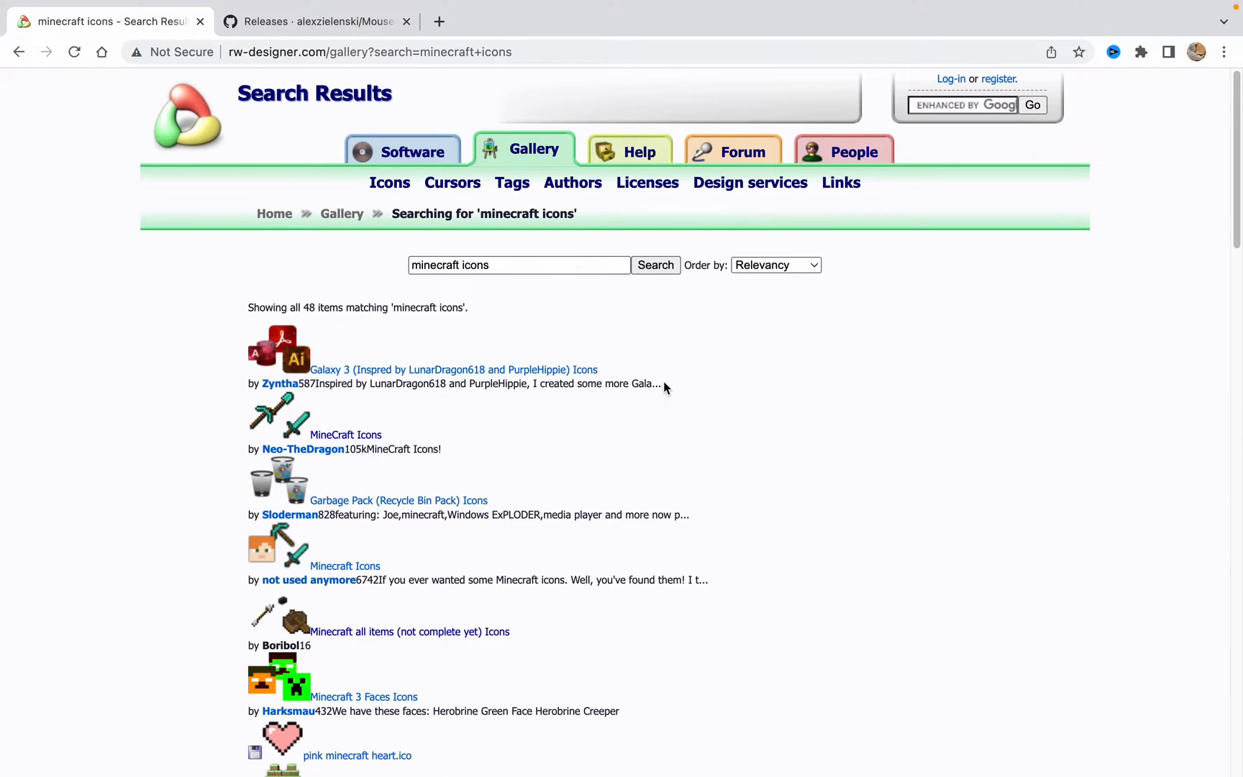
pyautogui.scroll(-3)
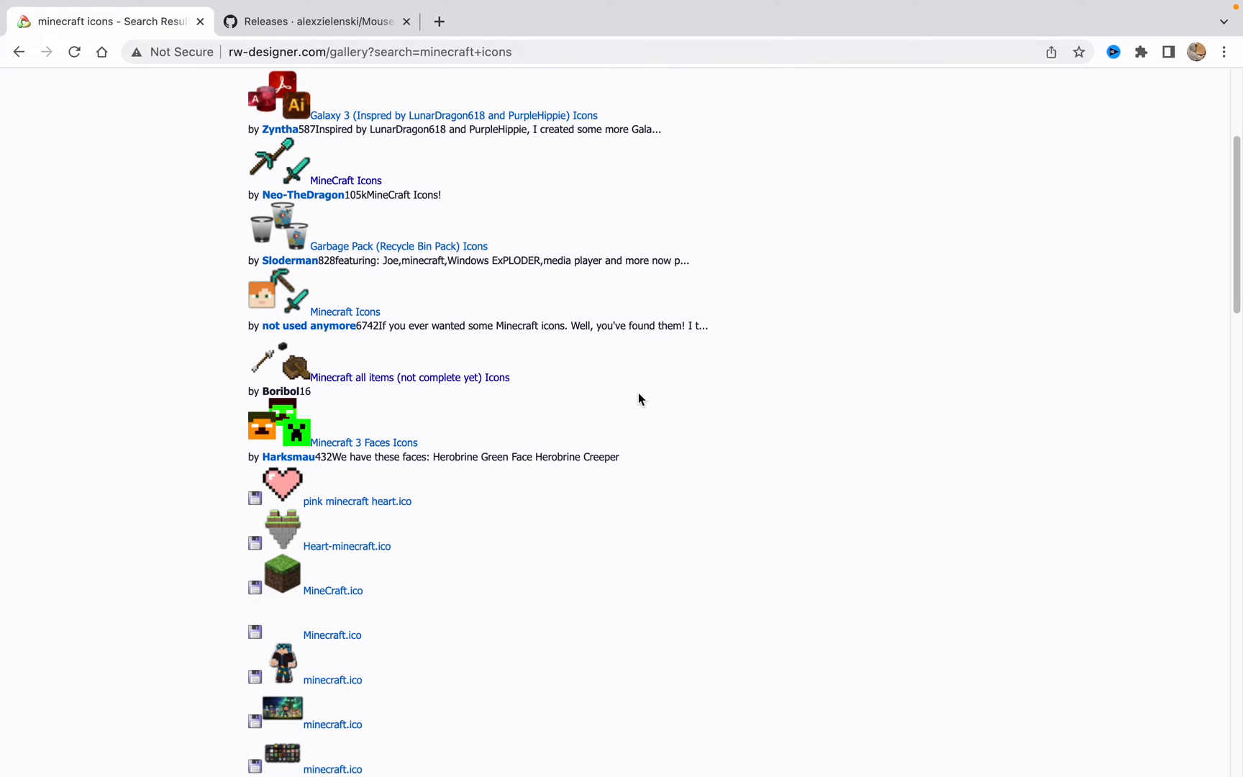
pyautogui.scroll(-3)
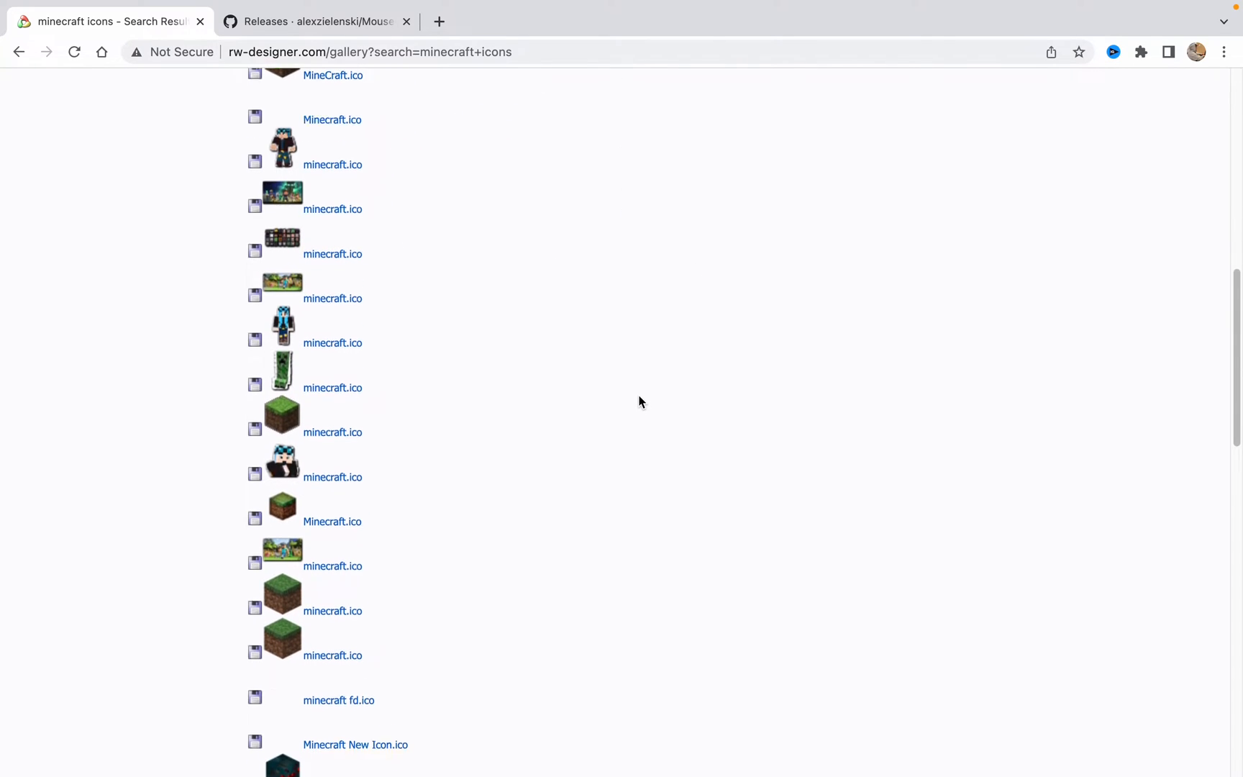
pyautogui.scroll(-3)
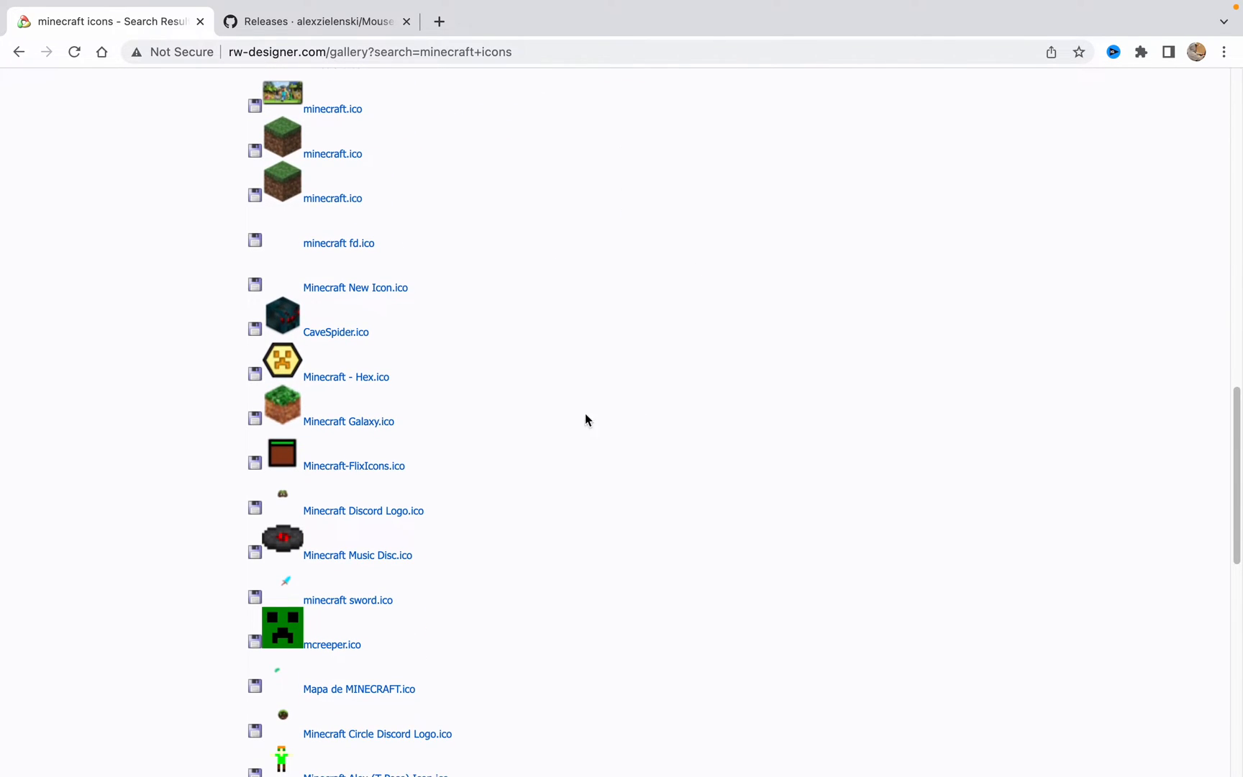
pyautogui.scroll(-3)
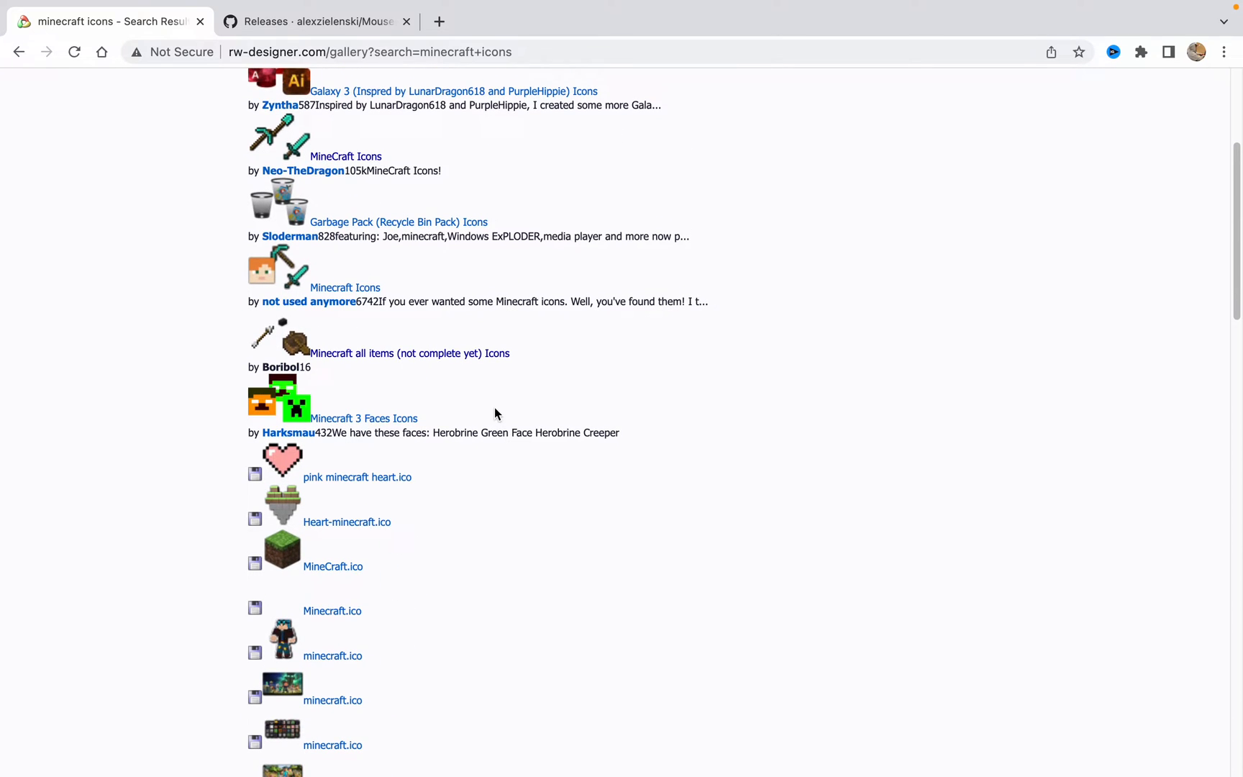
pyautogui.moveTo(337, 288)
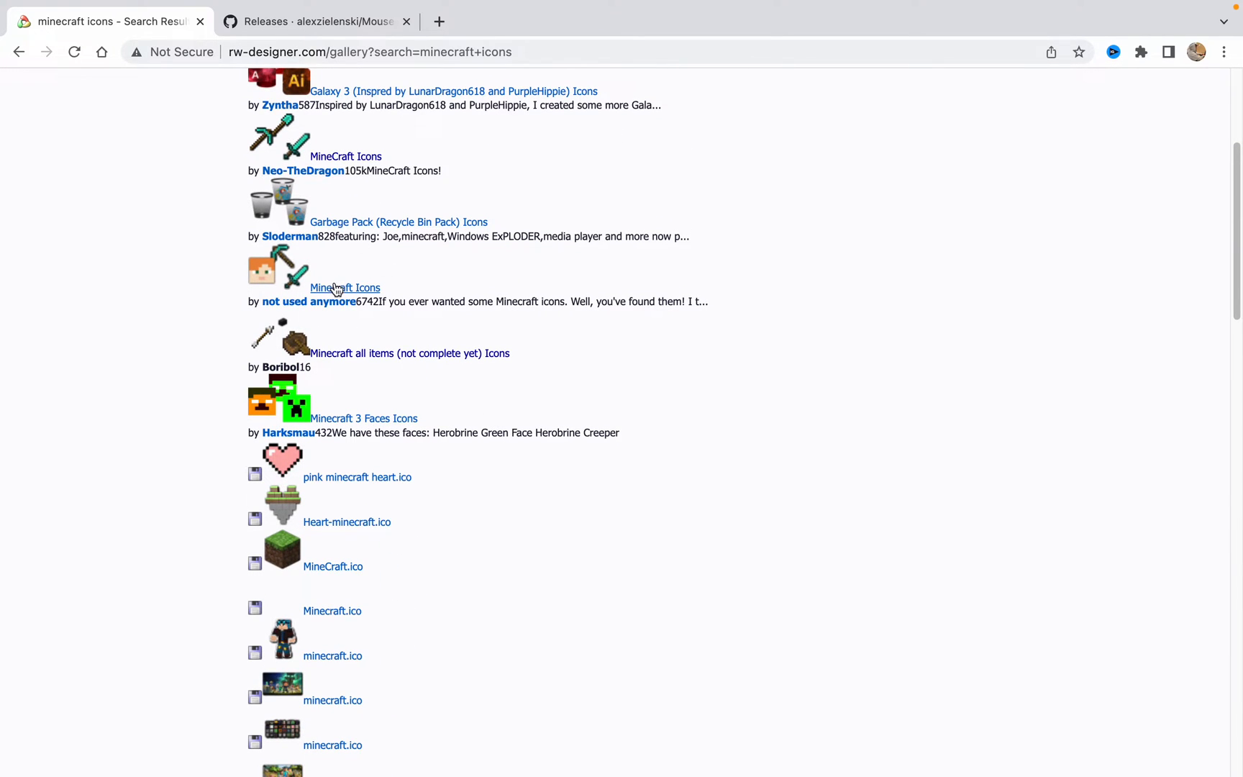
pyautogui.click(346, 288)
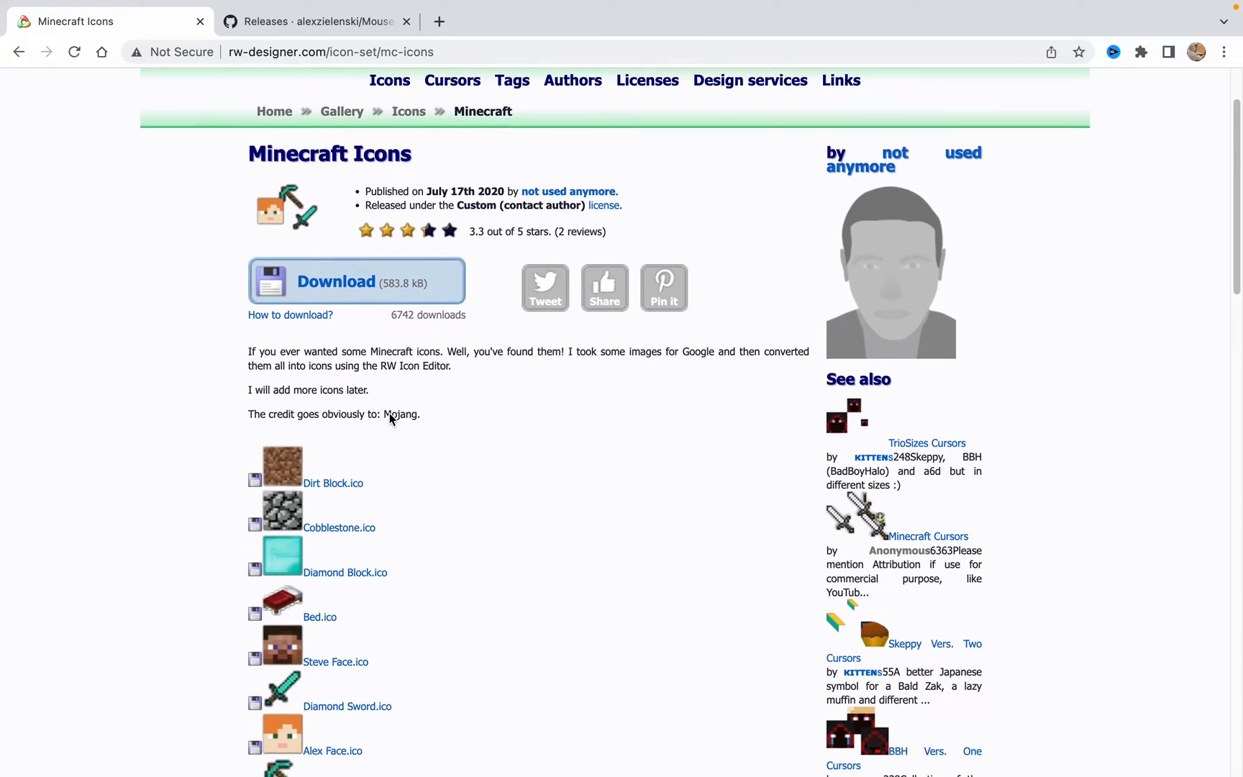
# Open the Diamond Pickaxe.ico details page listing its sizes and download.
pyautogui.scroll(-3)
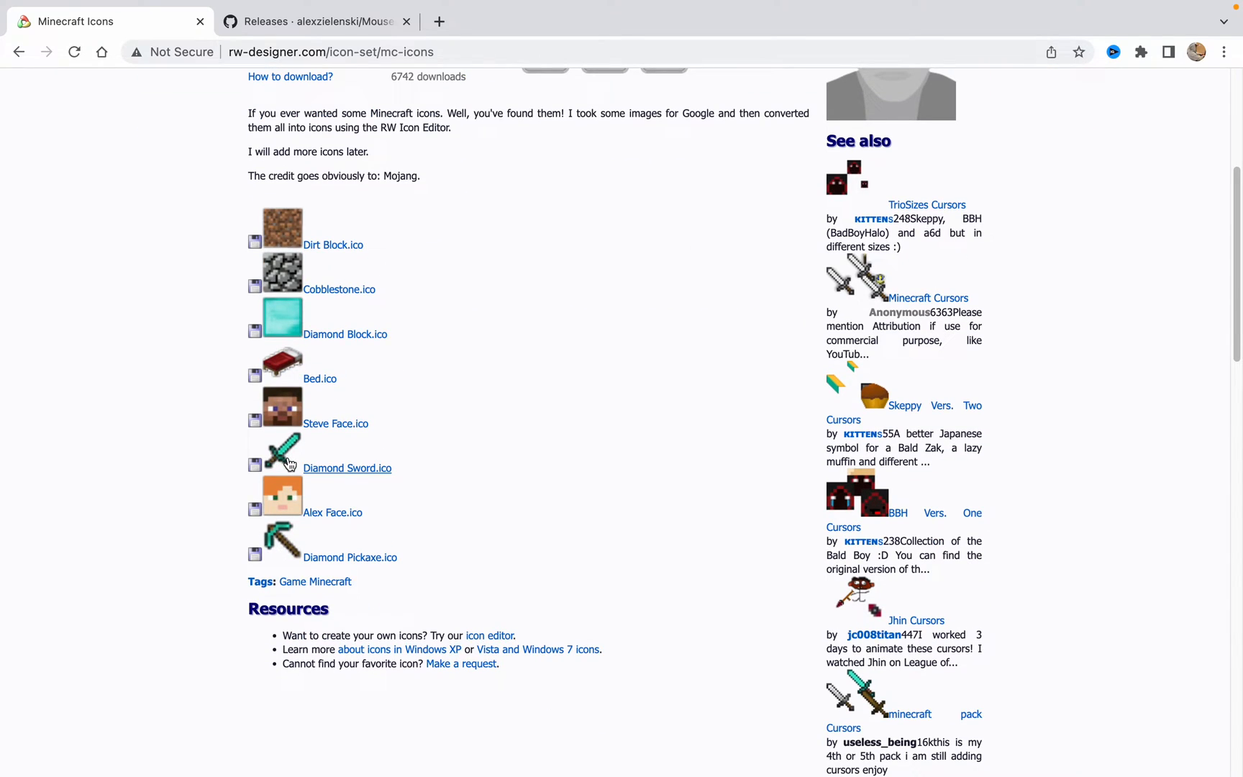
pyautogui.moveTo(338, 570)
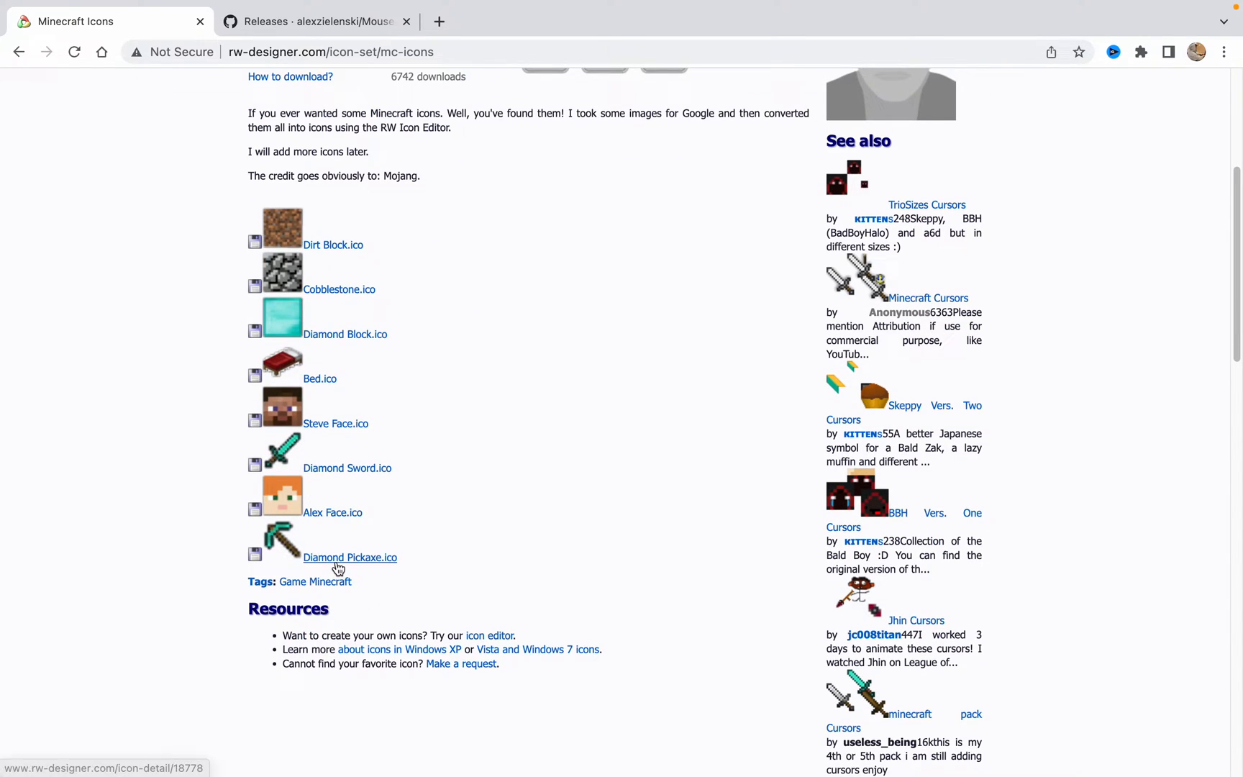
pyautogui.click(350, 558)
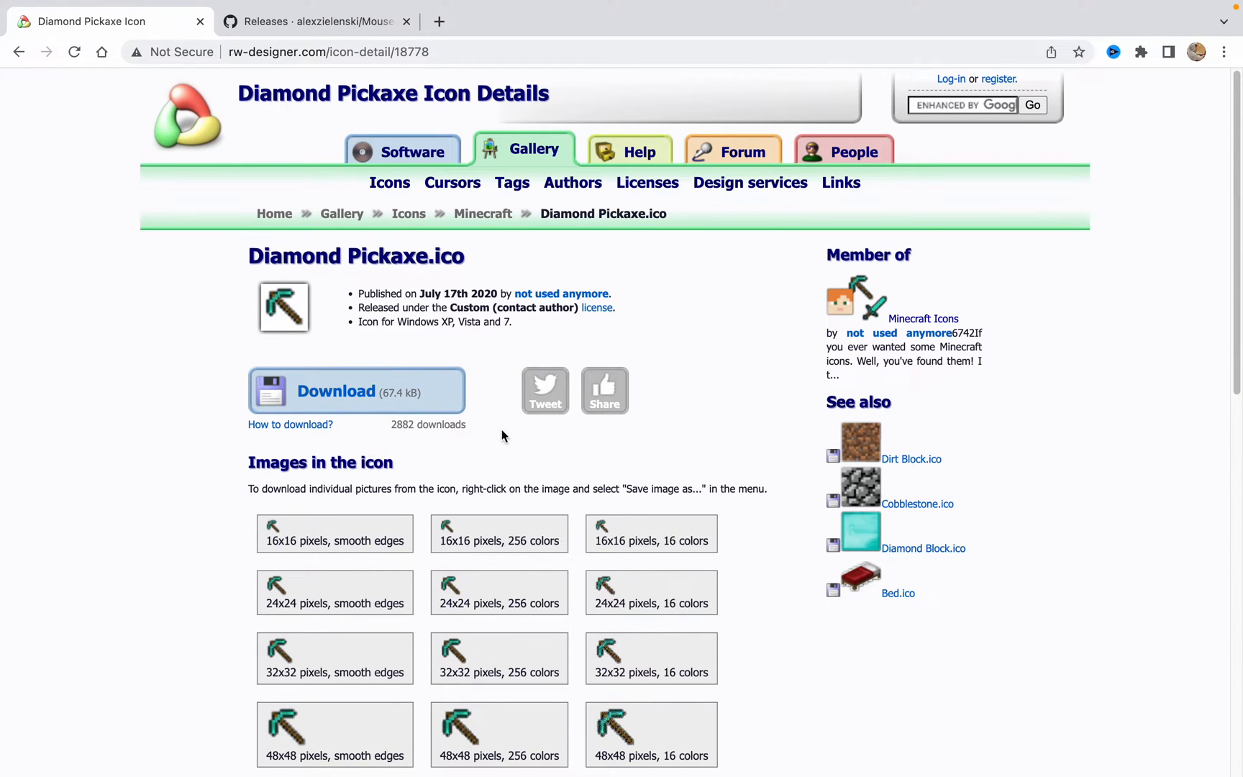
# Download Diamond Pickaxe.ico to the desktop and leave the browser's full screen.
pyautogui.scroll(-3)
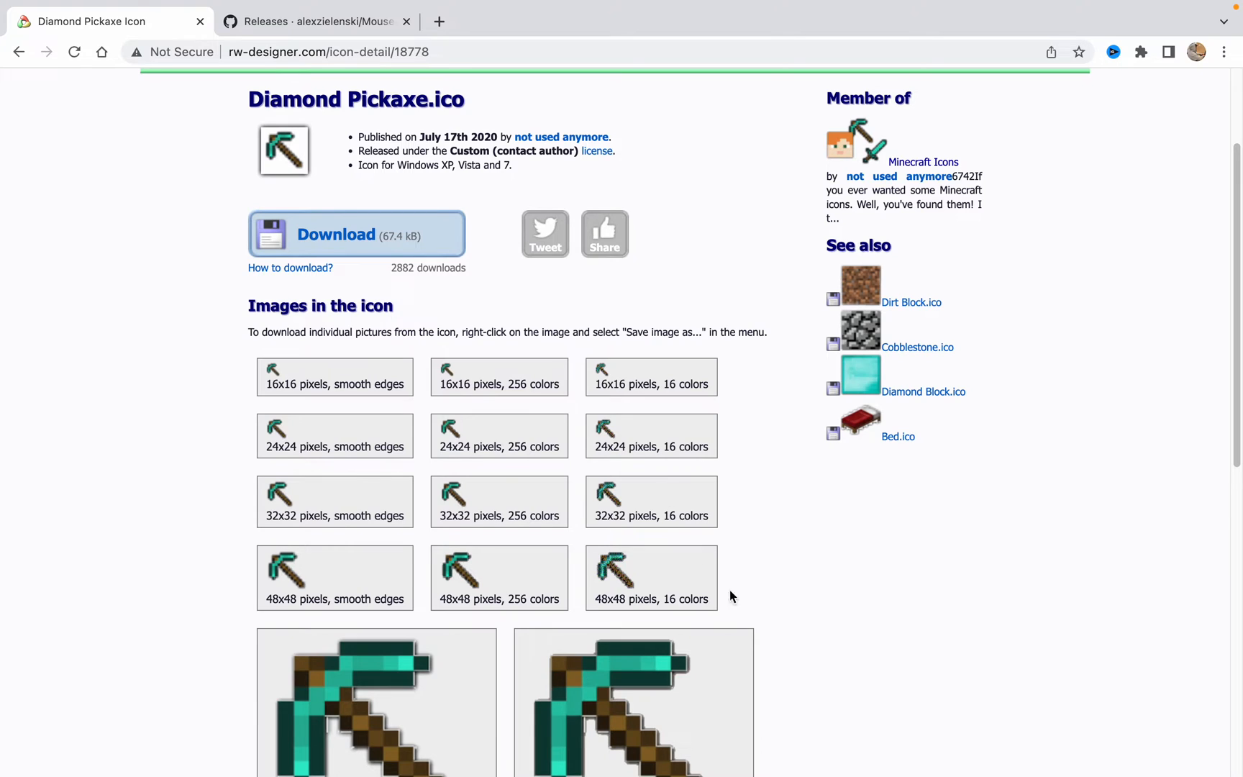
pyautogui.scroll(-3)
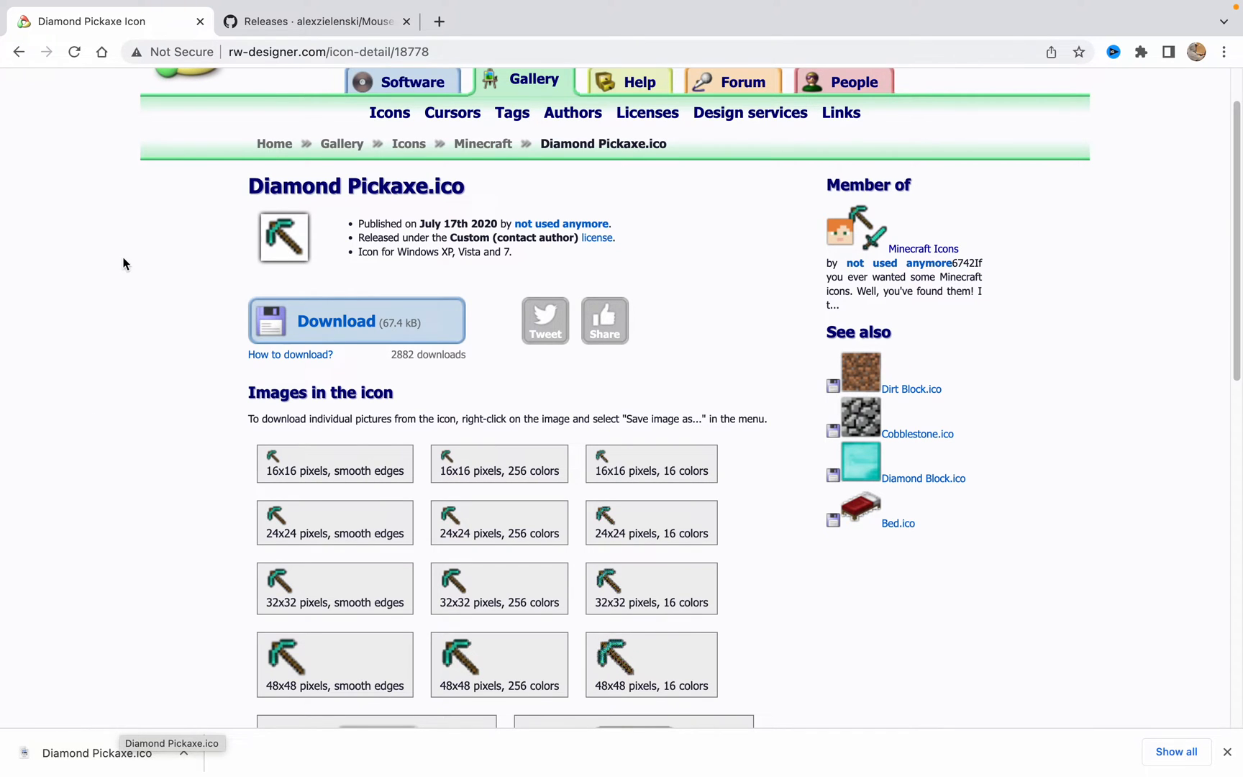
pyautogui.moveTo(55, 35)
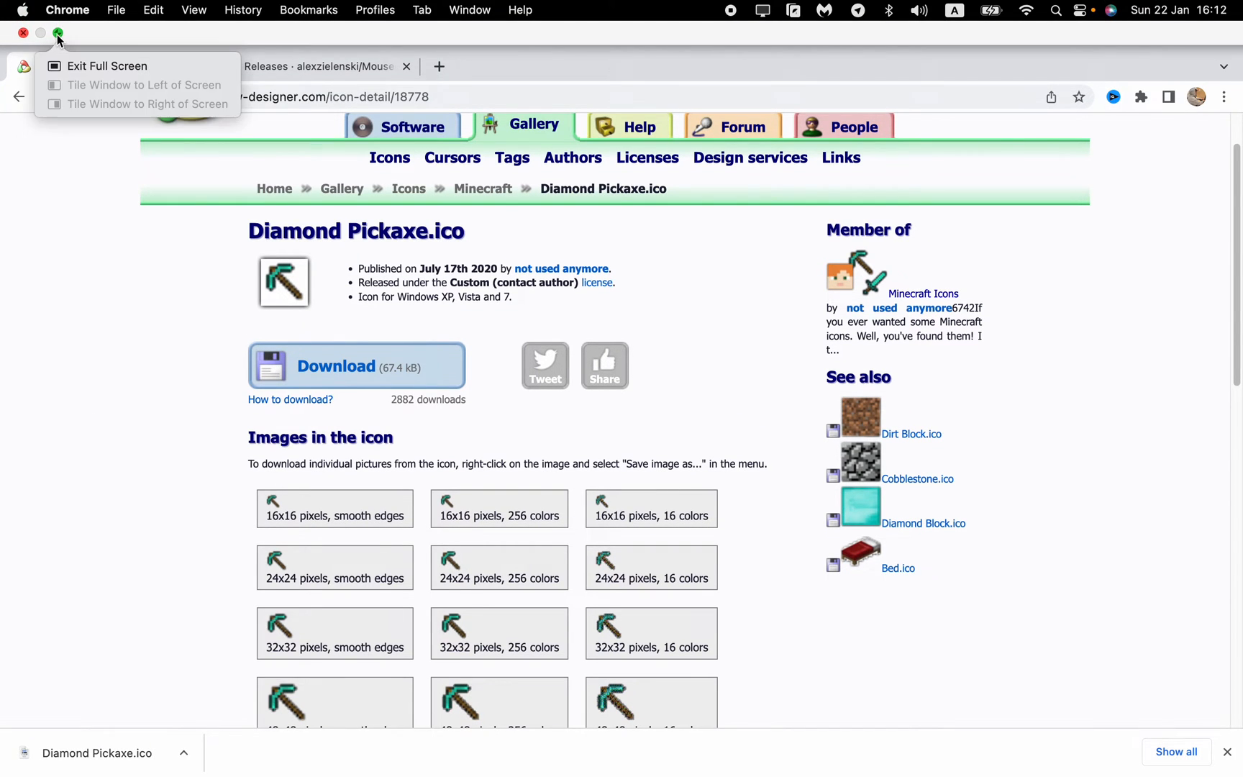
pyautogui.click(106, 66)
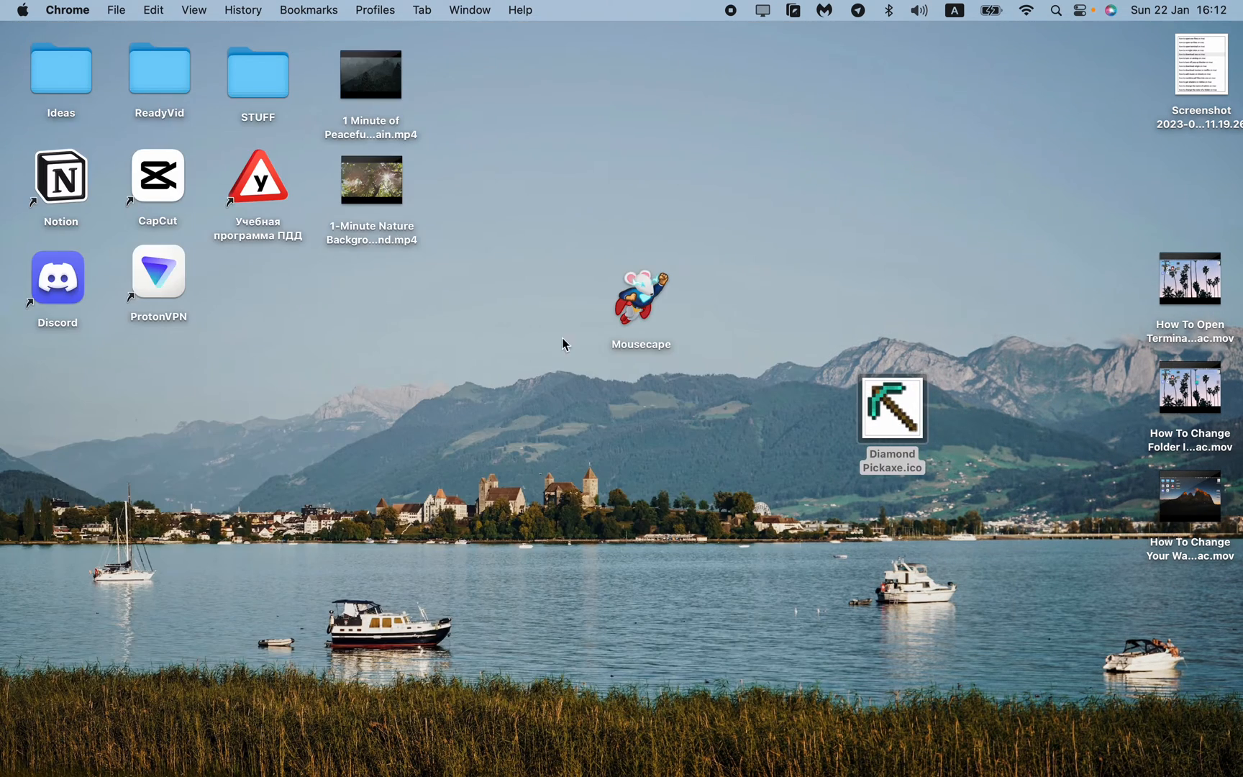
# Move Diamond Pickaxe.ico higher on the desktop and bring Mousecape back in front.
pyautogui.moveTo(891, 408); pyautogui.dragTo(926, 240)
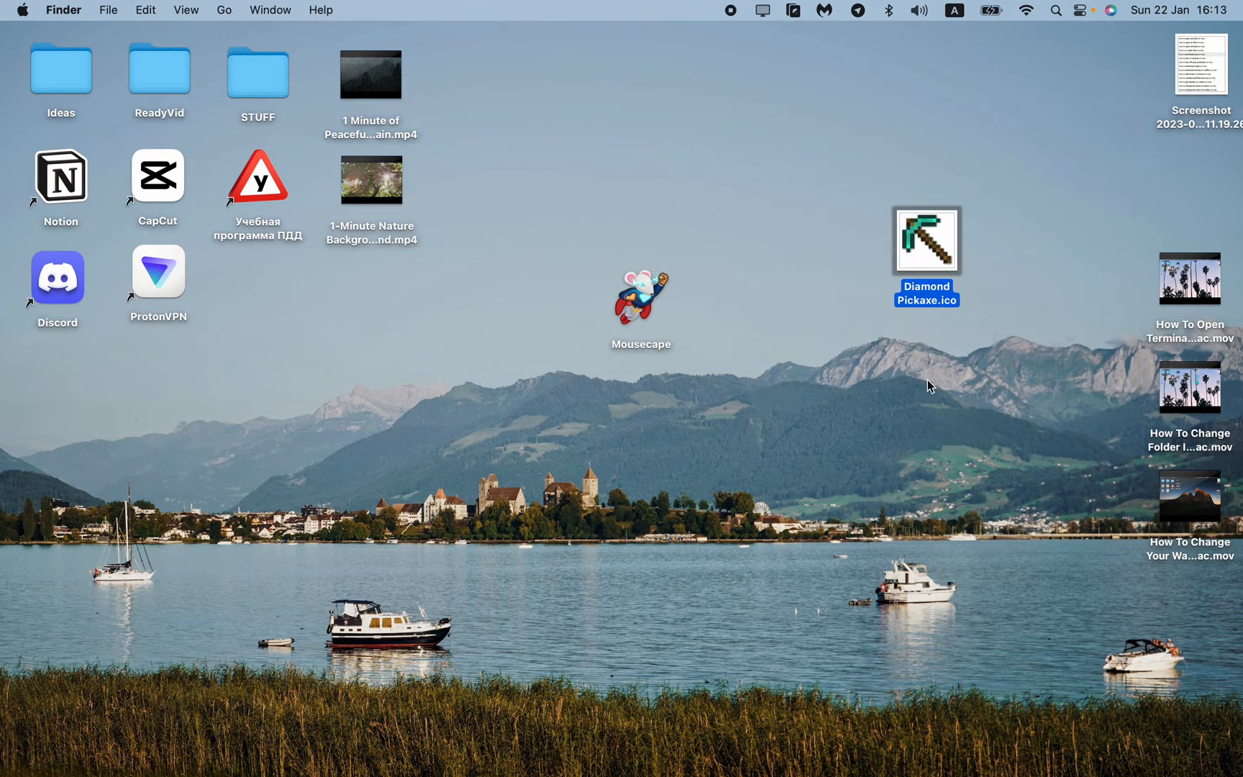
pyautogui.click(689, 294)
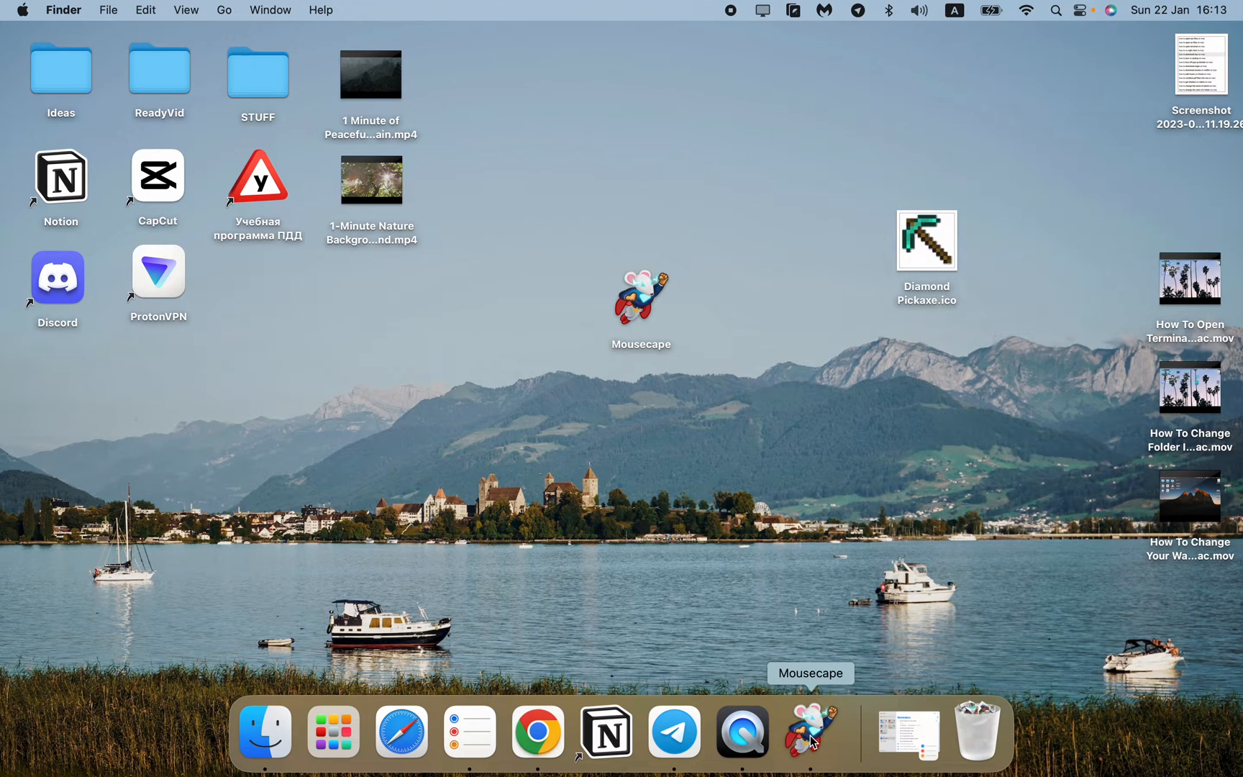
pyautogui.click(808, 738)
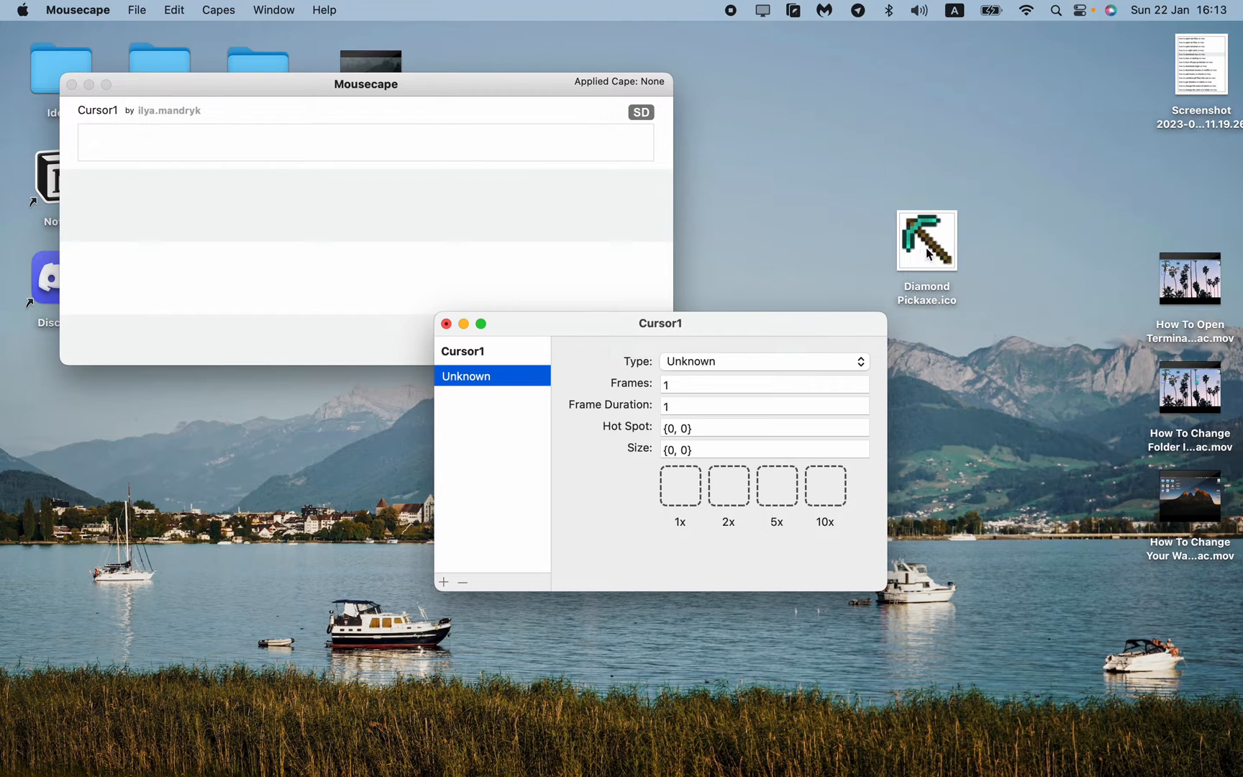
# Drop Diamond Pickaxe.ico into the cursor's 1x image slot, giving size 256×256.
pyautogui.moveTo(924, 240); pyautogui.dragTo(980, 203)
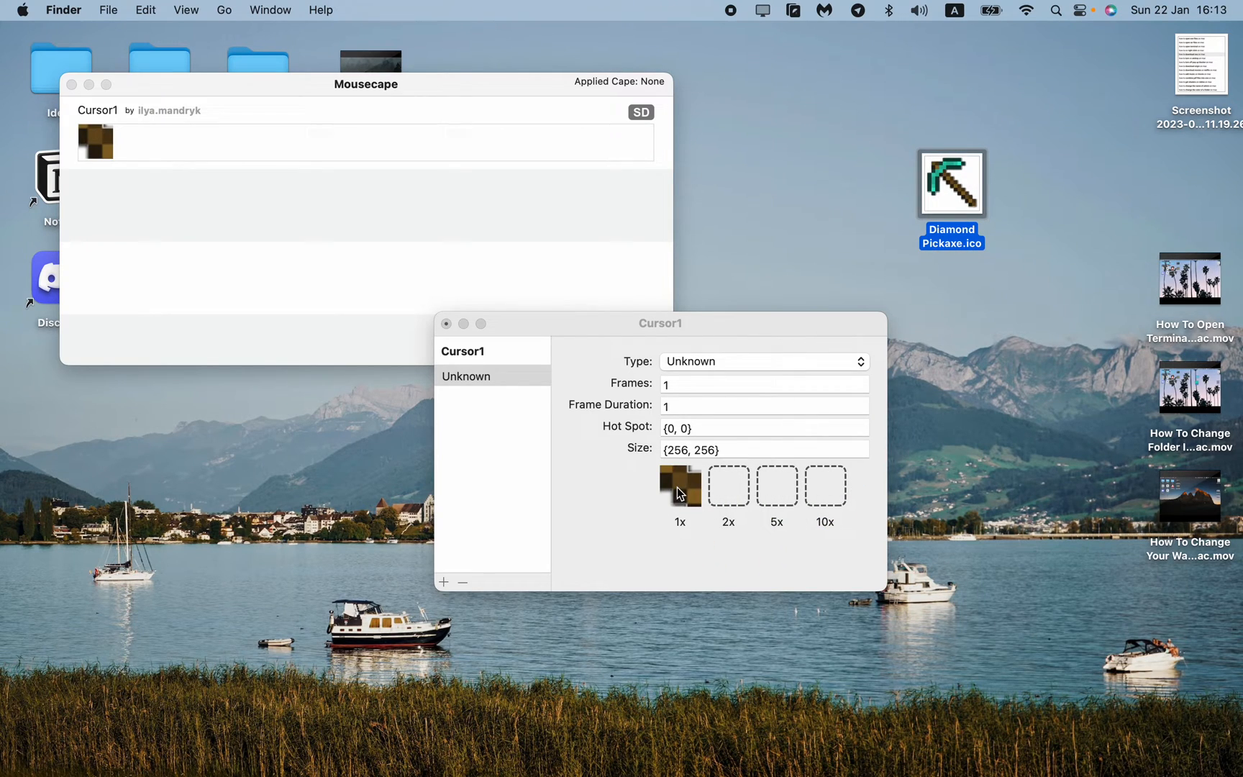
pyautogui.moveTo(692, 496)
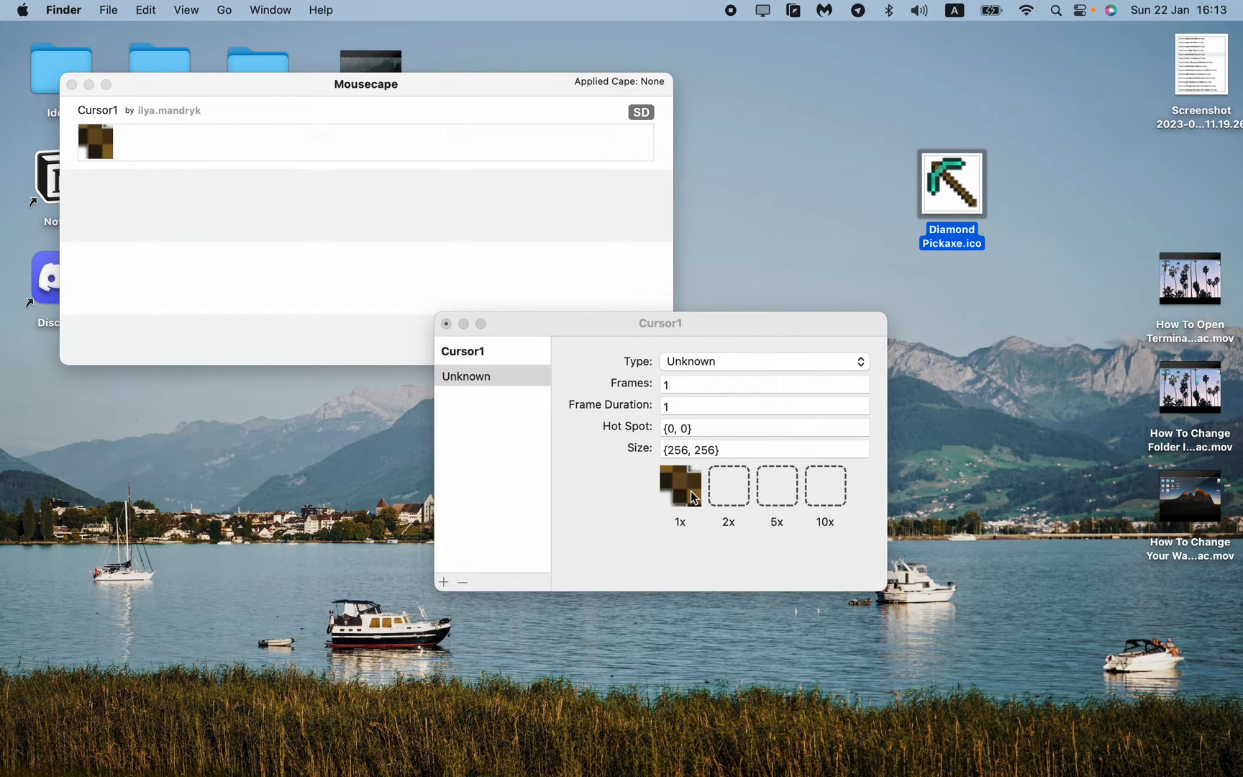
pyautogui.moveTo(705, 480)
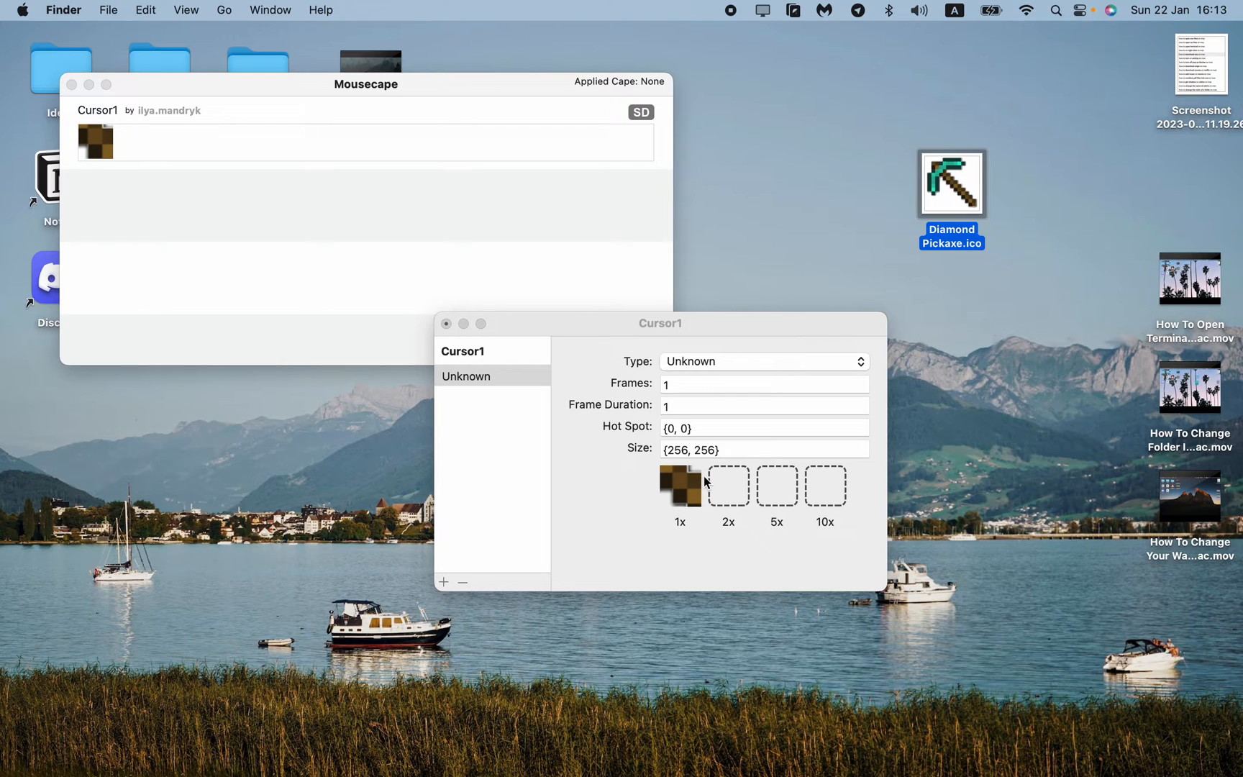
pyautogui.moveTo(752, 368)
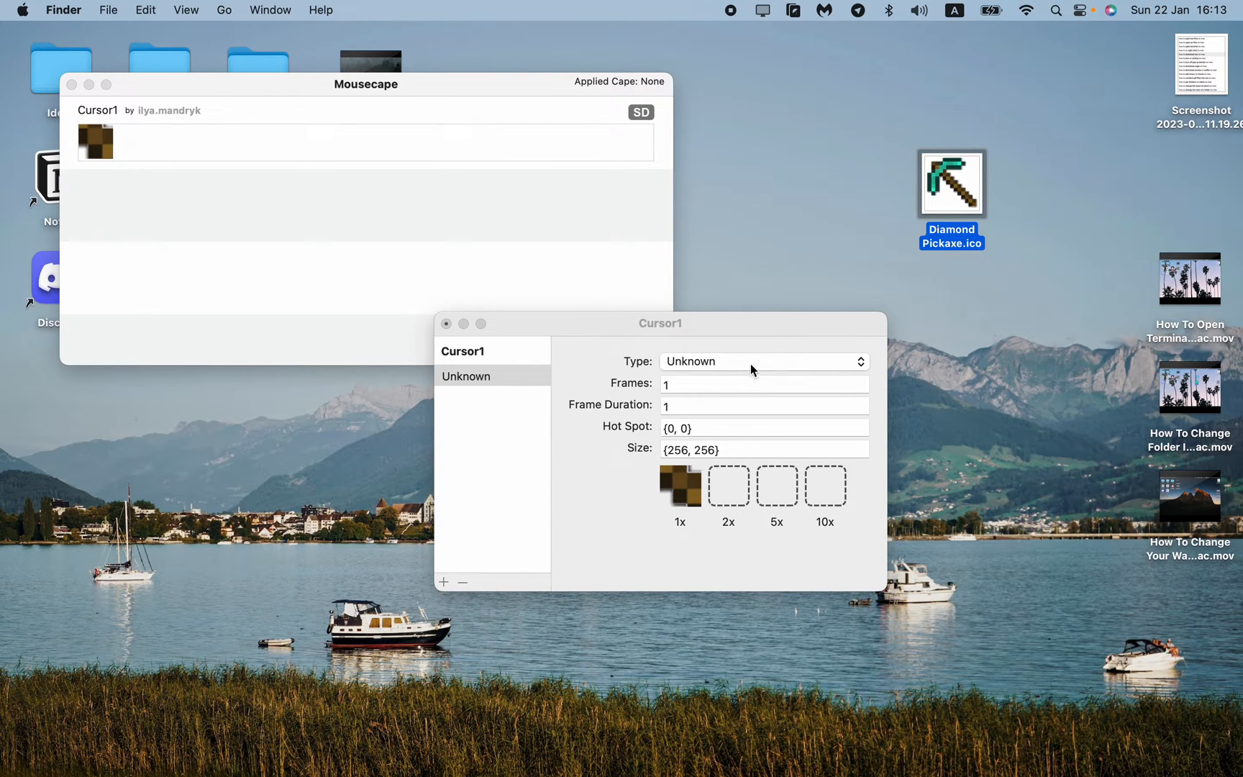
pyautogui.moveTo(538, 731)
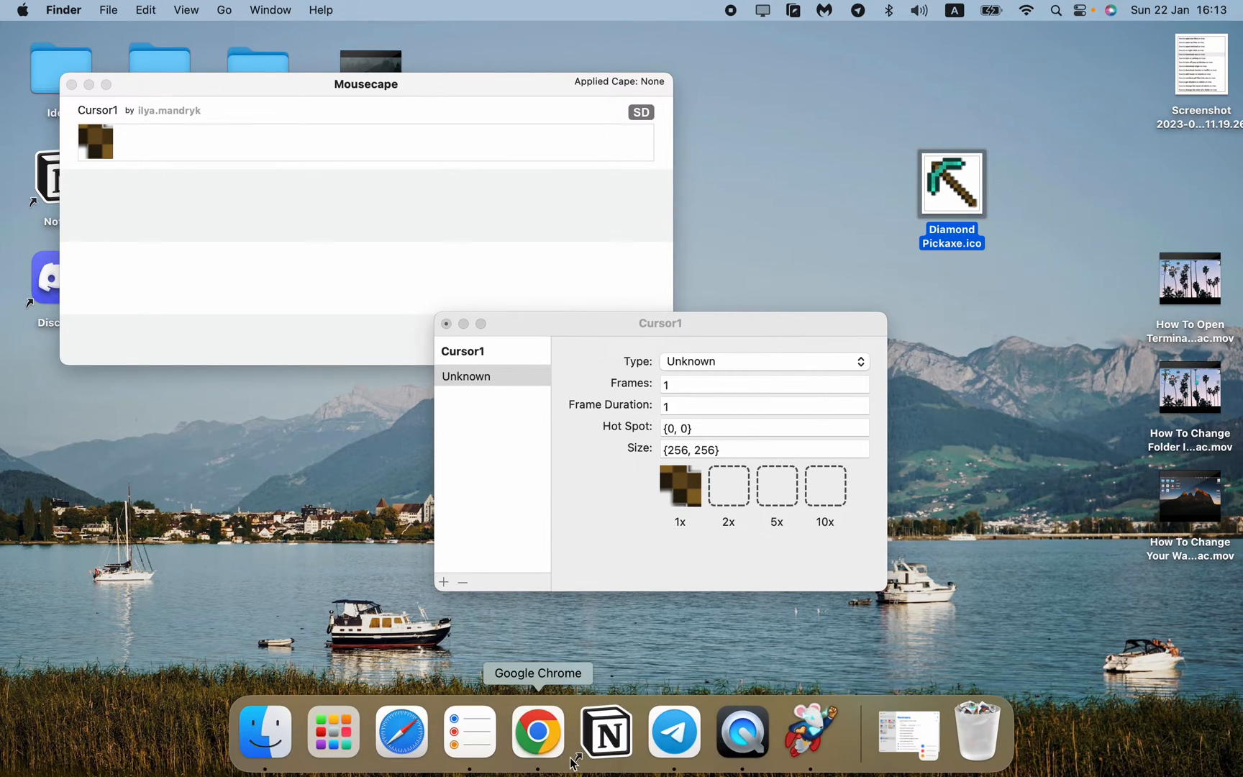
# Return to the Diamond Pickaxe icon page and view its available image sizes.
pyautogui.click(537, 732)
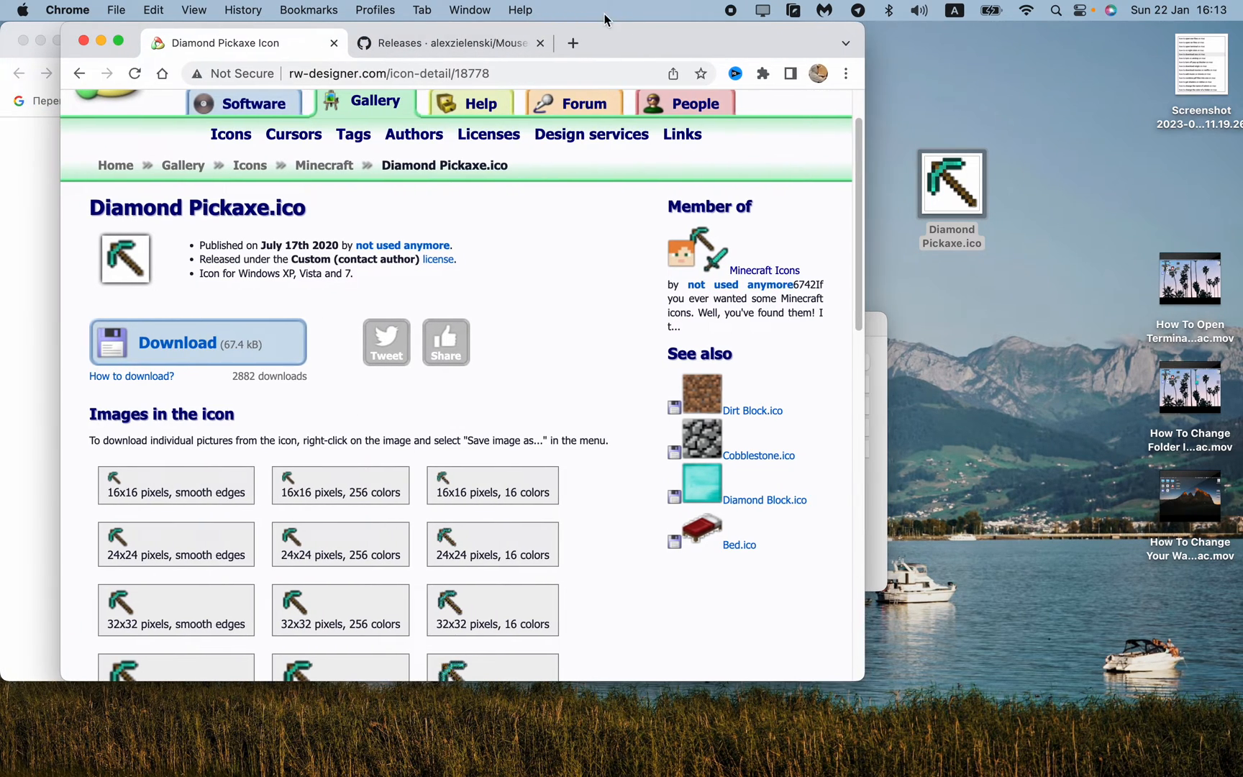
pyautogui.scroll(-3)
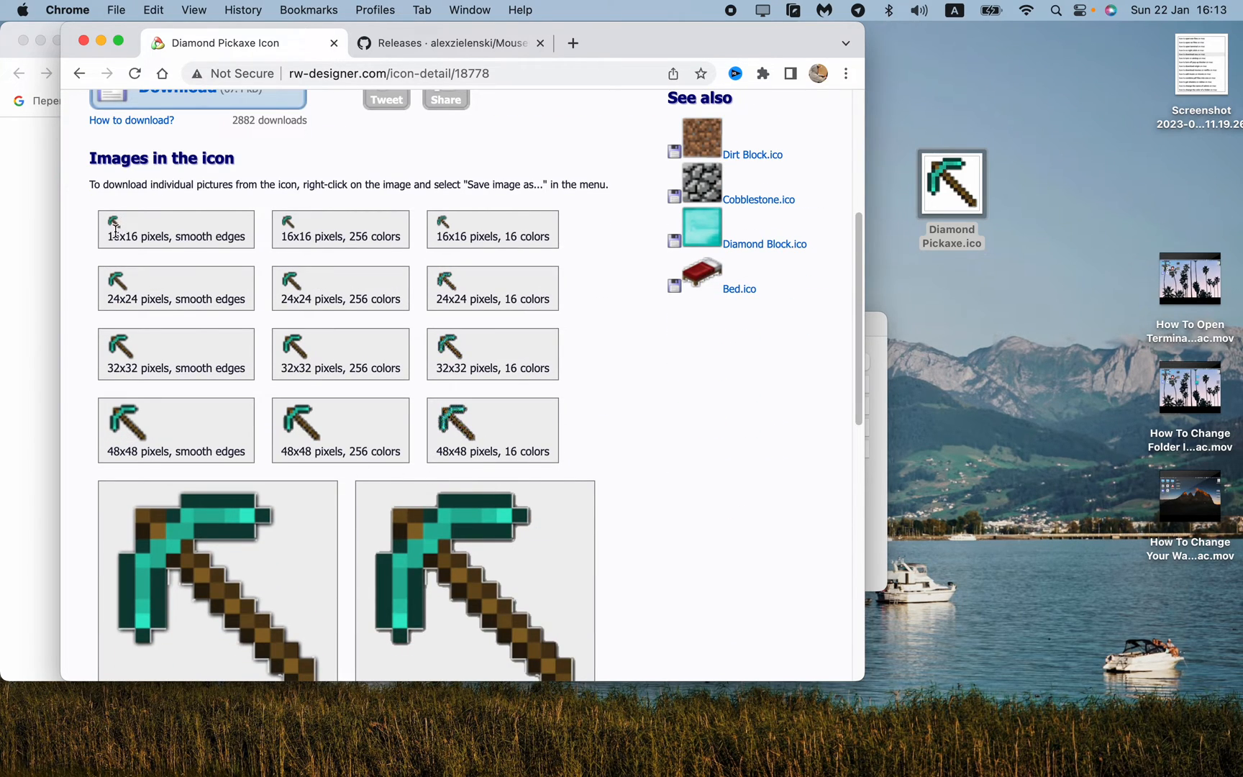
pyautogui.moveTo(132, 461)
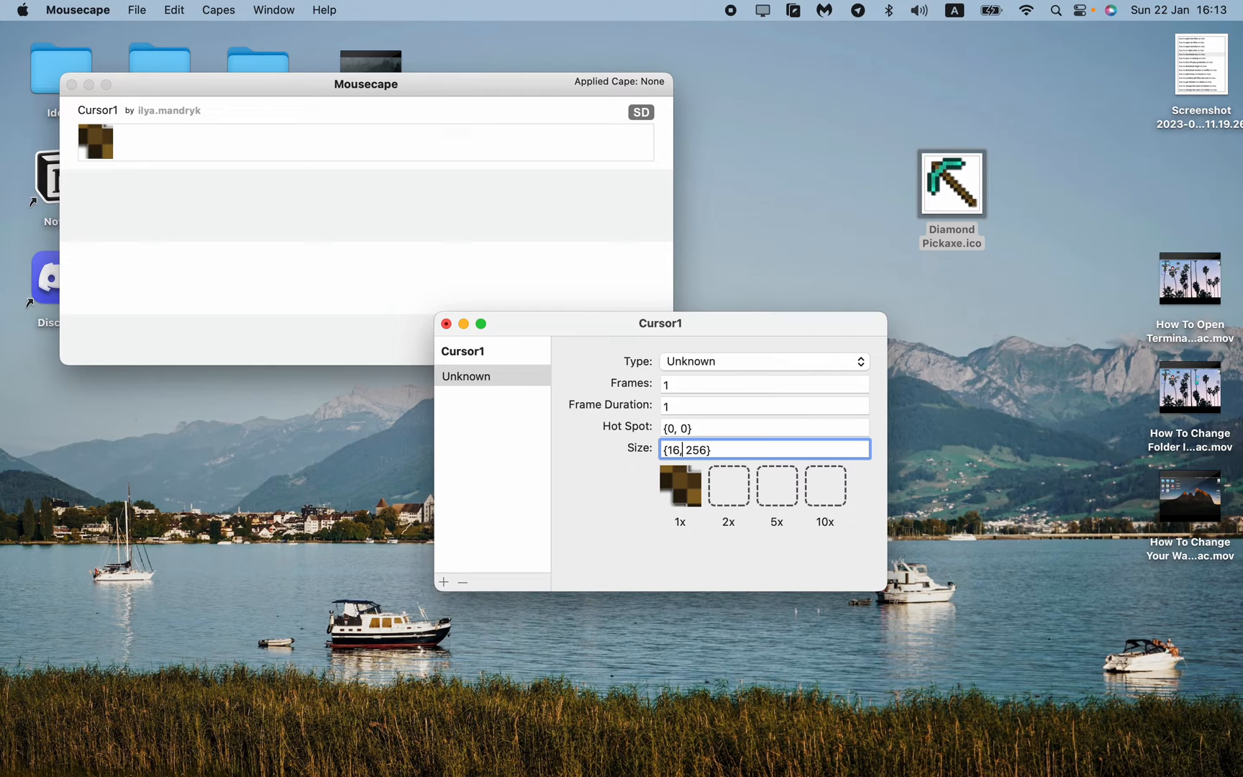
# Set the cursor to 16×16 with type Alias, close the editor and apply Cursor1.
pyautogui.write('16, 16}')
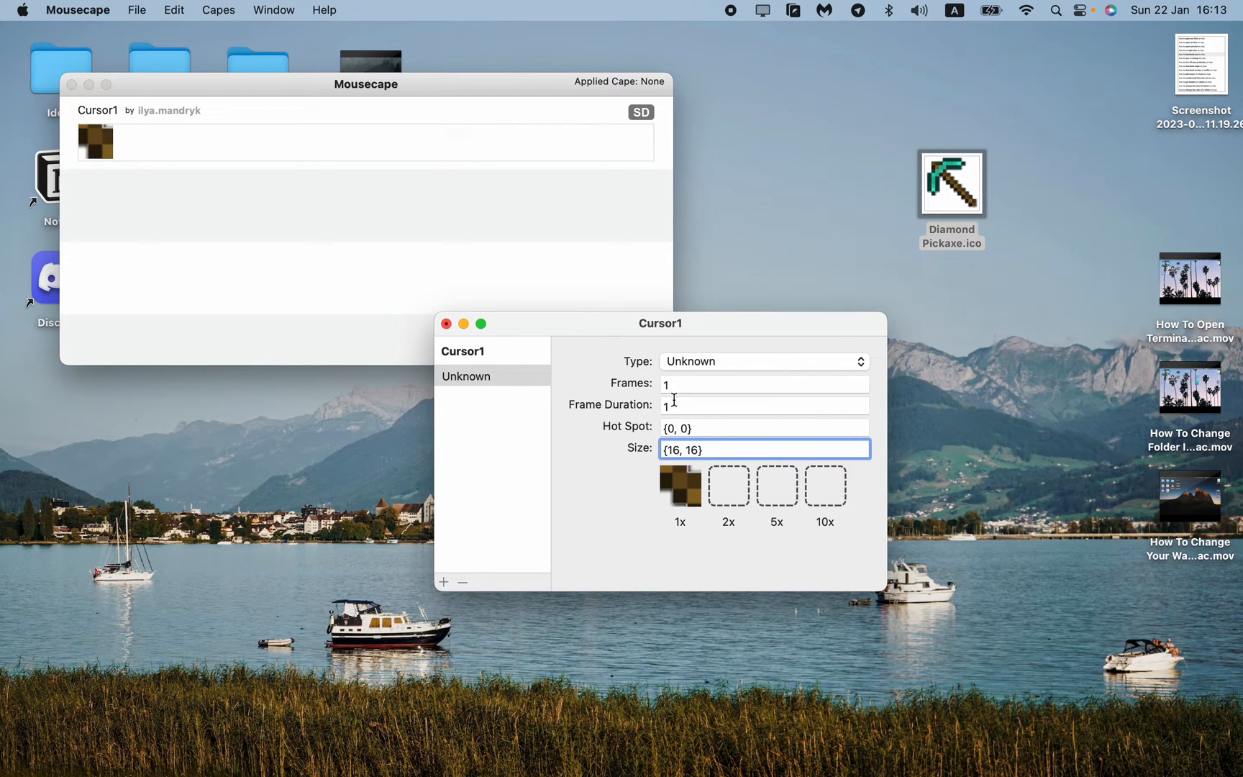
pyautogui.click(763, 361)
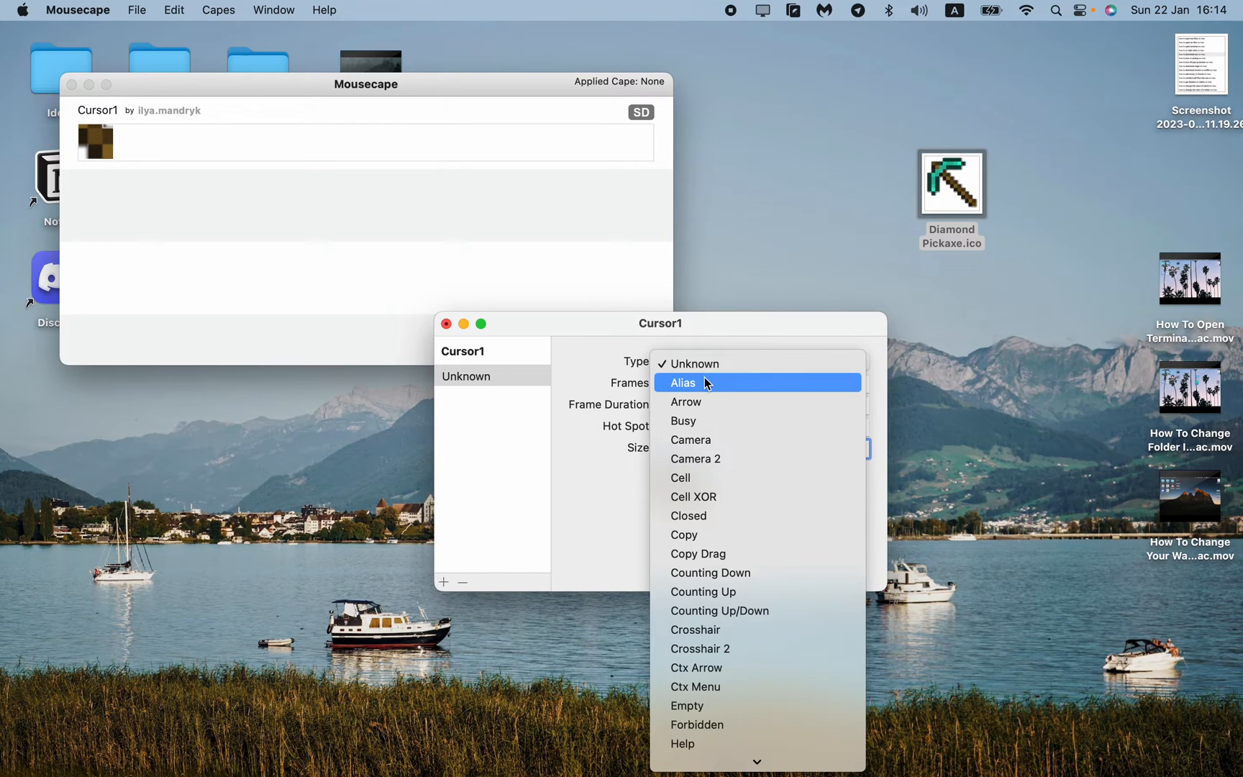
pyautogui.click(683, 382)
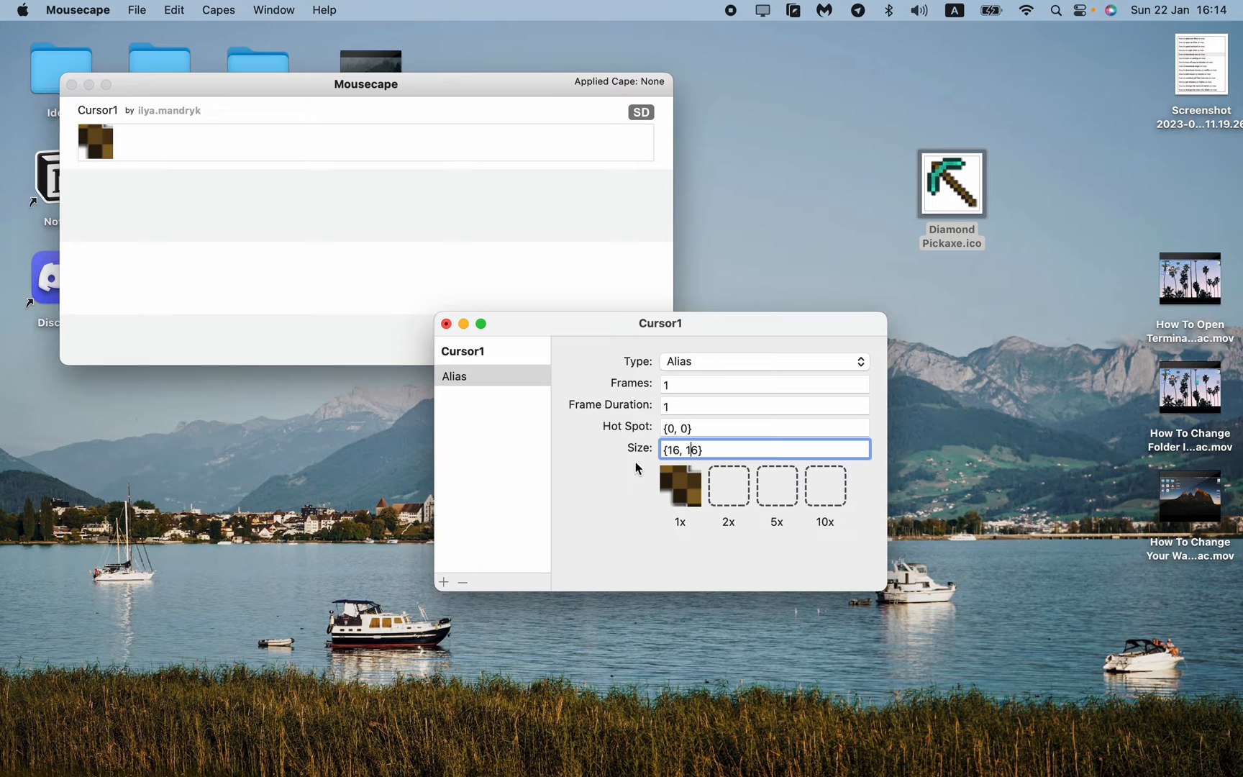
pyautogui.moveTo(547, 401)
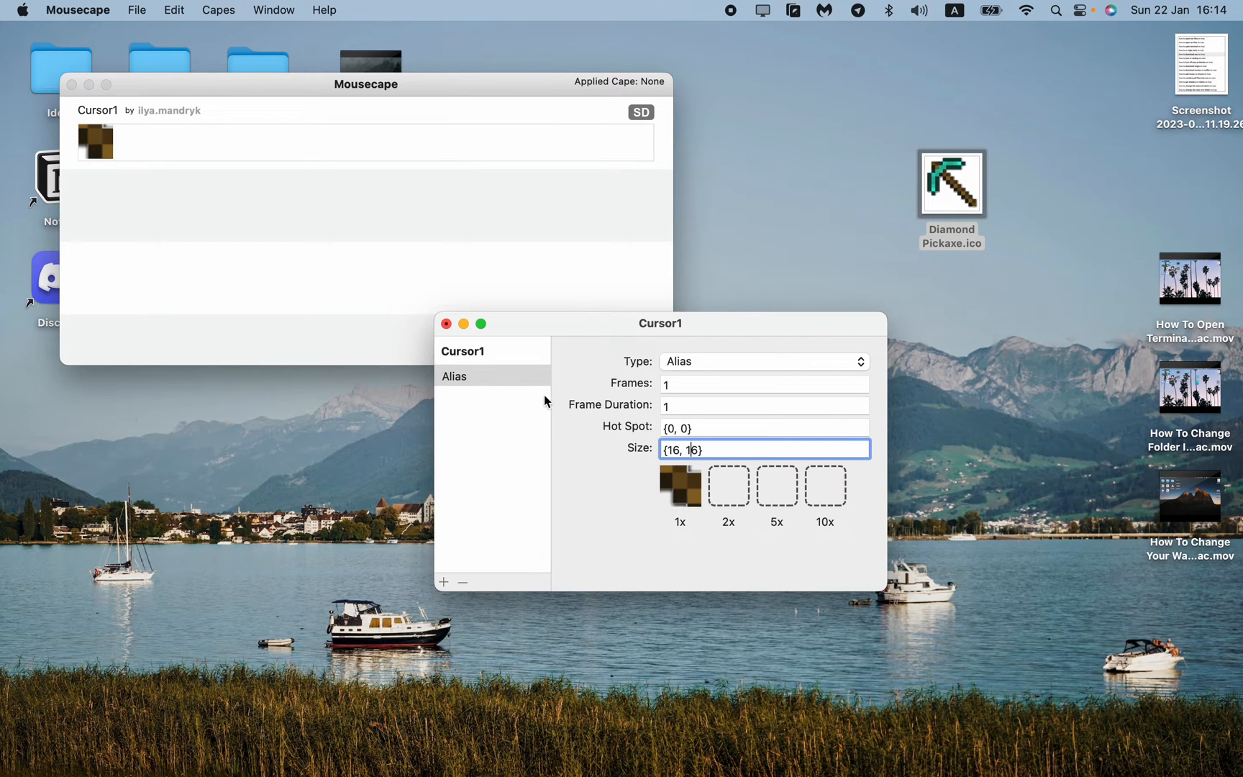
pyautogui.click(446, 323)
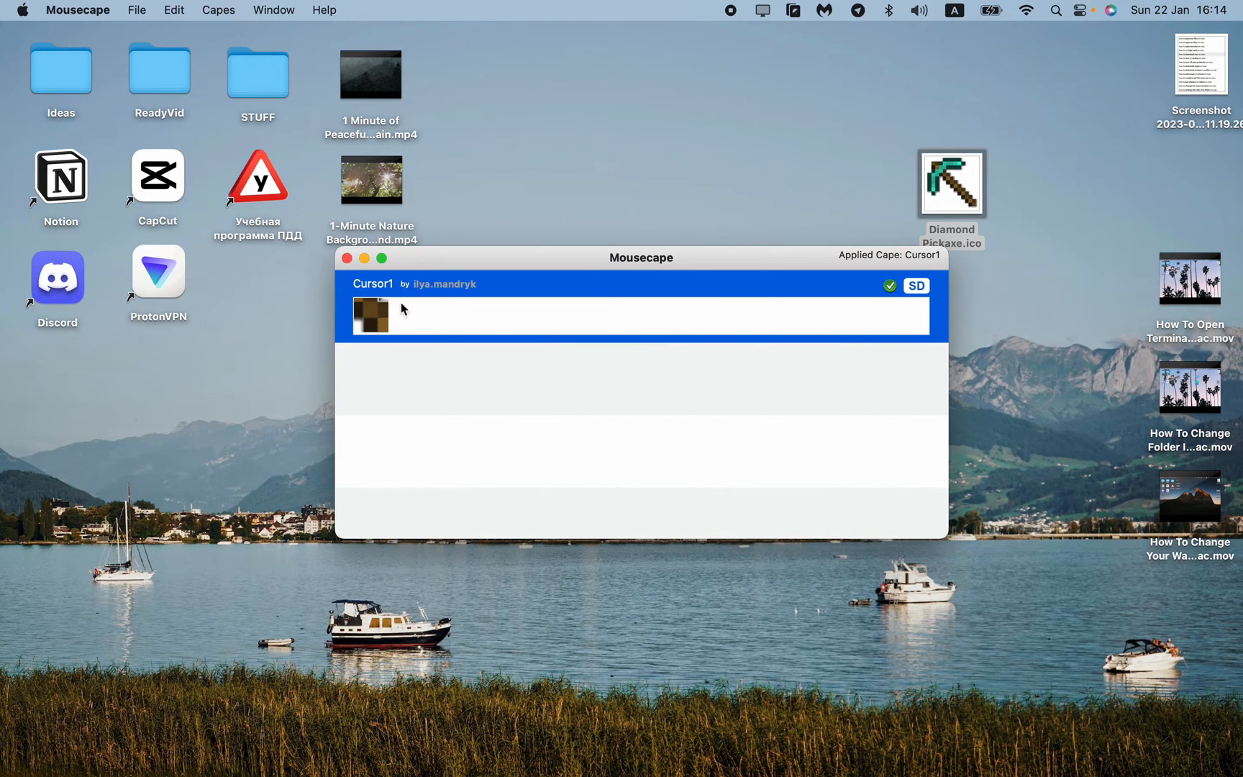
# Reopen Cursor1 for editing and show its Alias cursor's settings.
pyautogui.rightClick(369, 315)
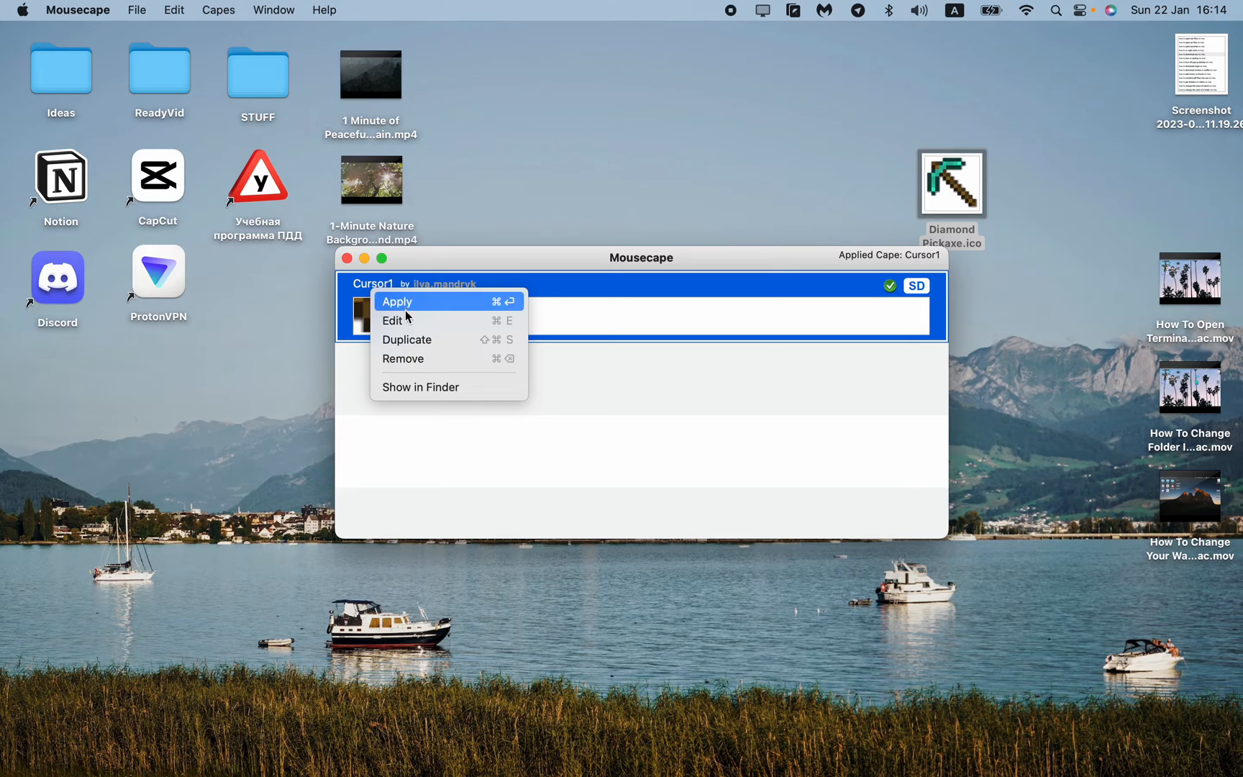
pyautogui.click(391, 321)
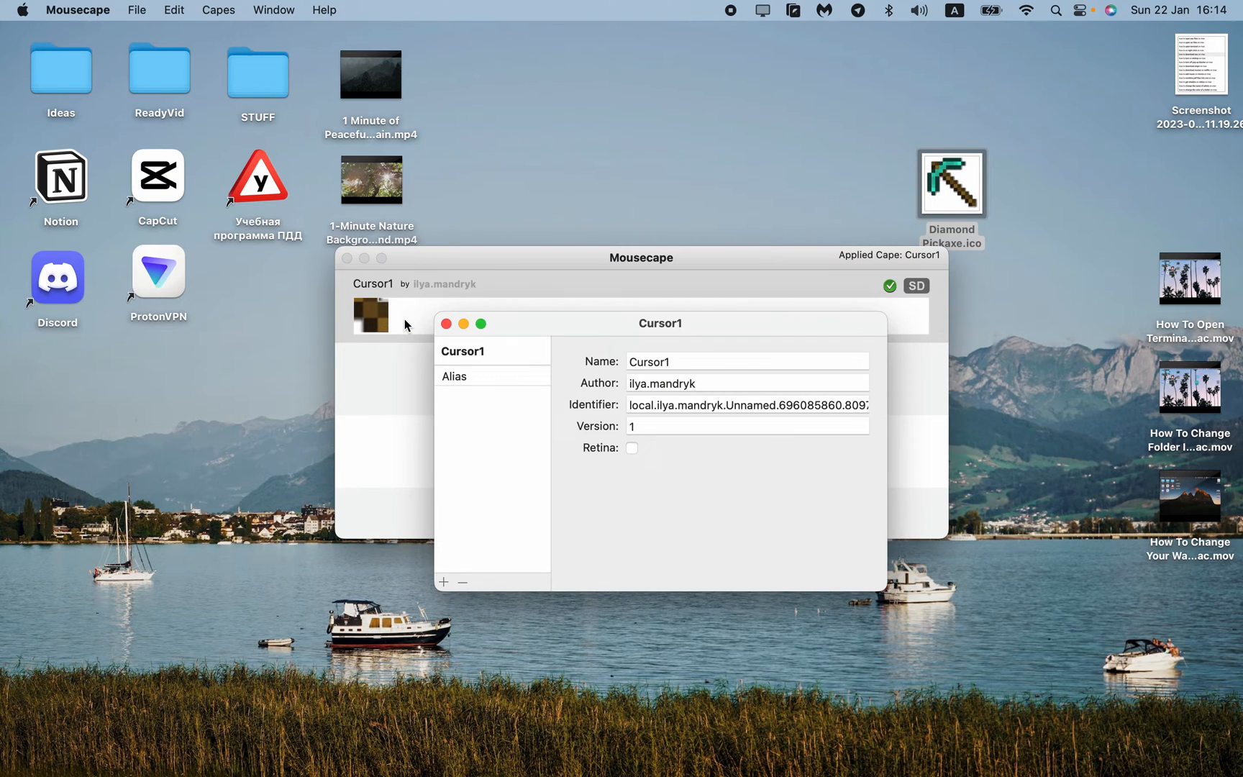
pyautogui.moveTo(455, 385)
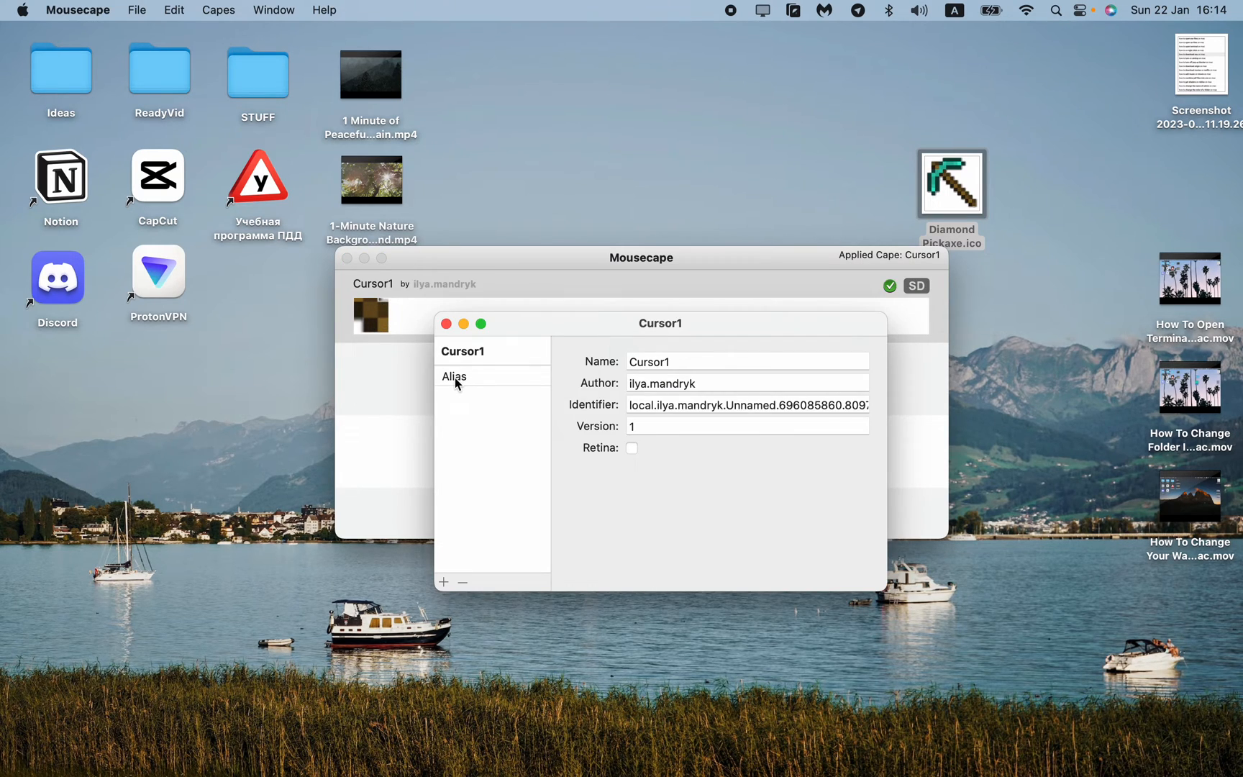
pyautogui.click(454, 377)
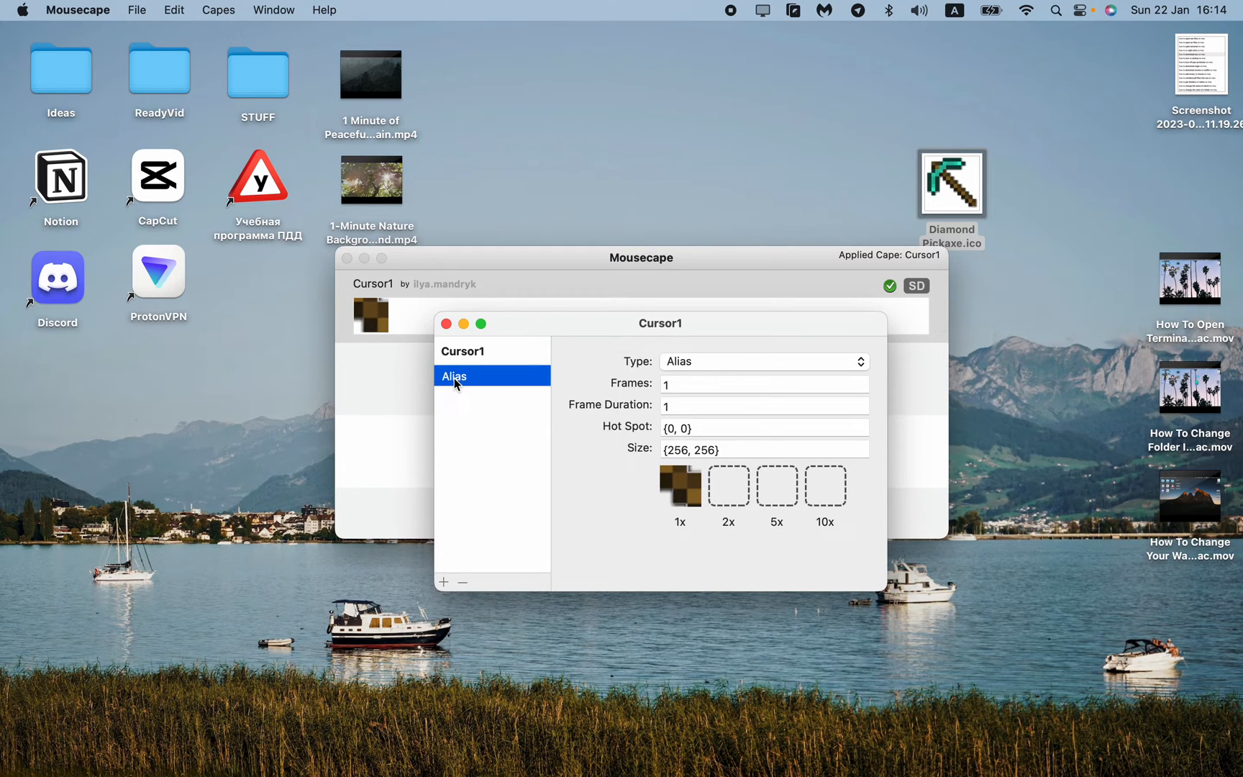
pyautogui.moveTo(458, 377)
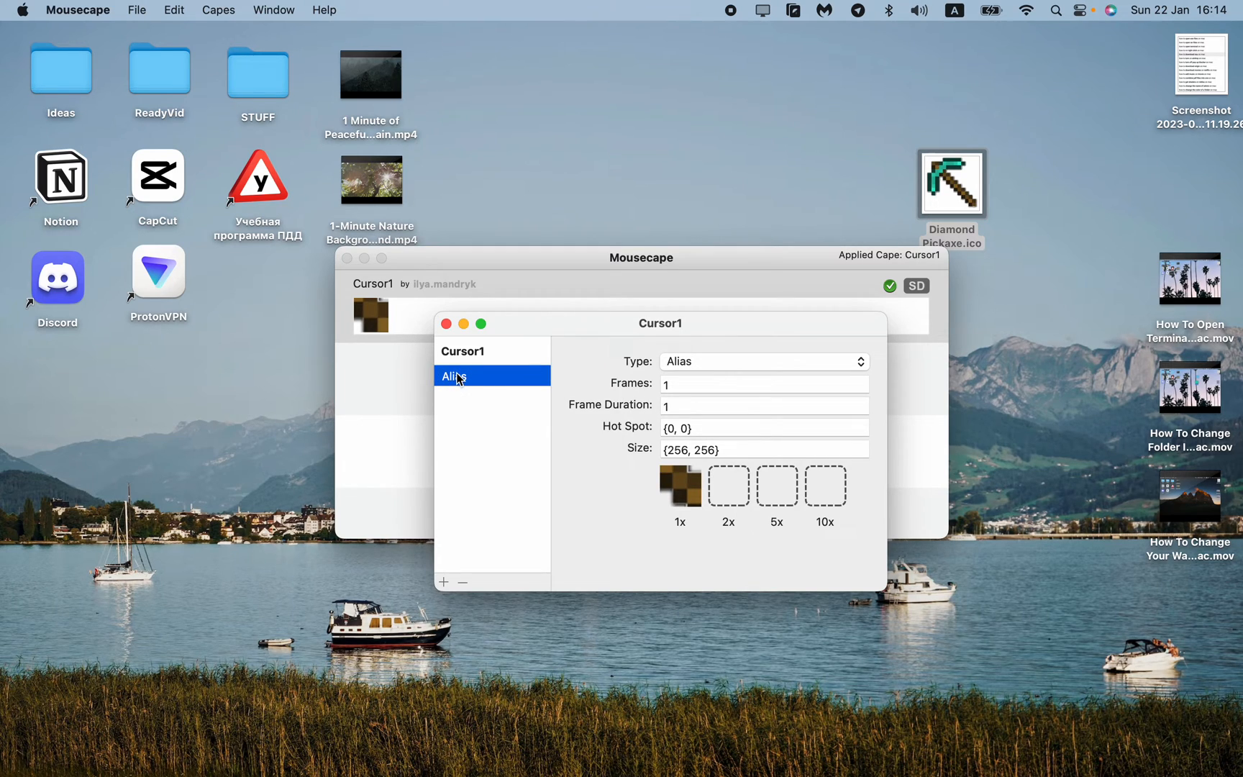
# Replace the Alias cursor size {256, 256} with {16, 16} and close the editor.
pyautogui.click(764, 449)
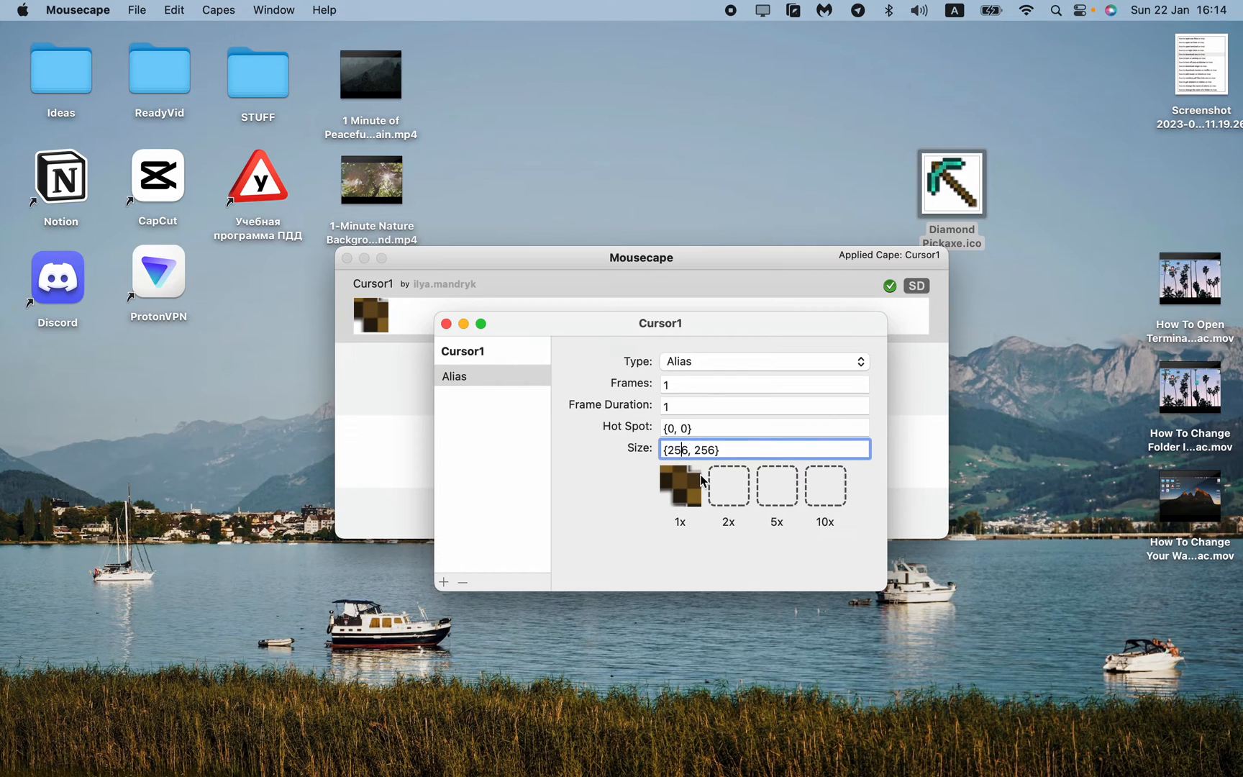
pyautogui.moveTo(797, 440)
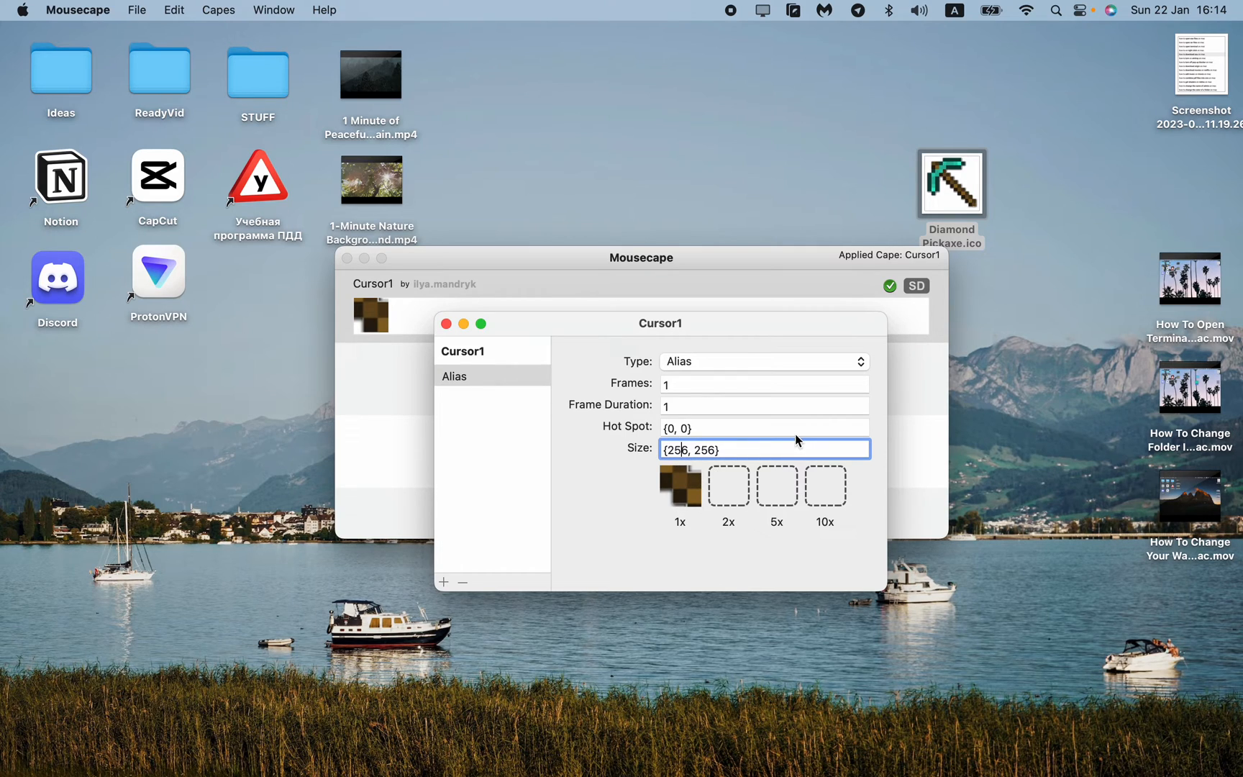
pyautogui.write('6')
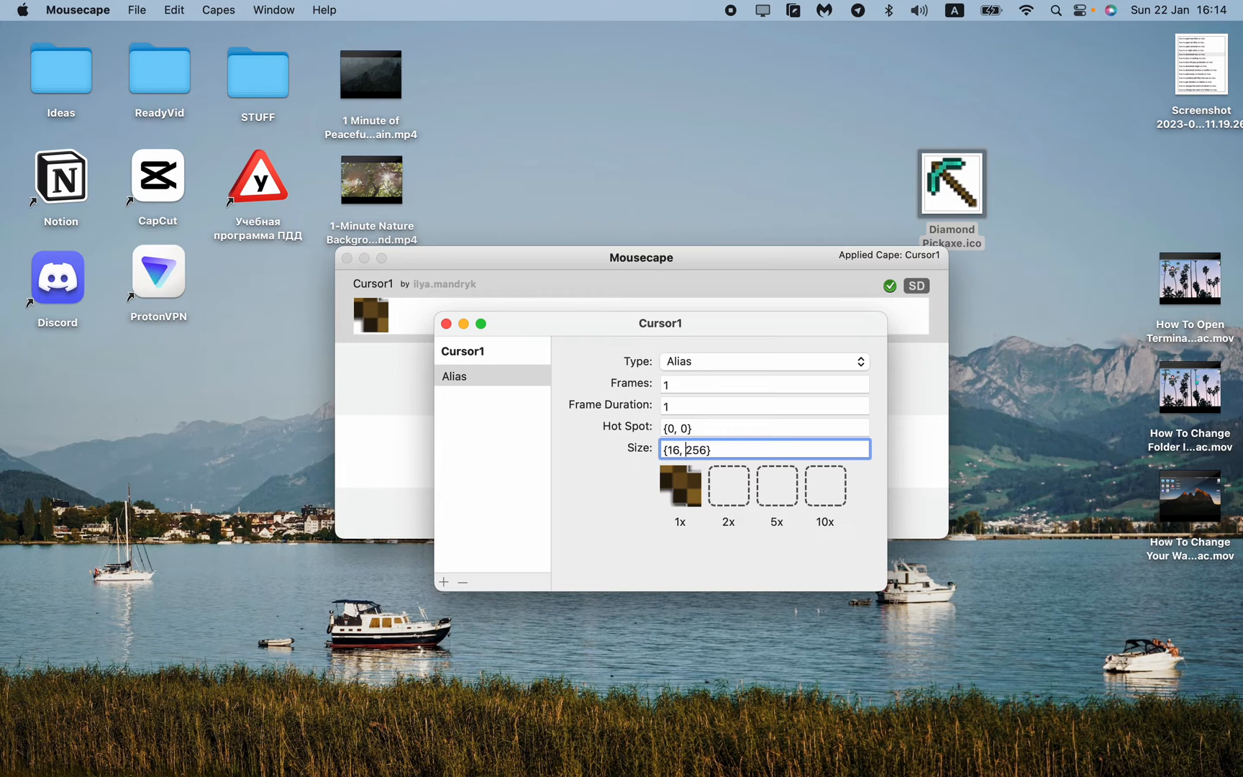
pyautogui.write('{16, 16}')
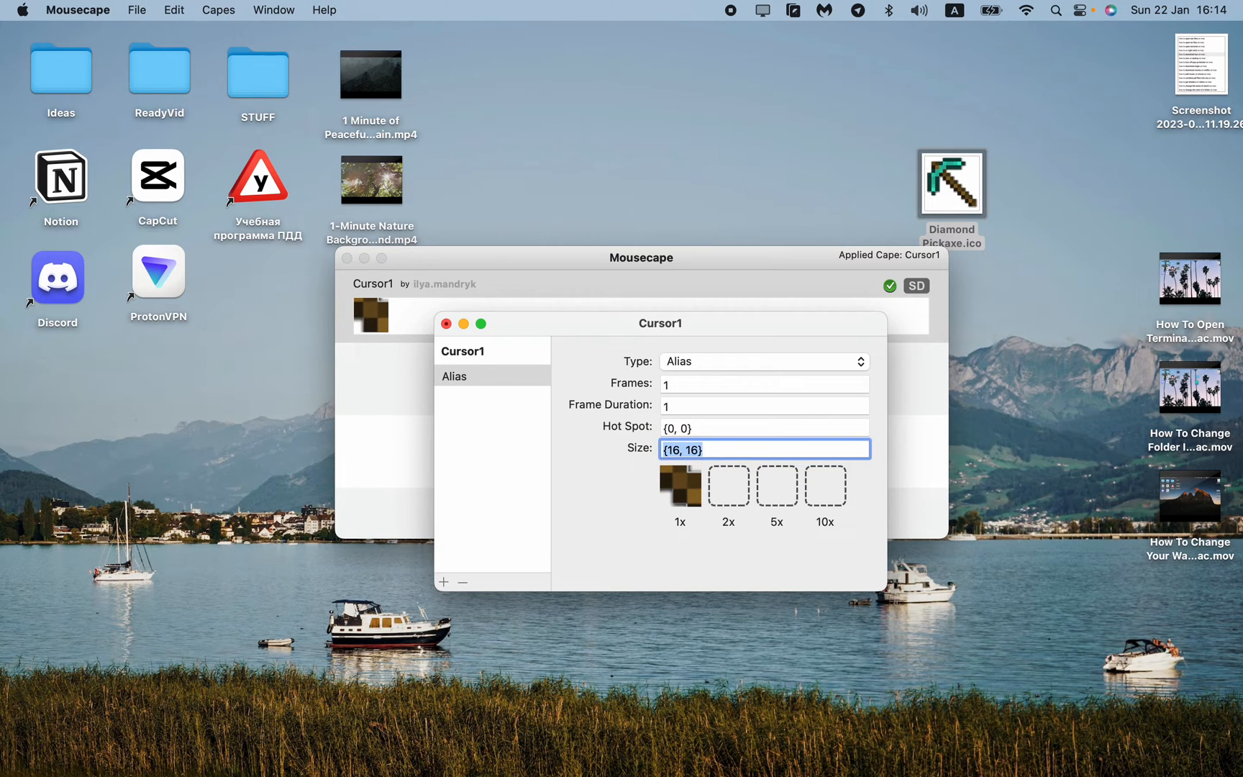
pyautogui.moveTo(576, 360)
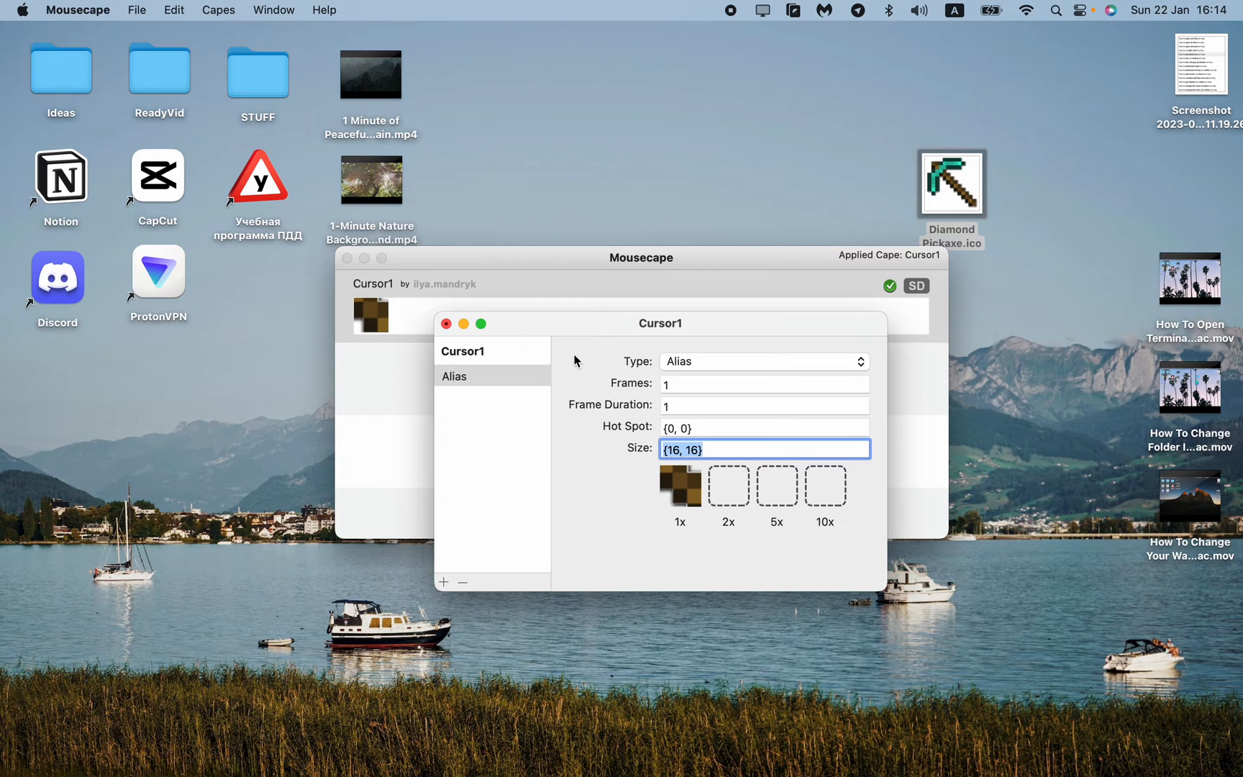
pyautogui.click(446, 324)
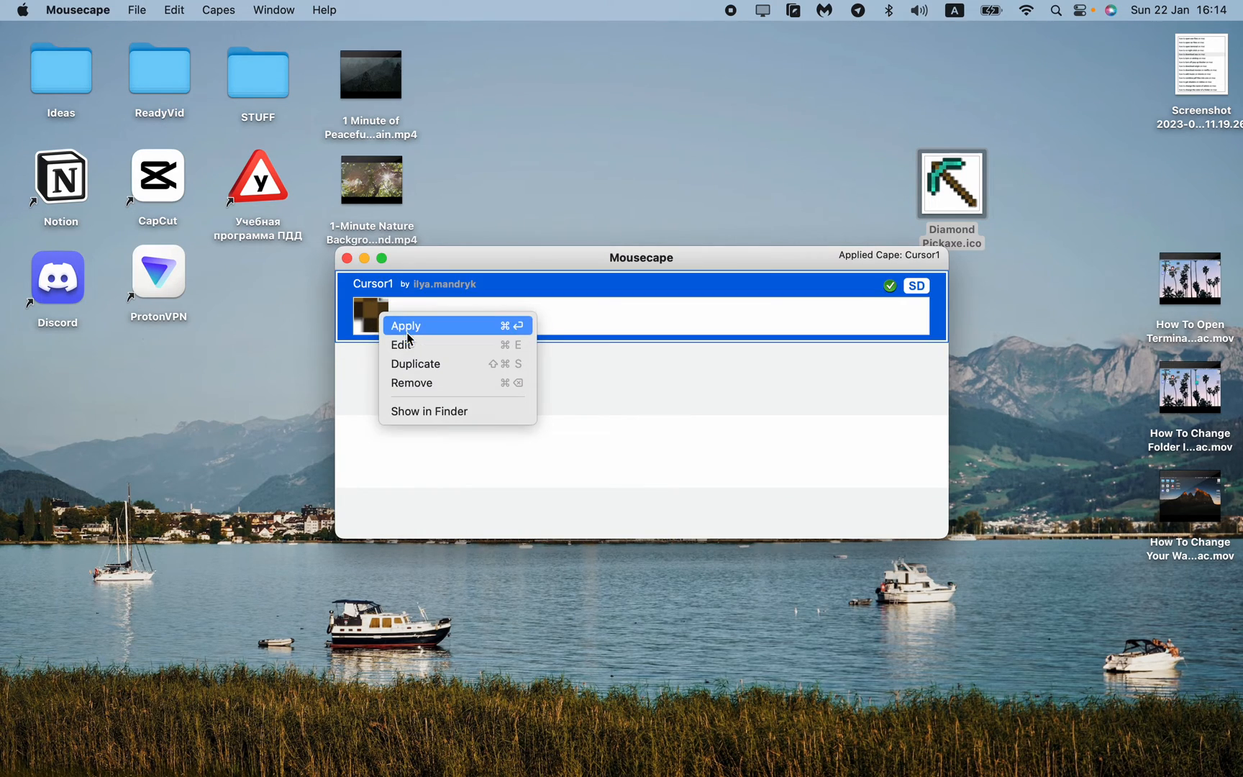
pyautogui.click(400, 346)
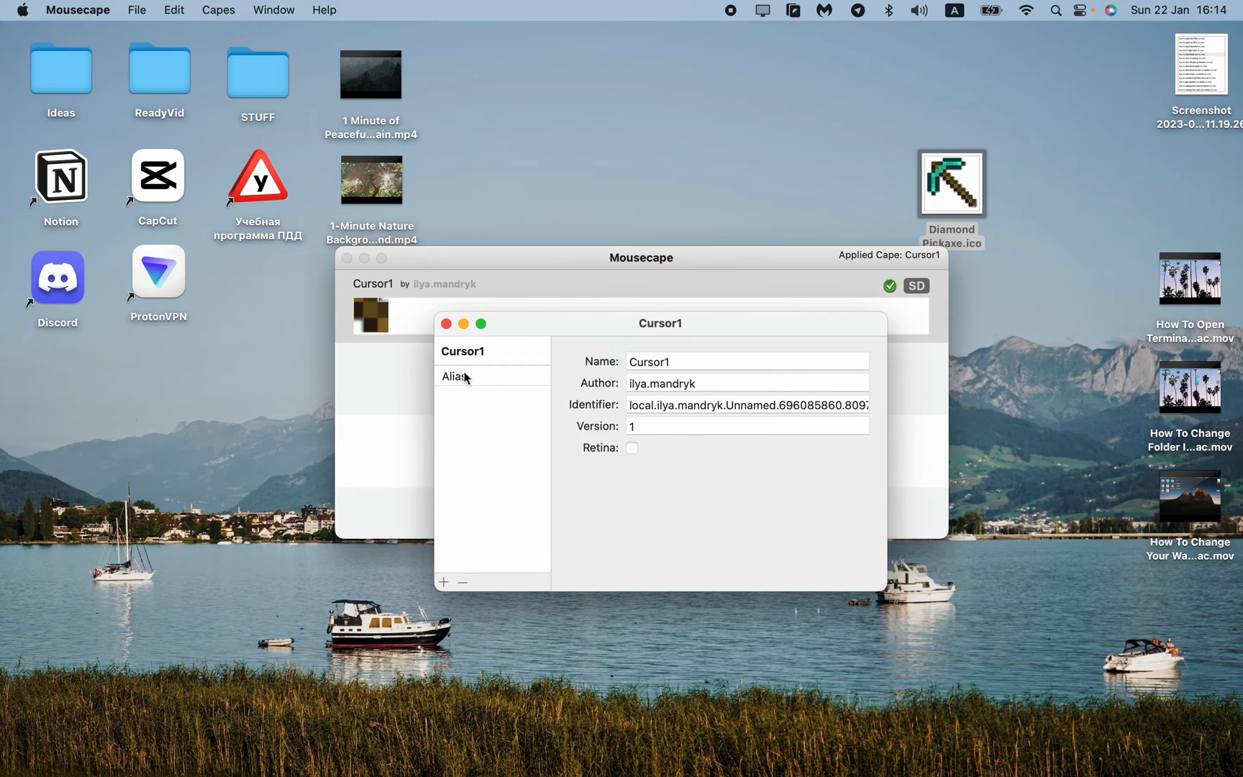
pyautogui.click(446, 323)
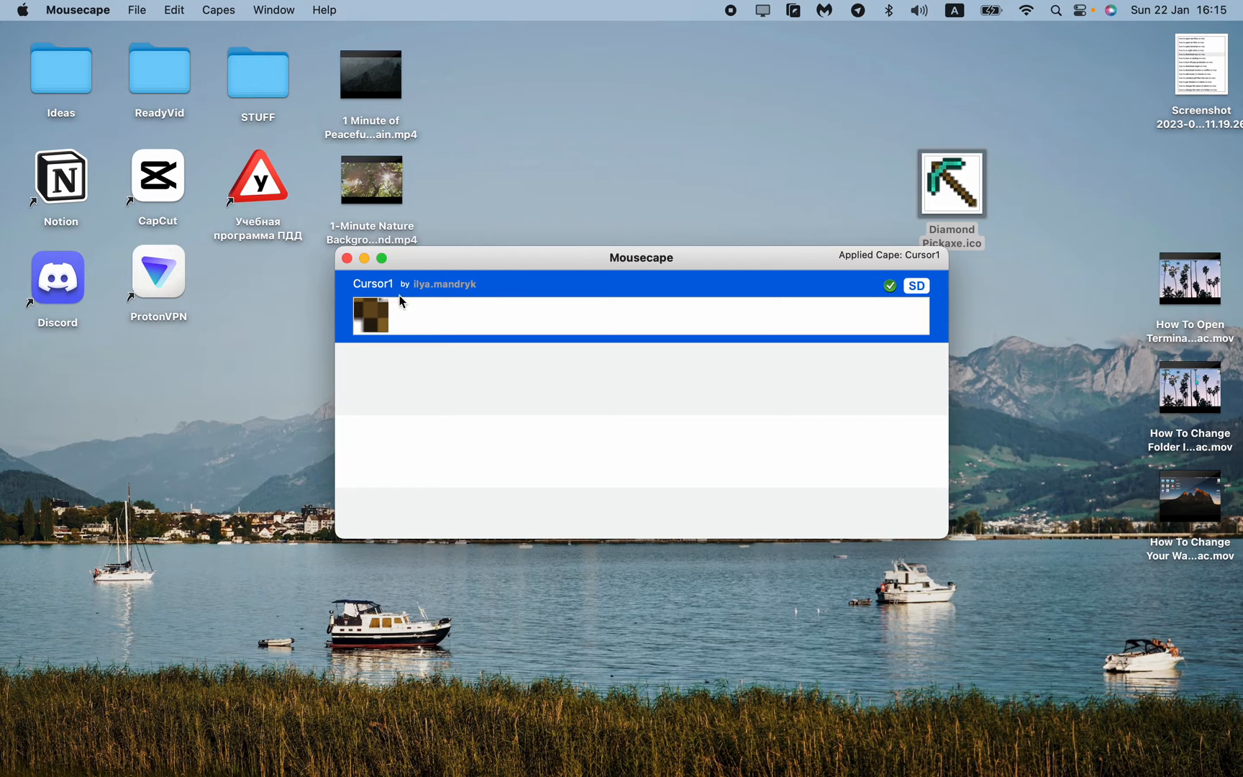
pyautogui.moveTo(361, 384)
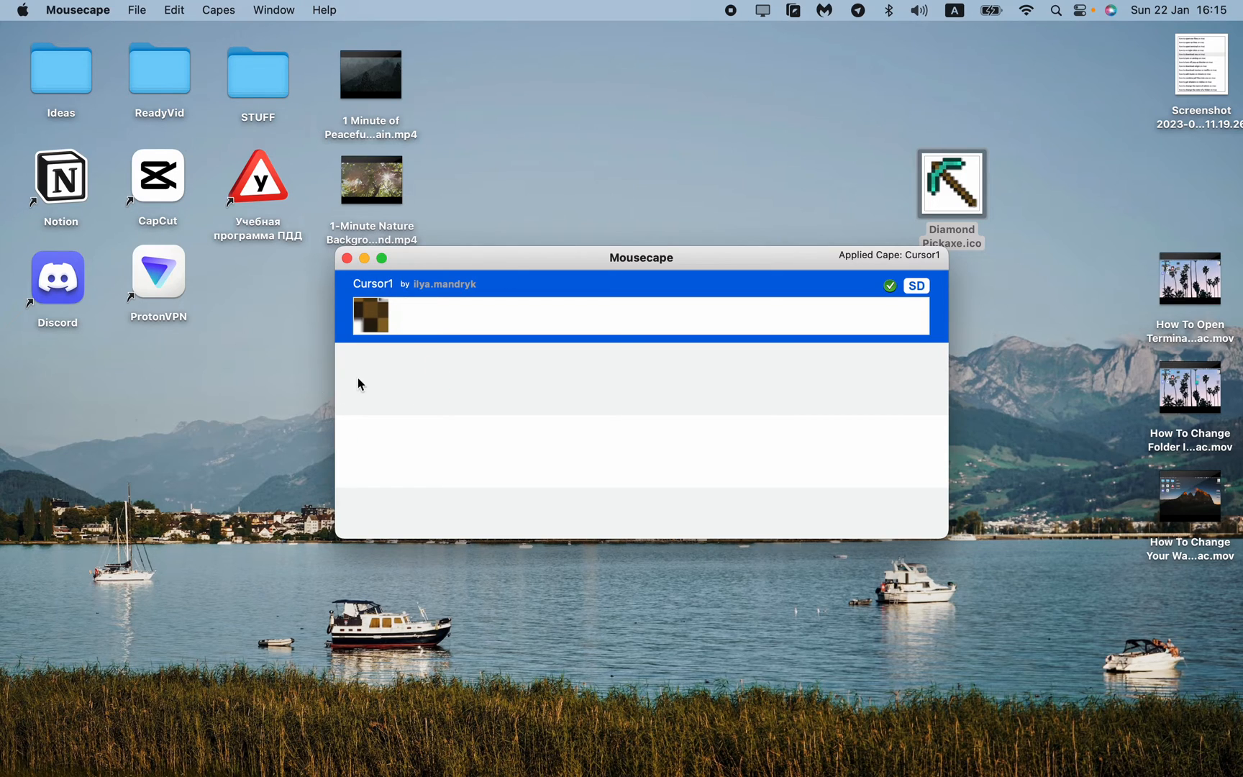
pyautogui.moveTo(565, 404)
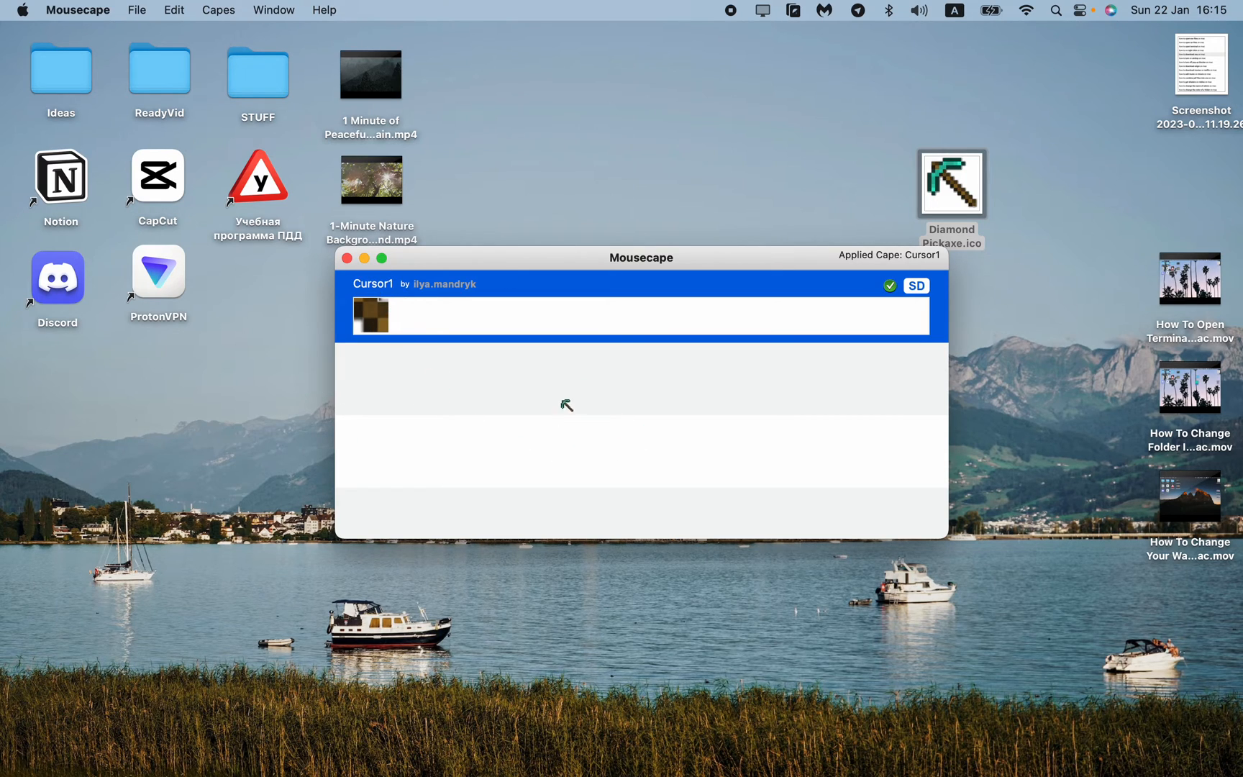
pyautogui.moveTo(674, 418)
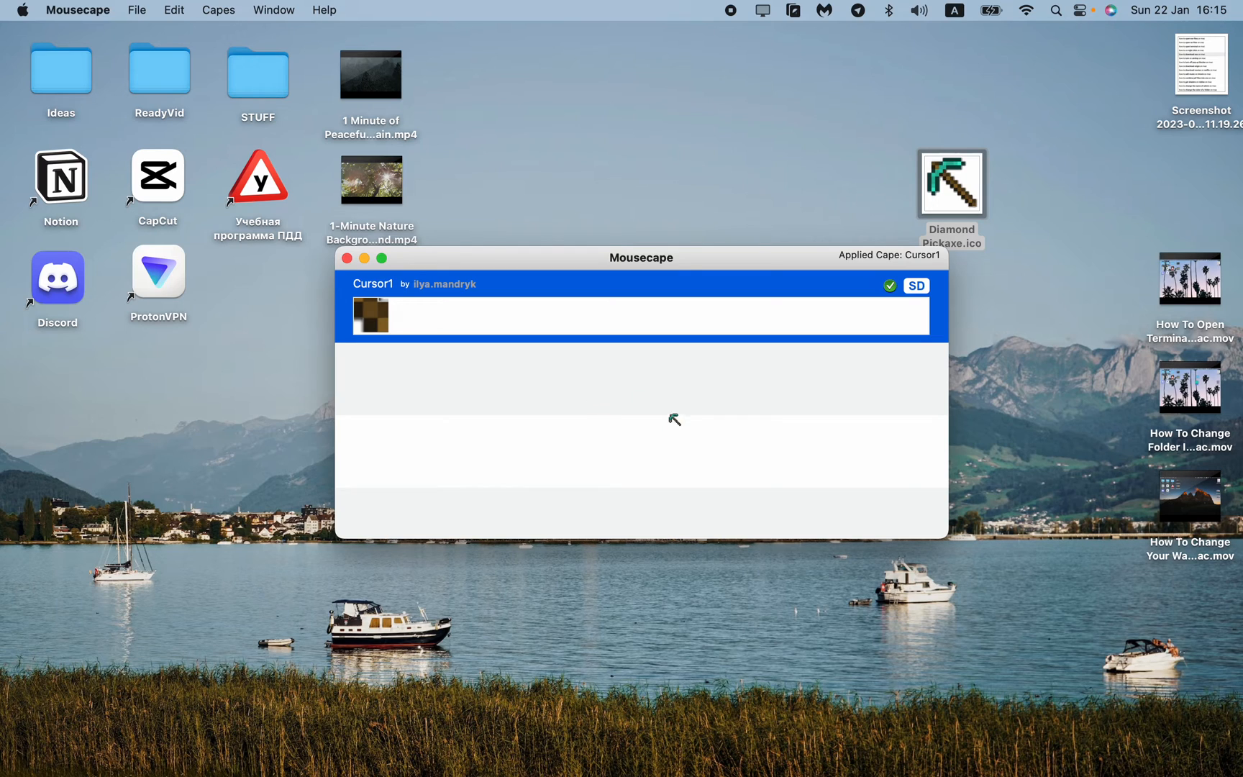
pyautogui.moveTo(684, 431)
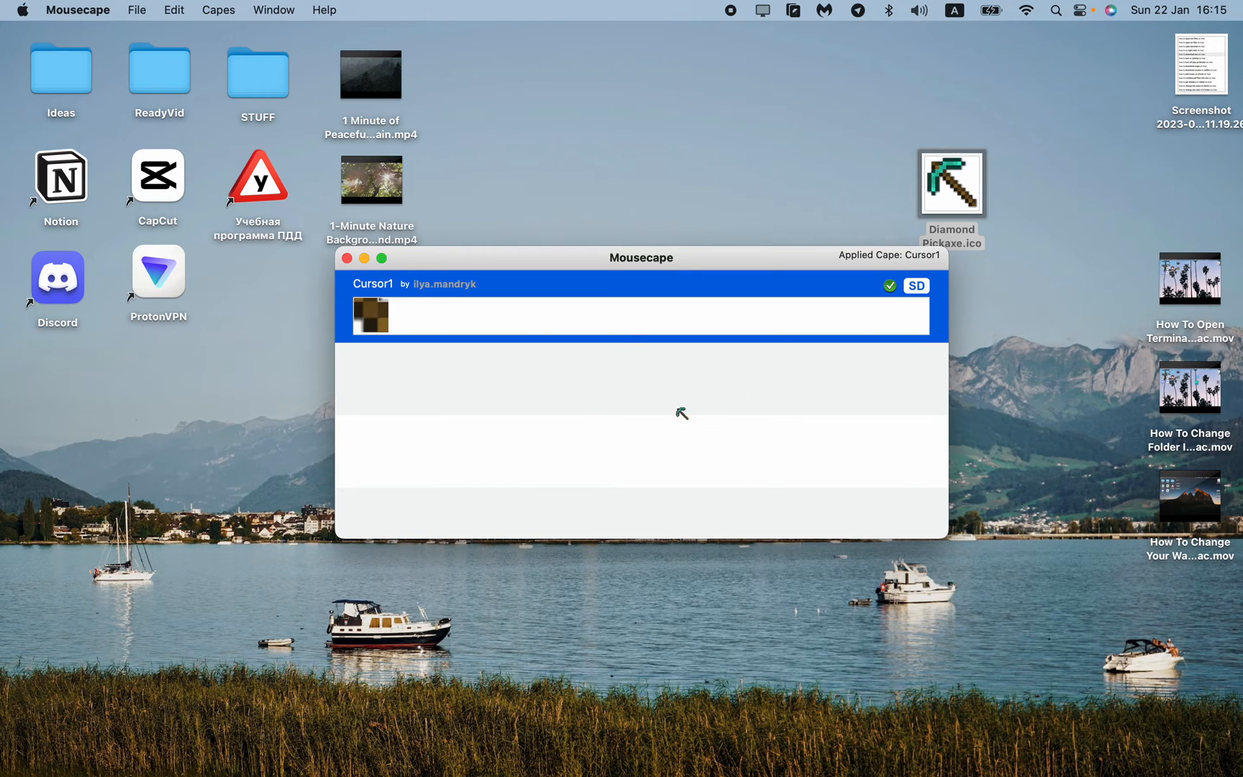
pyautogui.rightClick(370, 315)
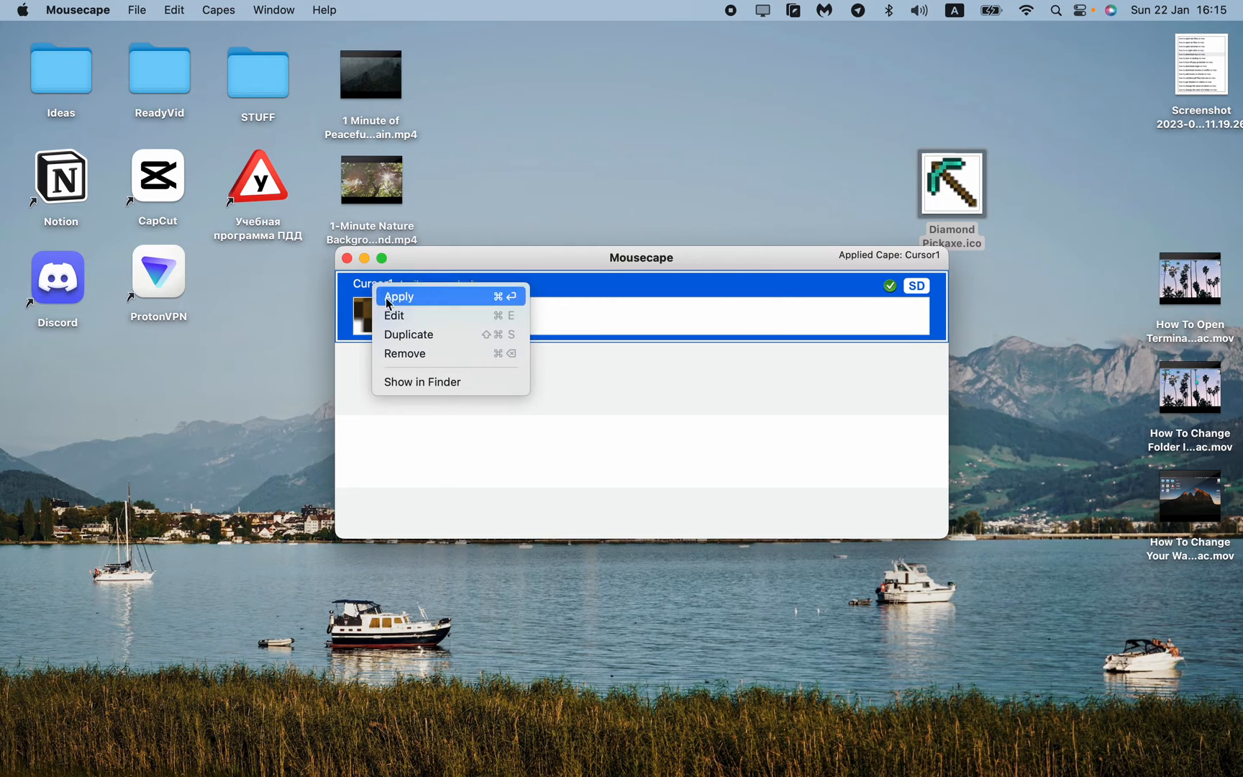
# Set the Alias cursor size to {48, 48} and save the change to Cursor1.
pyautogui.click(394, 315)
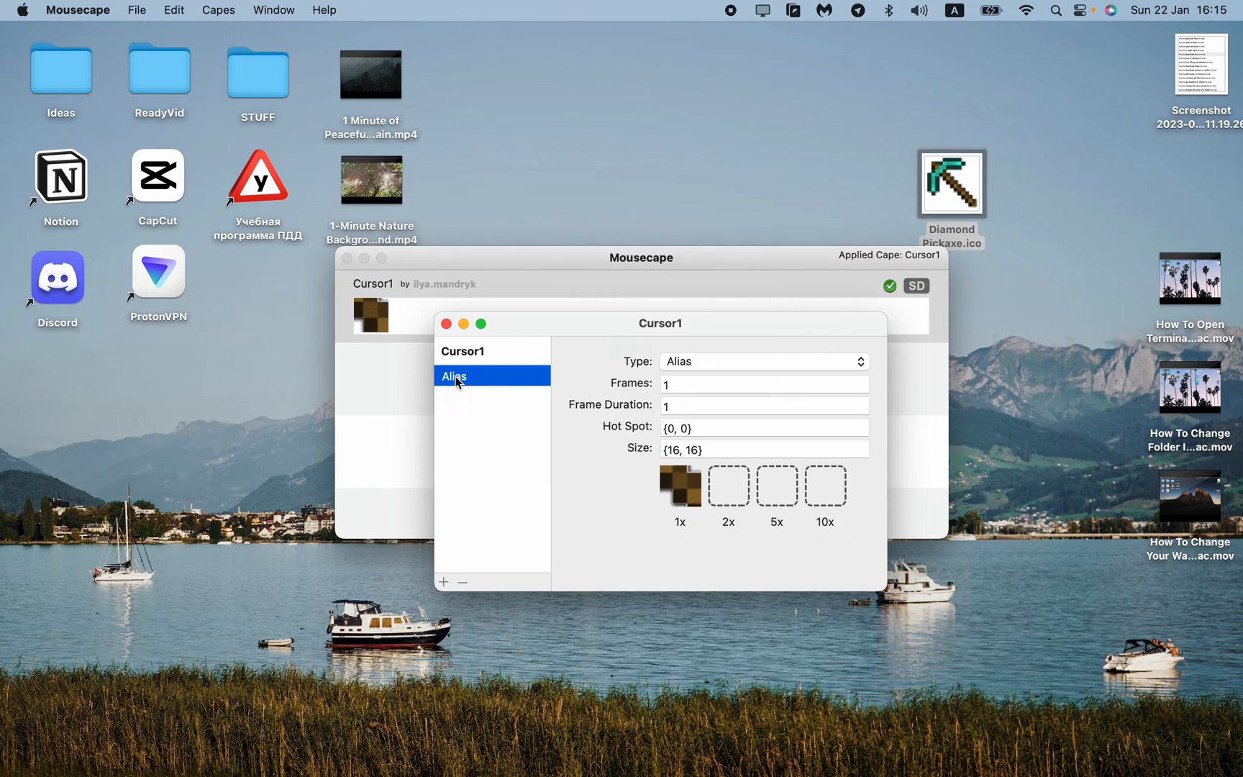
pyautogui.click(763, 448)
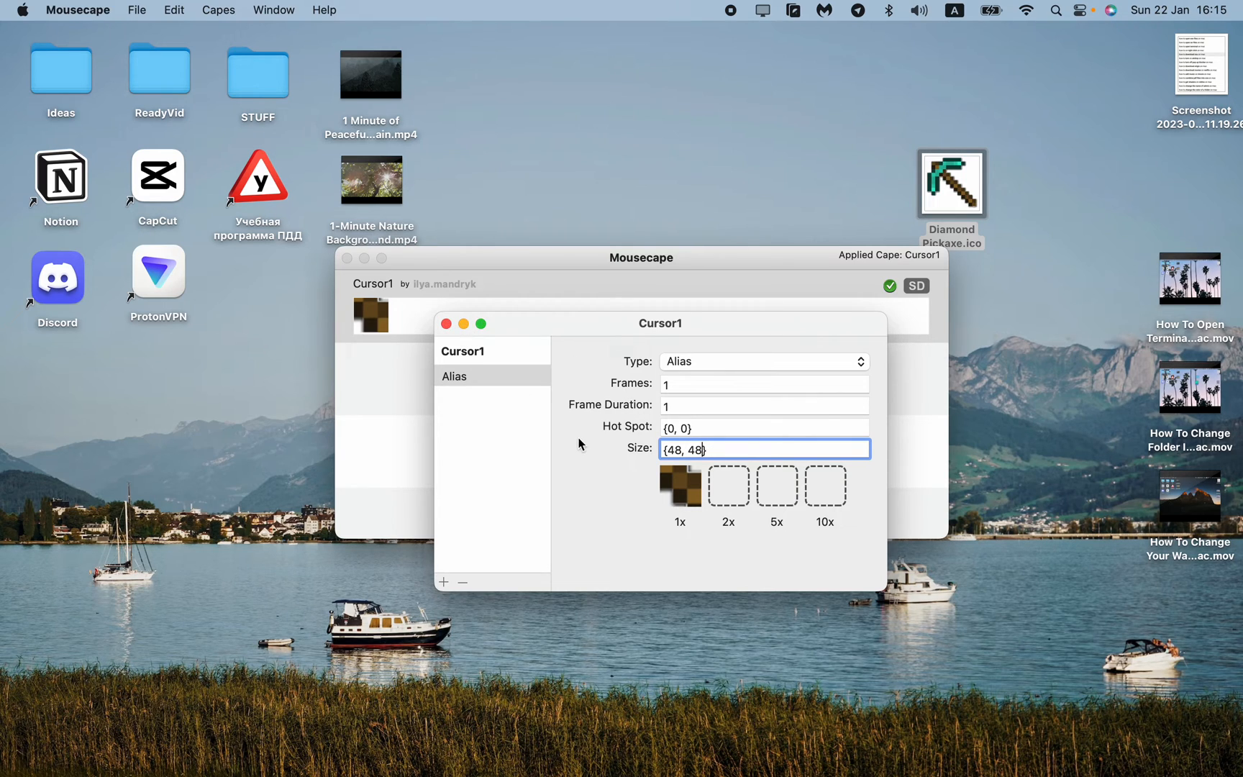
pyautogui.click(446, 324)
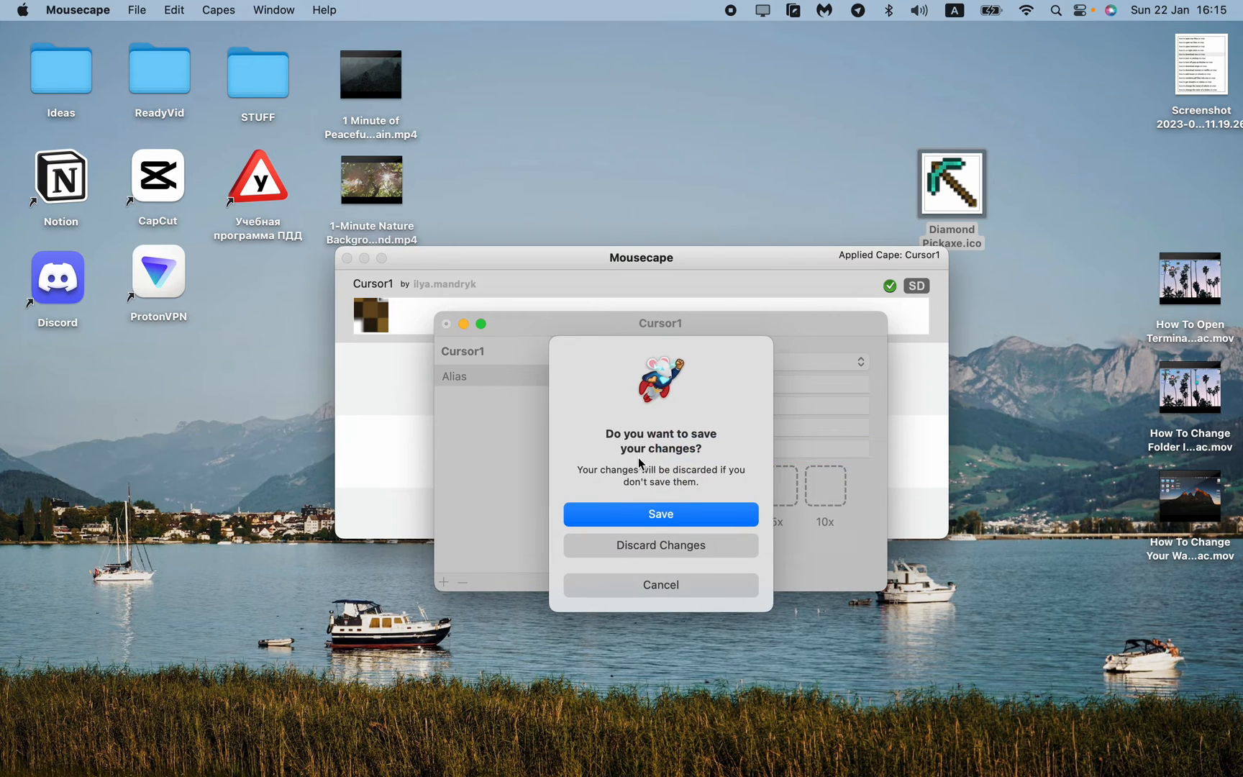
pyautogui.click(660, 545)
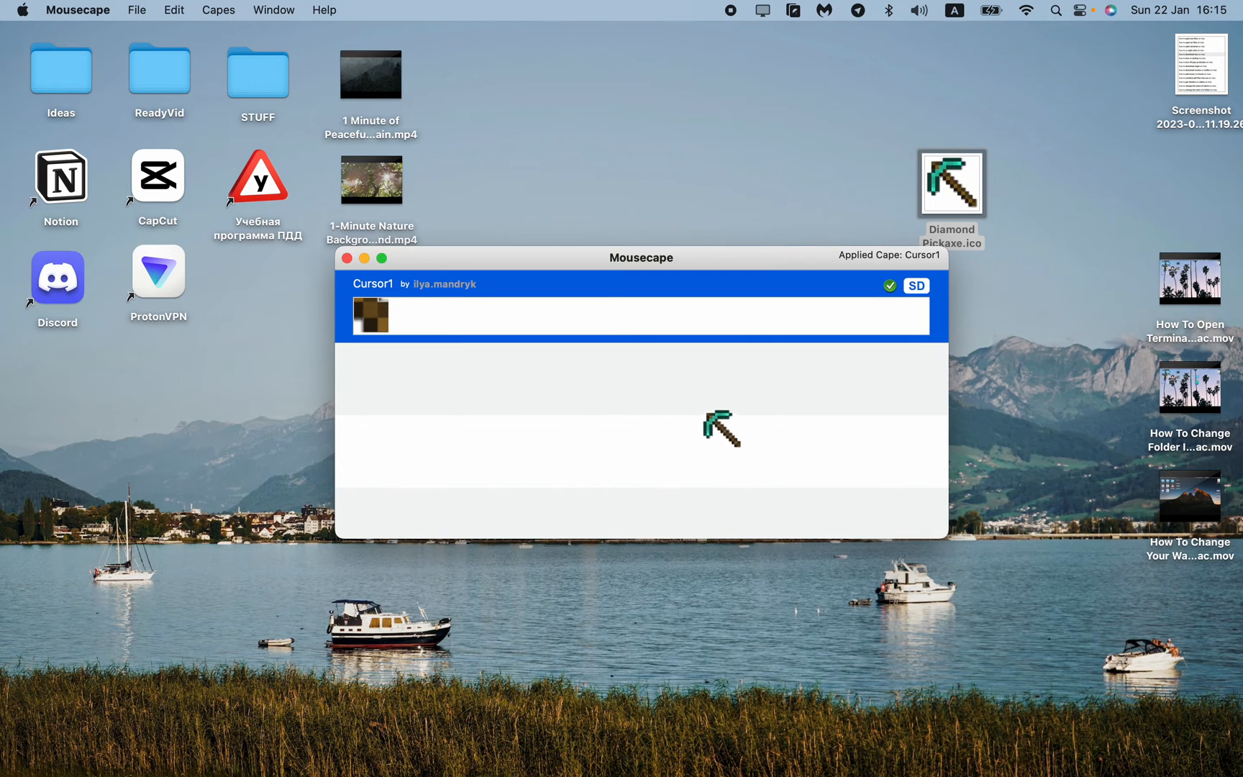
pyautogui.moveTo(630, 417)
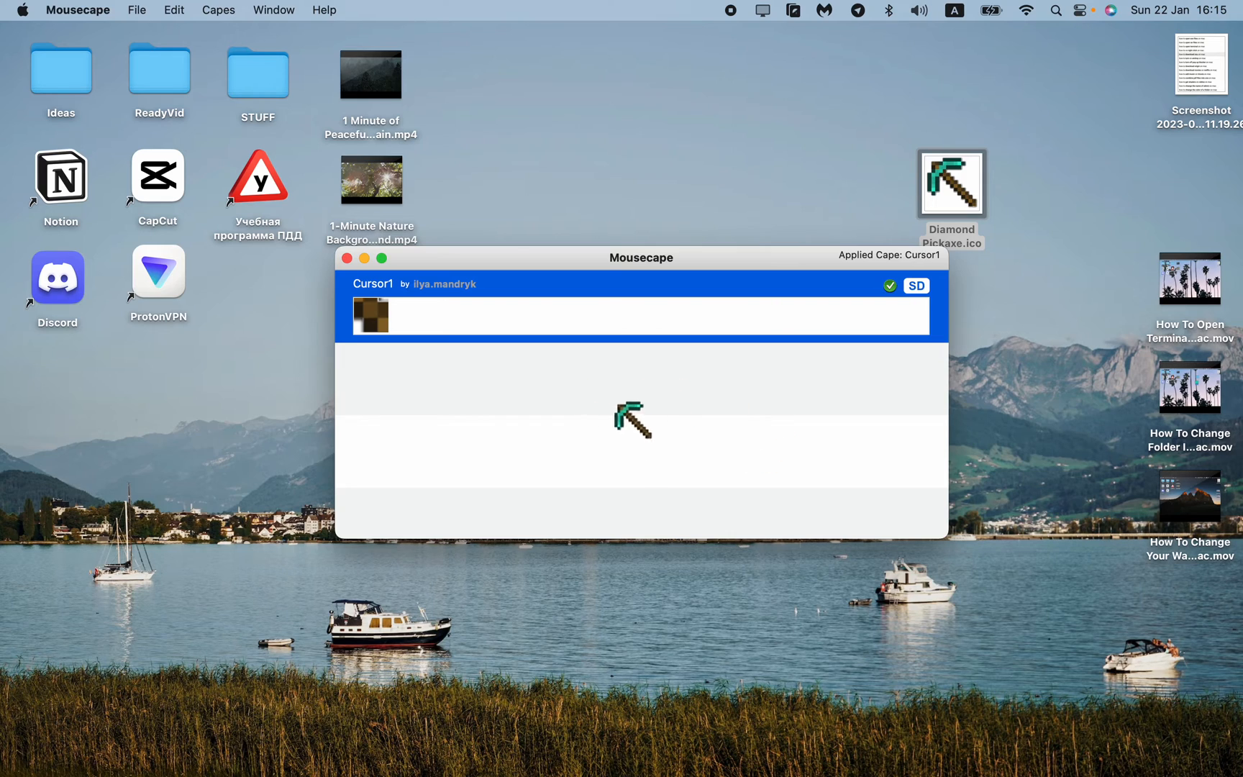
pyautogui.moveTo(688, 439)
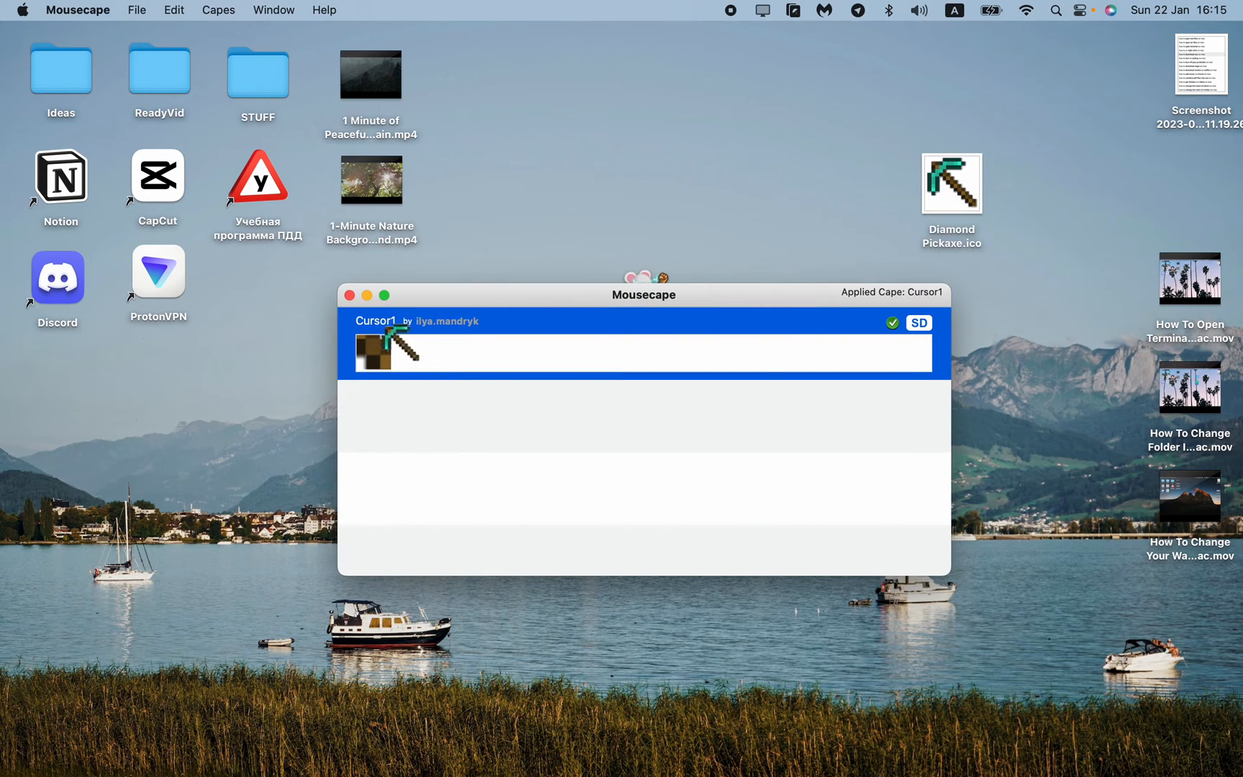
pyautogui.moveTo(654, 184)
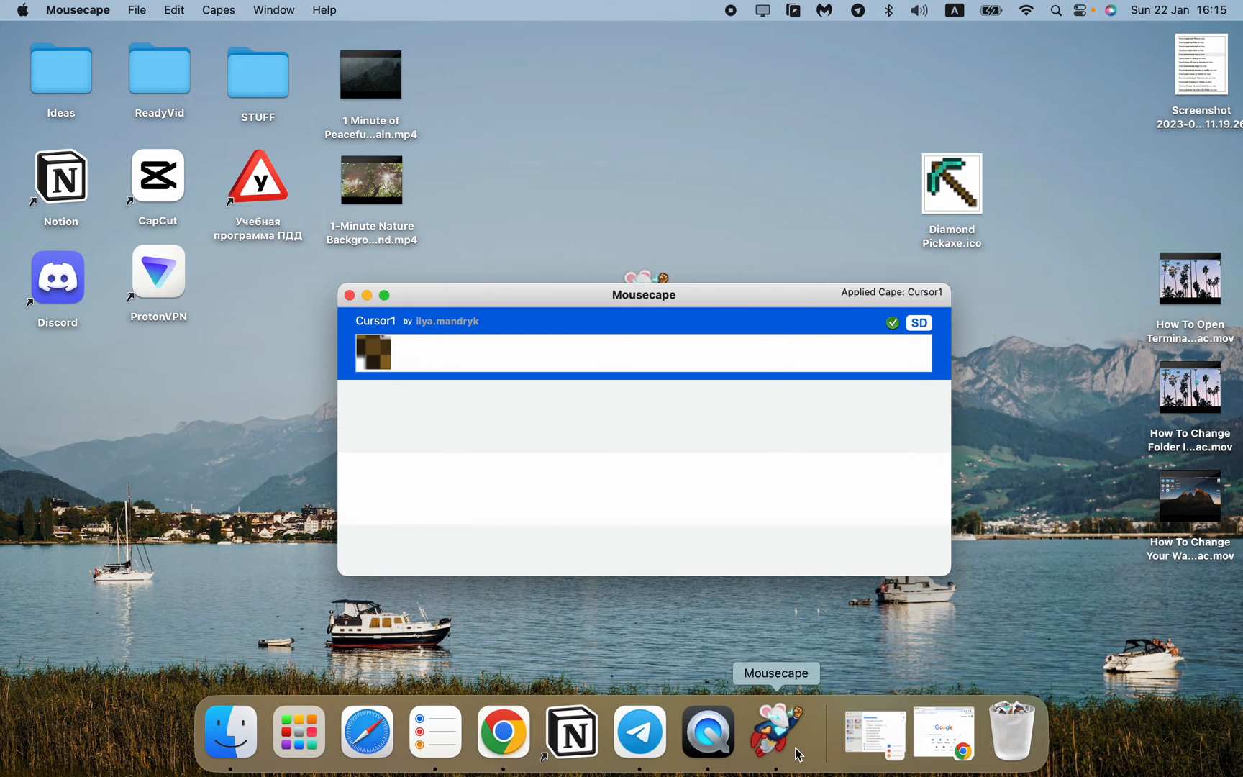
pyautogui.moveTo(734, 208)
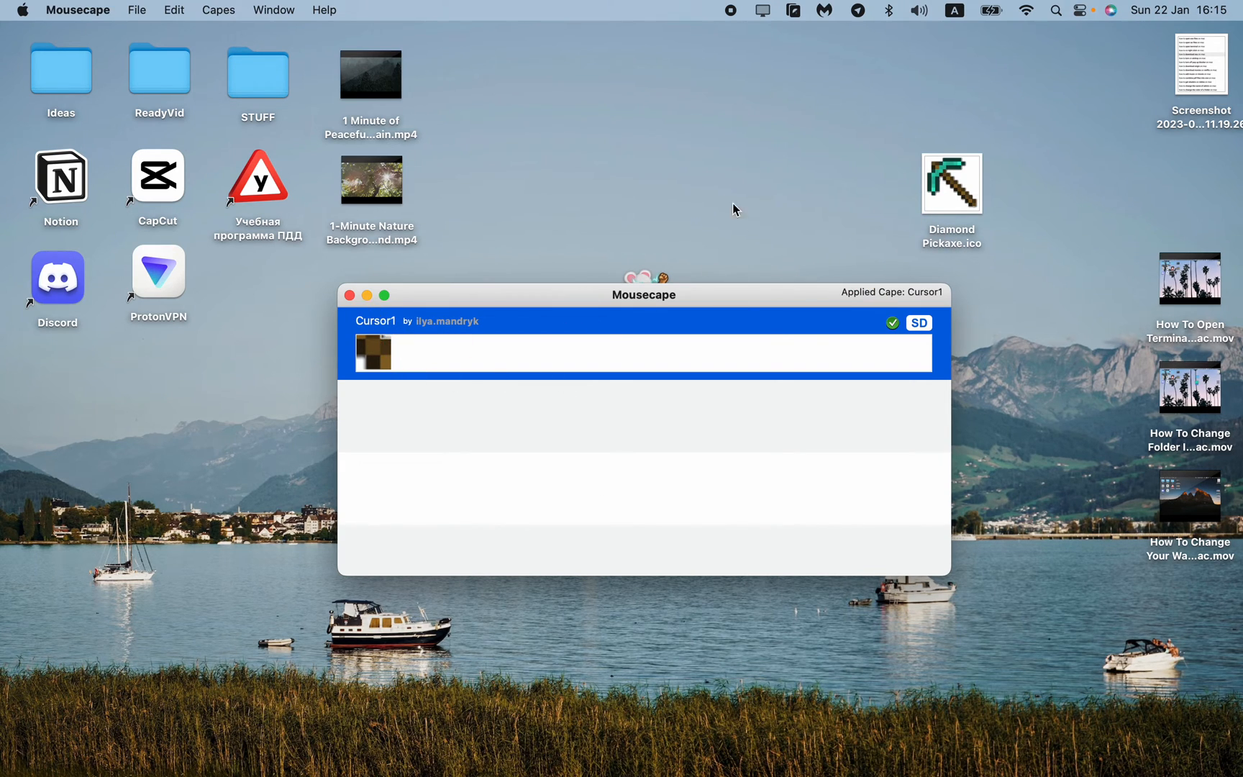
pyautogui.moveTo(1018, 388)
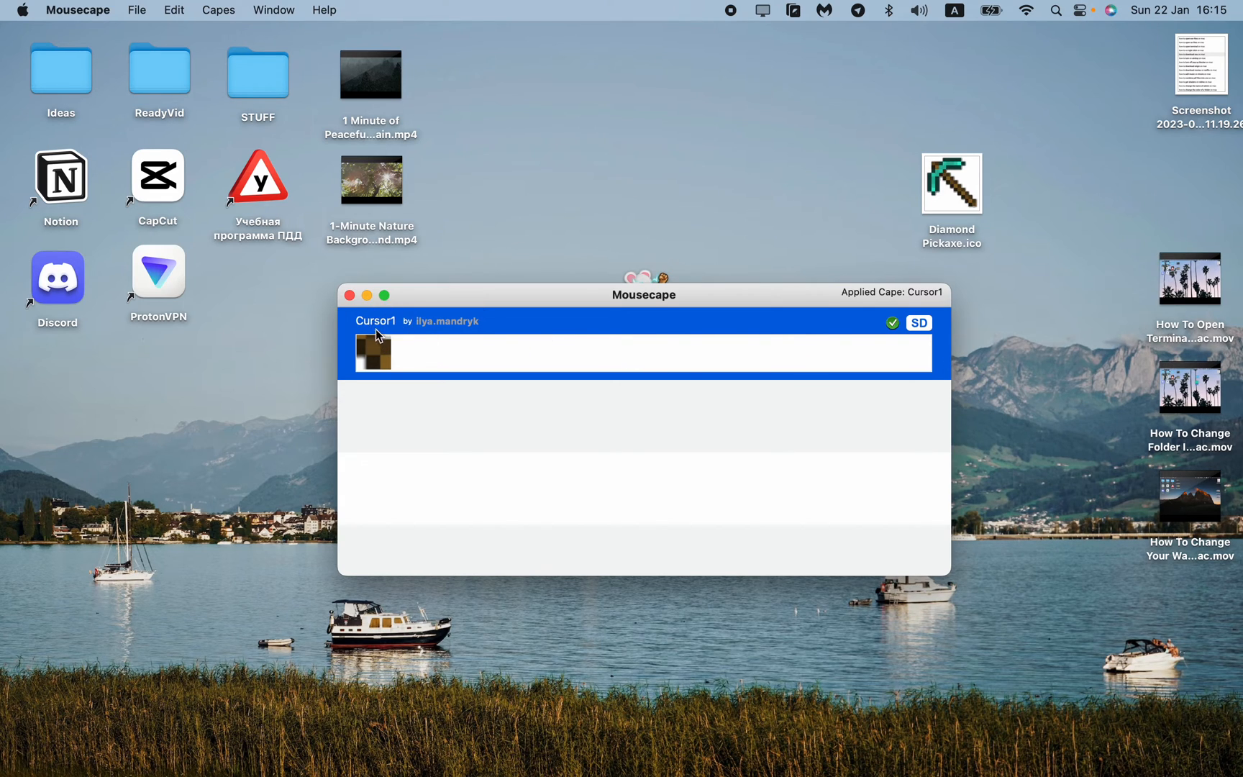
# Show the action menu for the applied Cursor1 cape.
pyautogui.rightClick(377, 341)
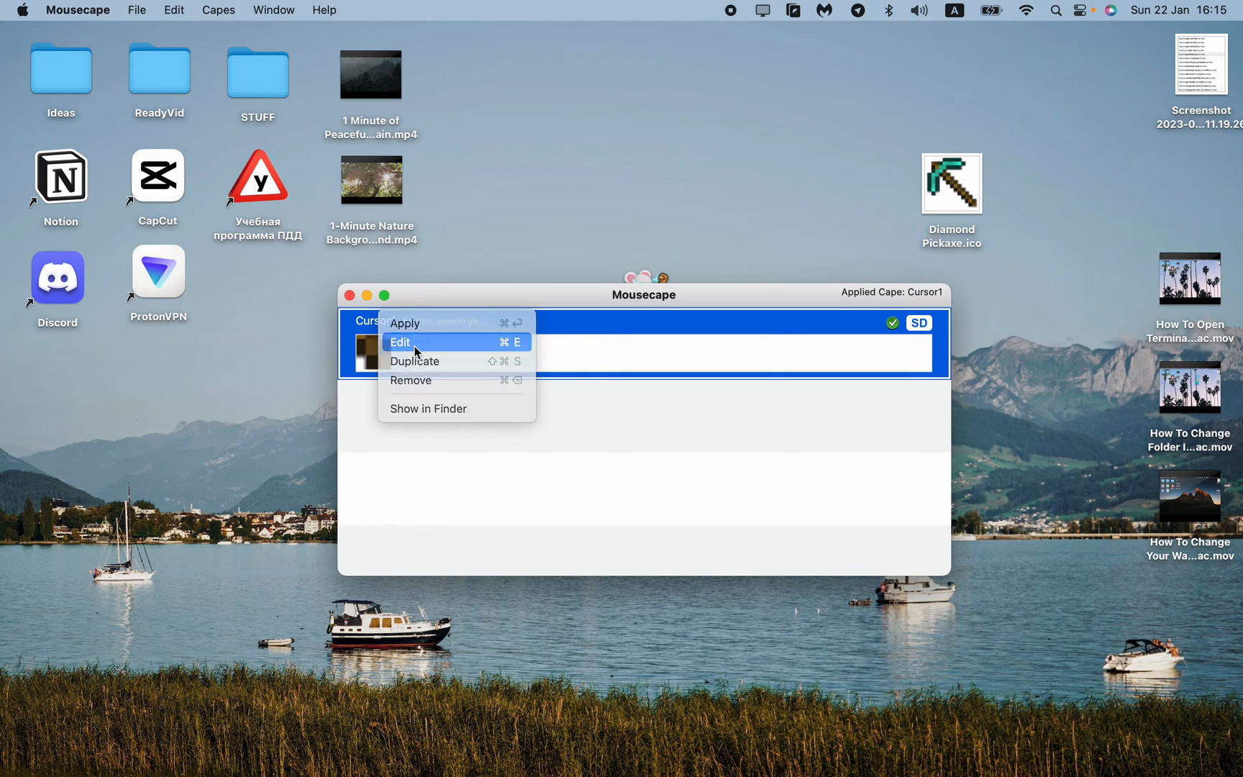
# Change Cursor1's cursor type from Alias to Arrow and close the editor.
pyautogui.click(400, 342)
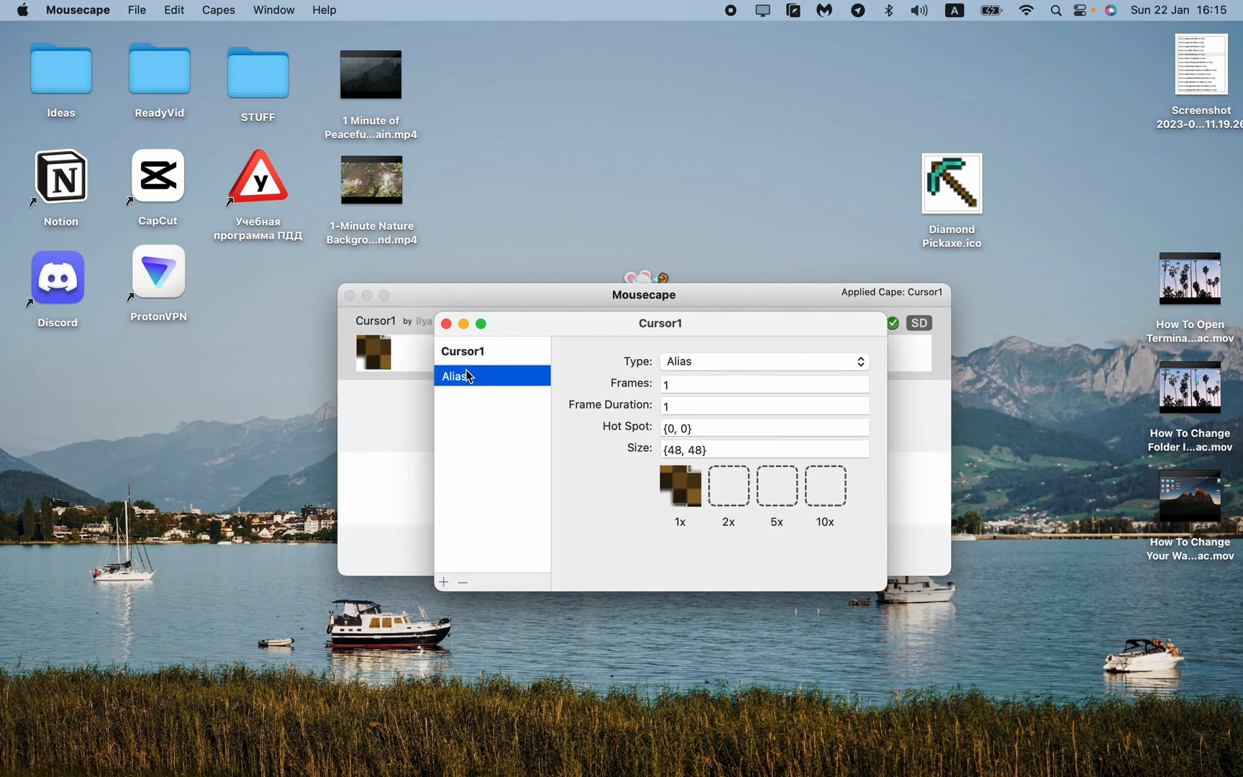
pyautogui.click(762, 361)
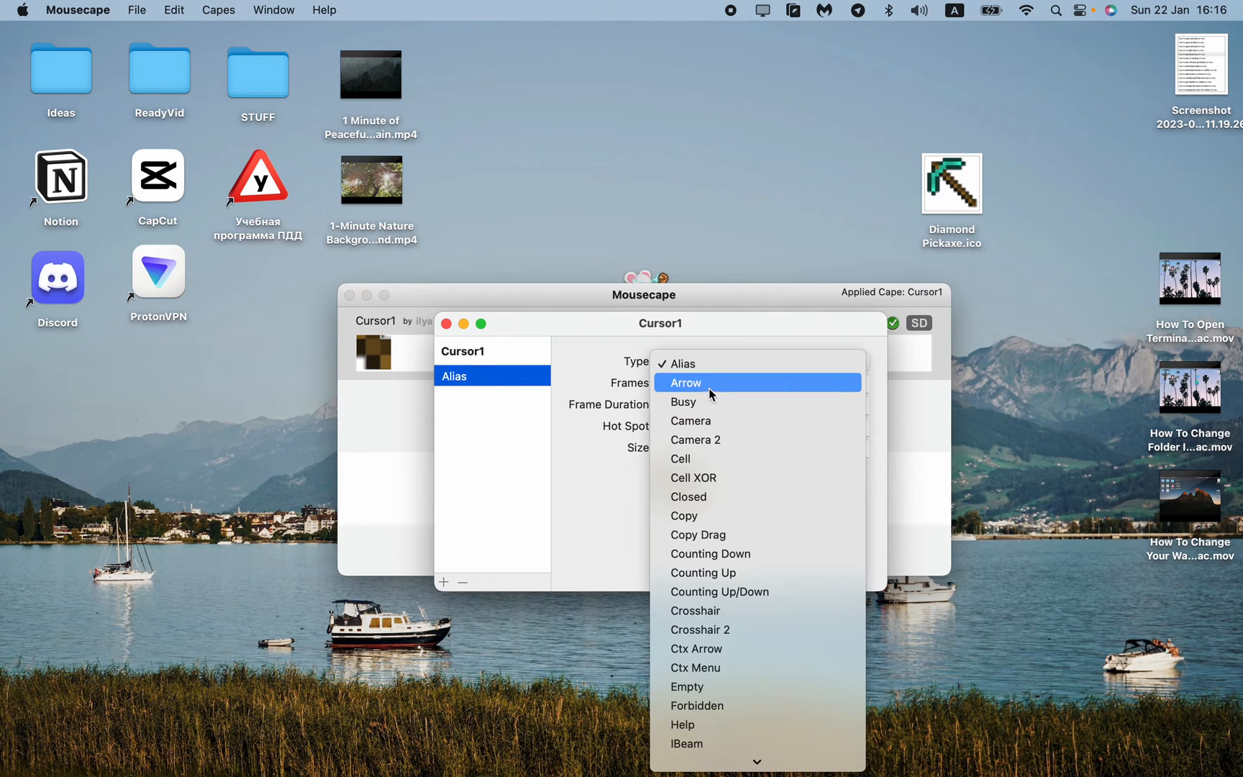
pyautogui.click(684, 383)
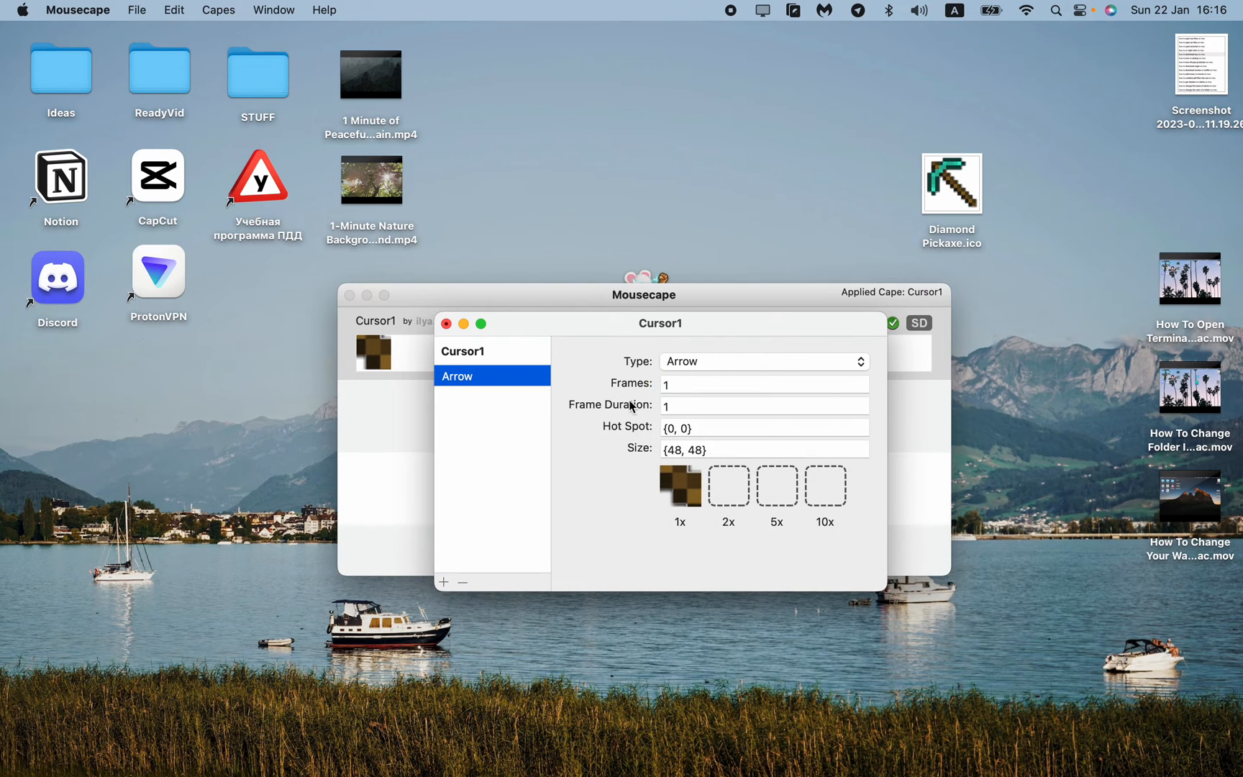
pyautogui.click(446, 324)
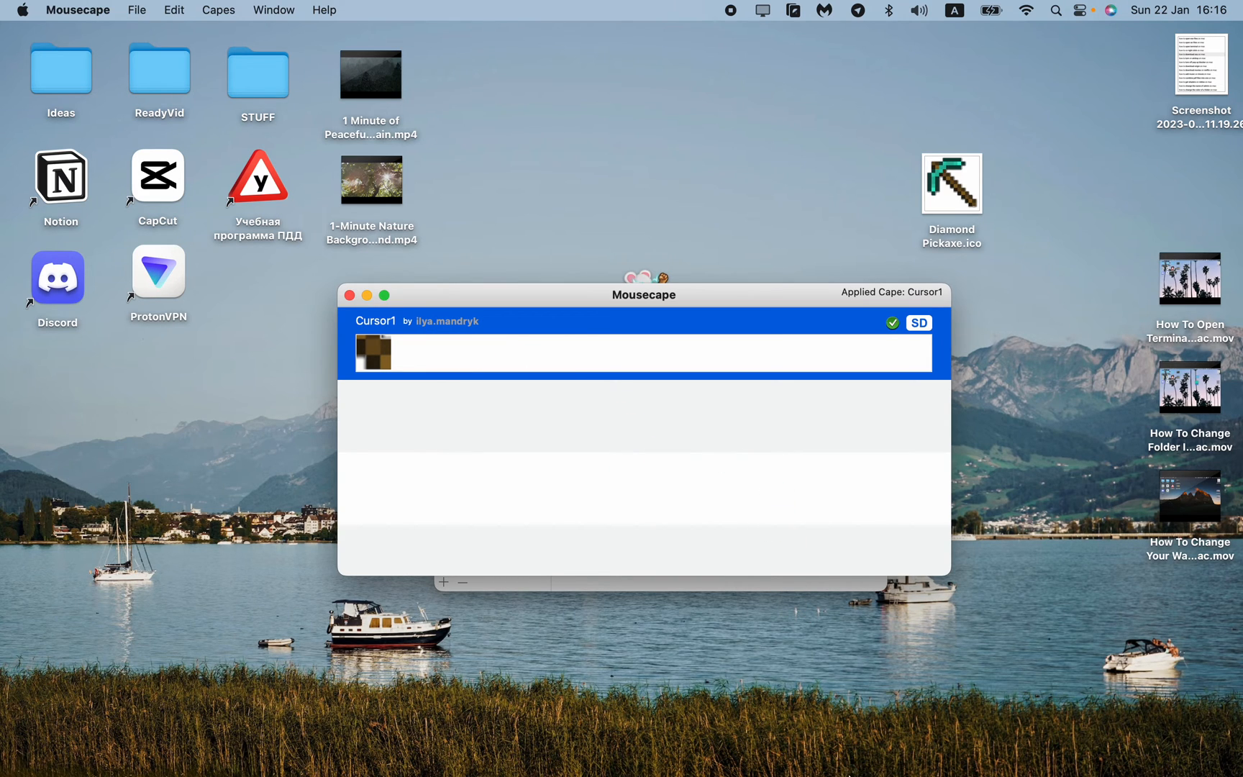
pyautogui.click(531, 730)
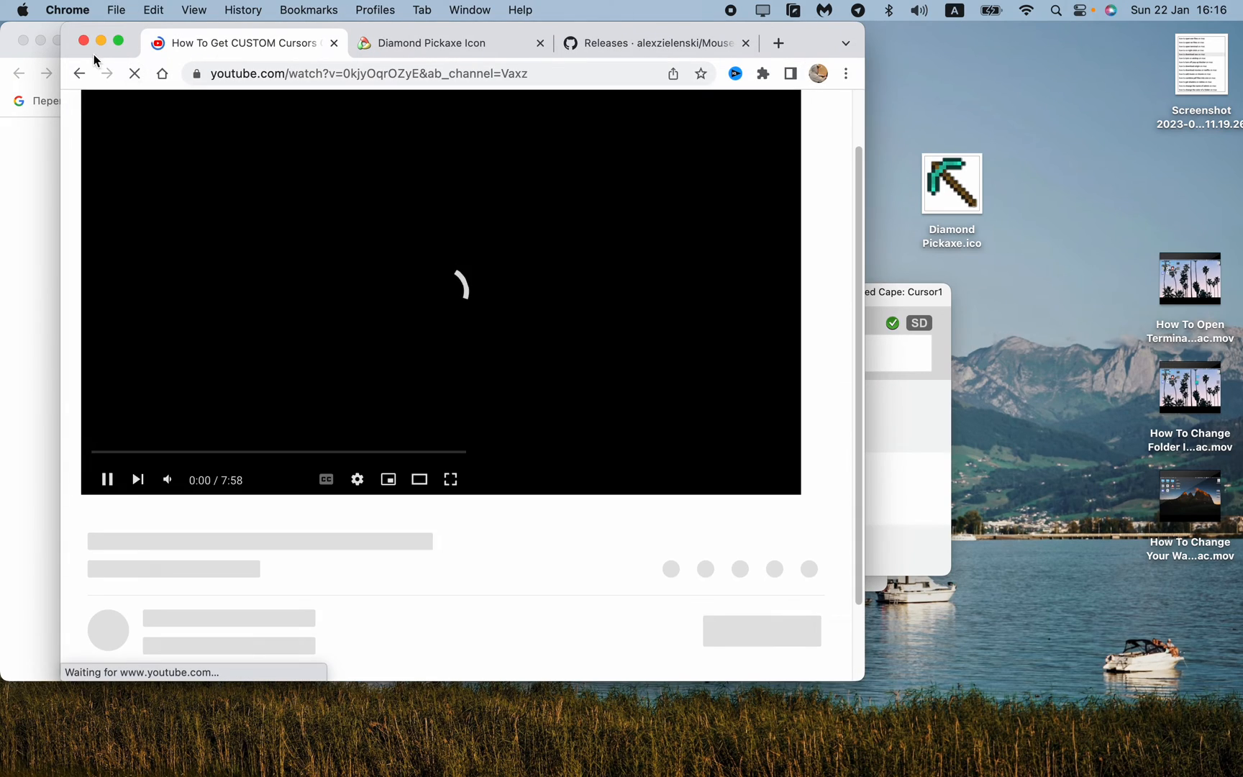
# View the Mousecape GitHub releases tab, return to the Diamond Pickaxe page, and enter the Icons library.
pyautogui.click(431, 43)
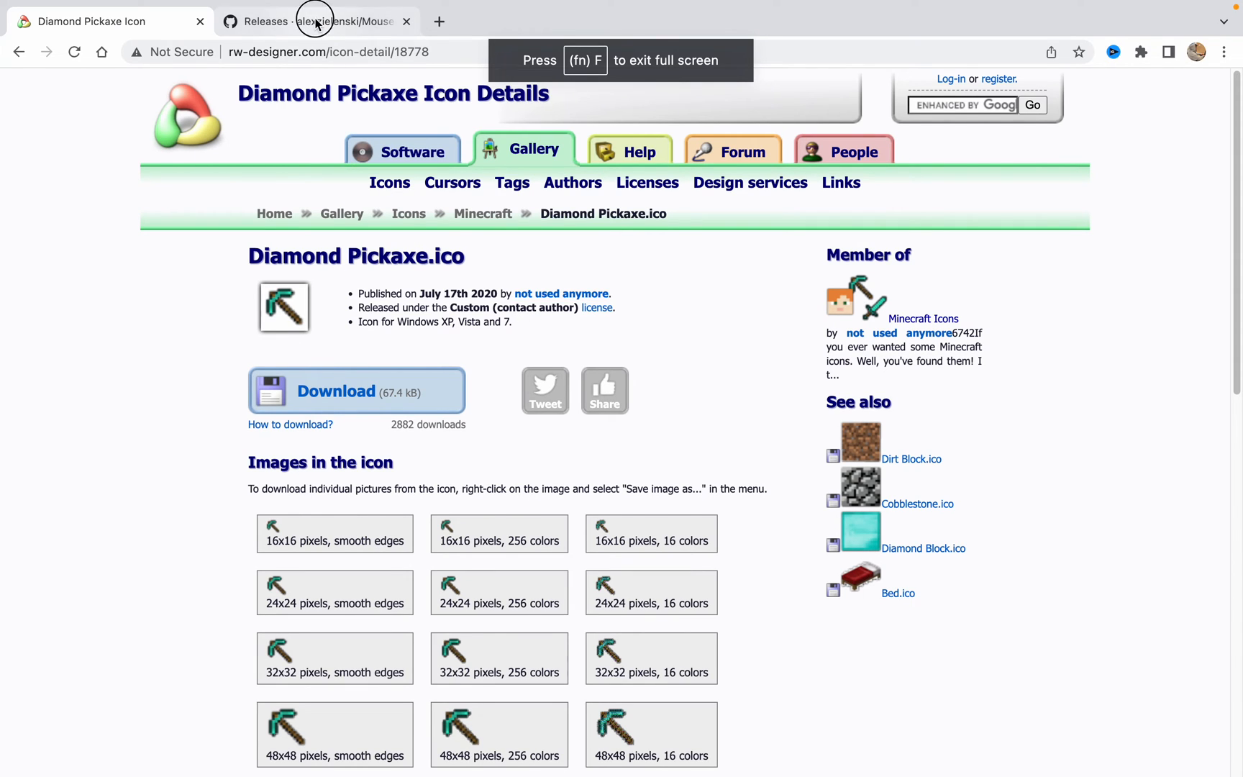
pyautogui.click(314, 21)
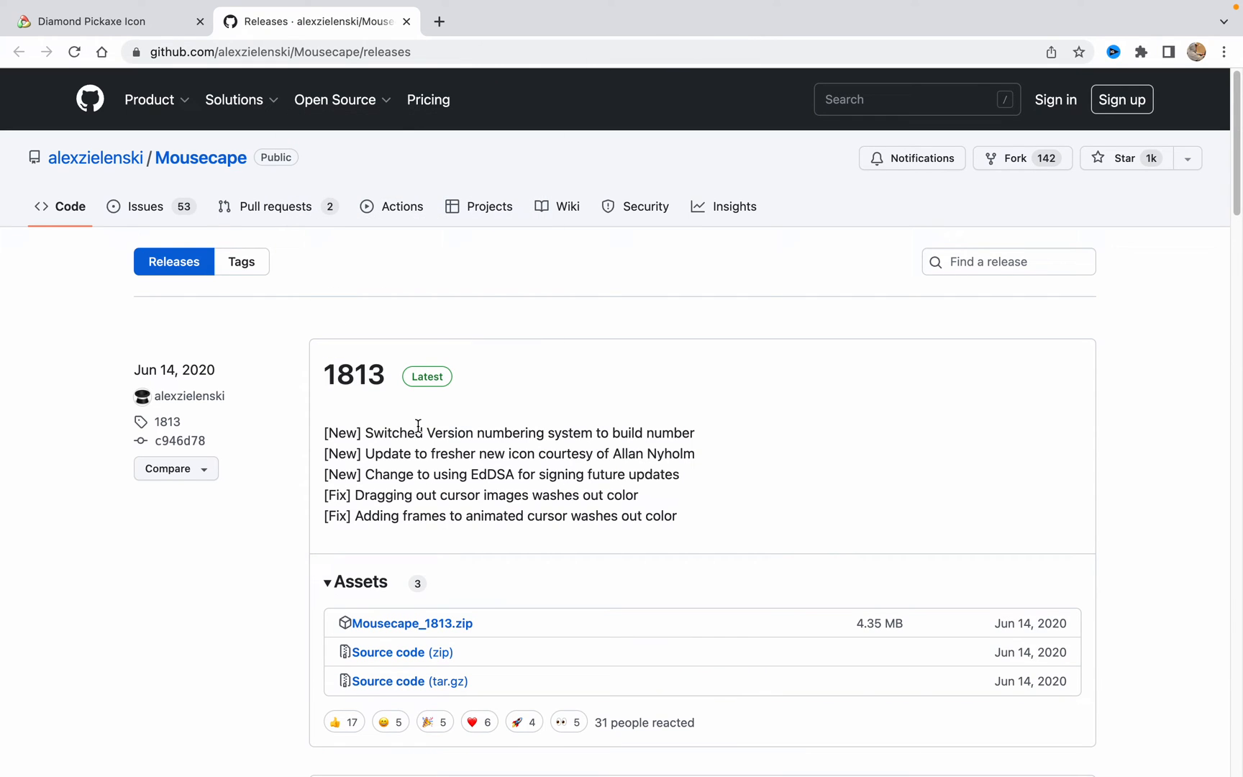
pyautogui.moveTo(402, 637)
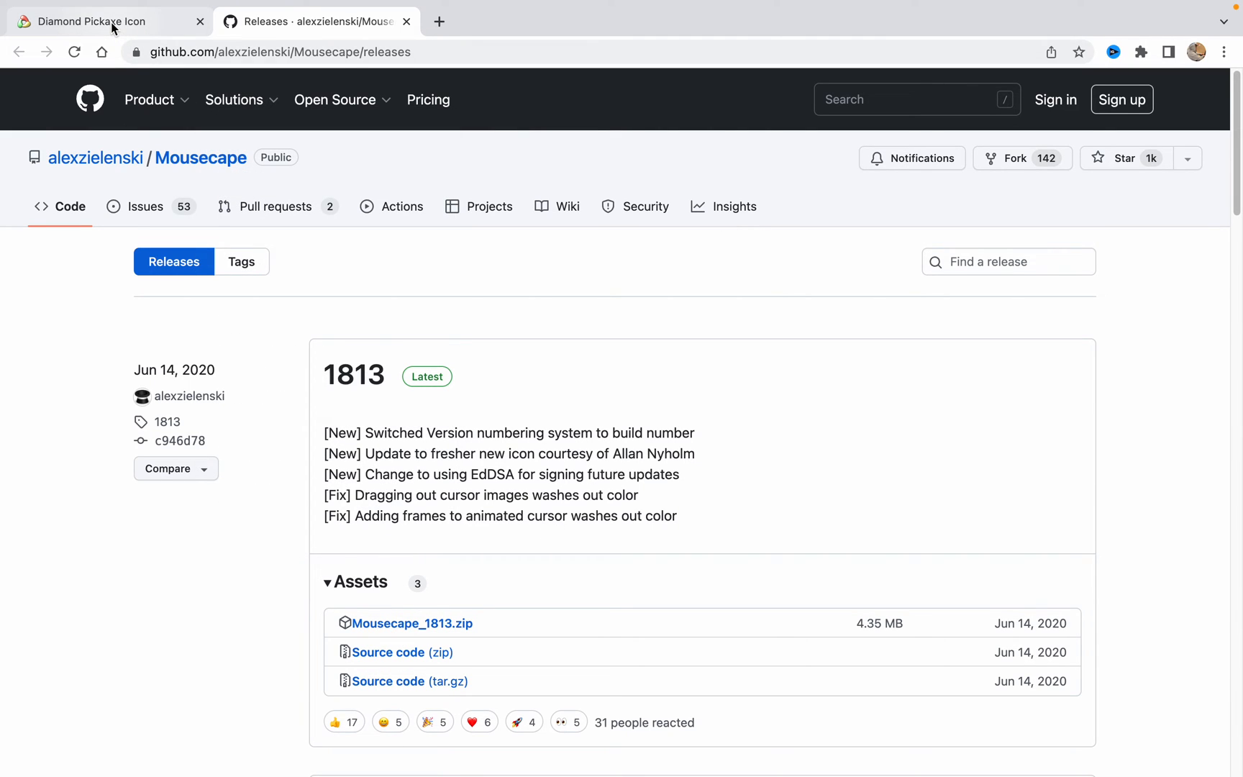
pyautogui.click(93, 20)
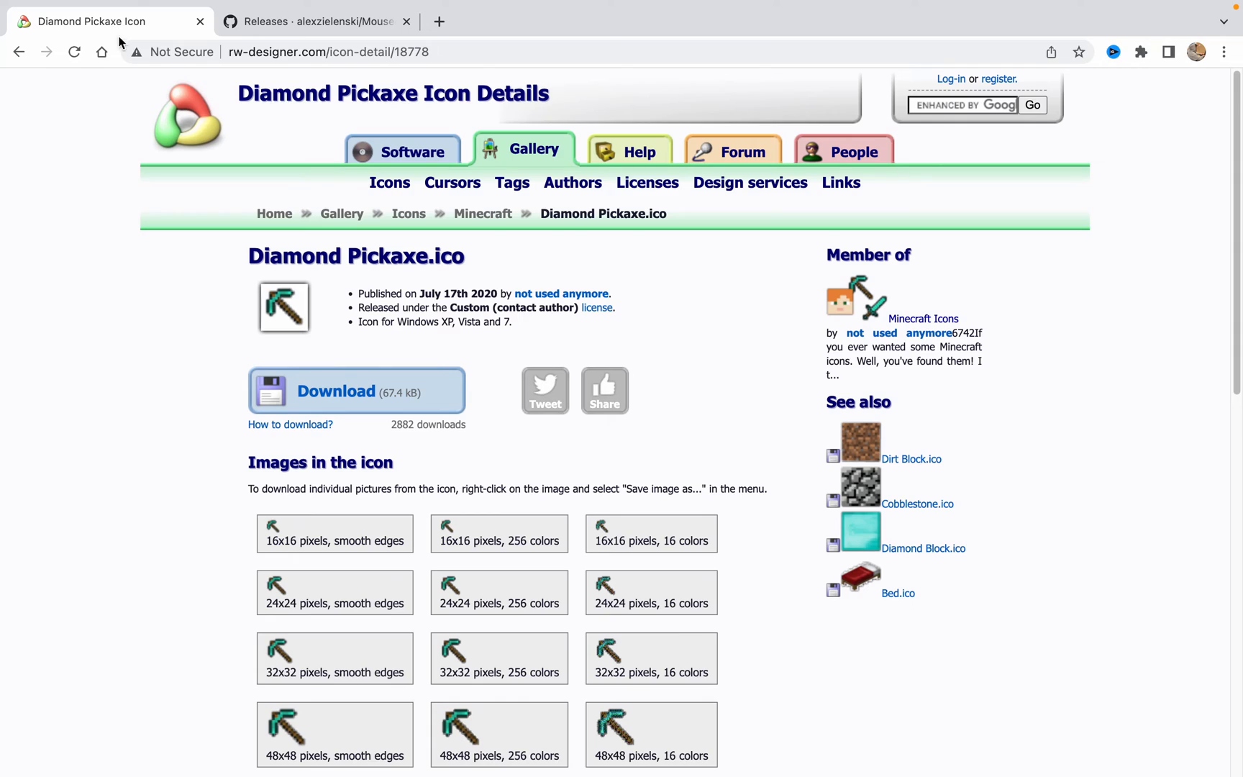
pyautogui.moveTo(193, 99)
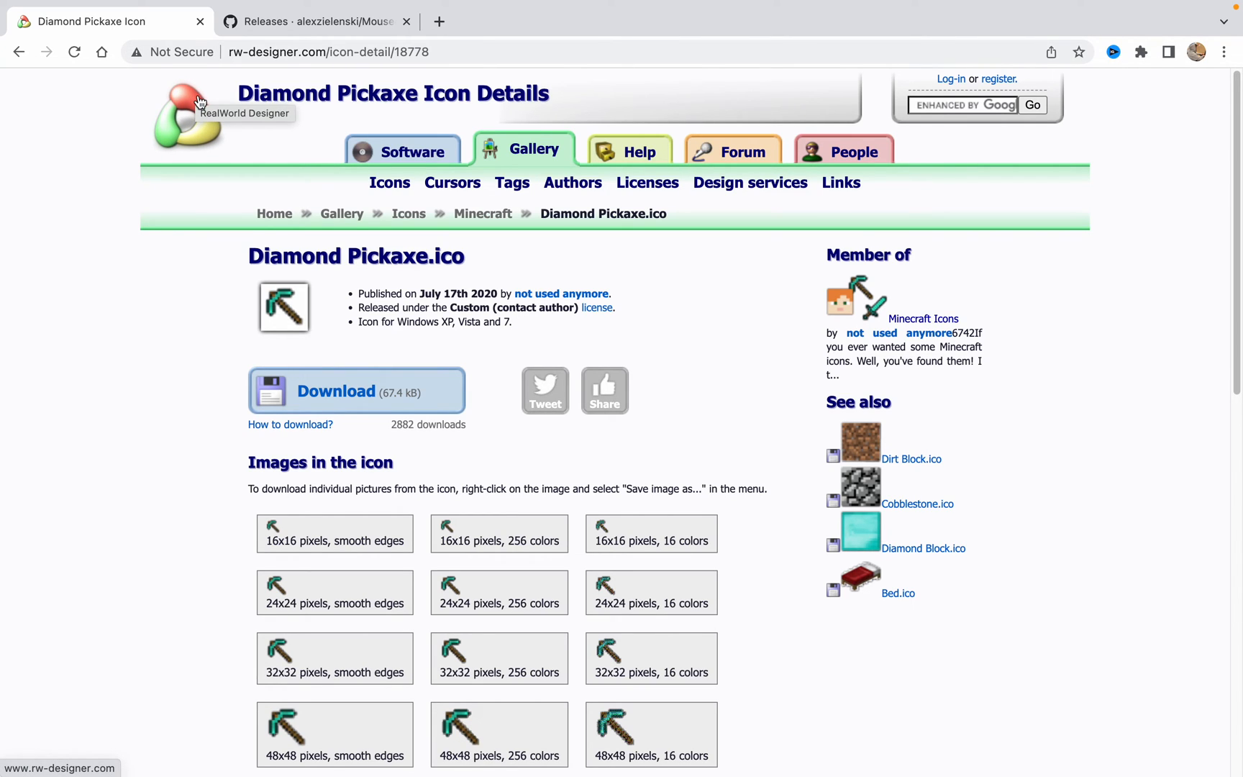
pyautogui.moveTo(230, 160)
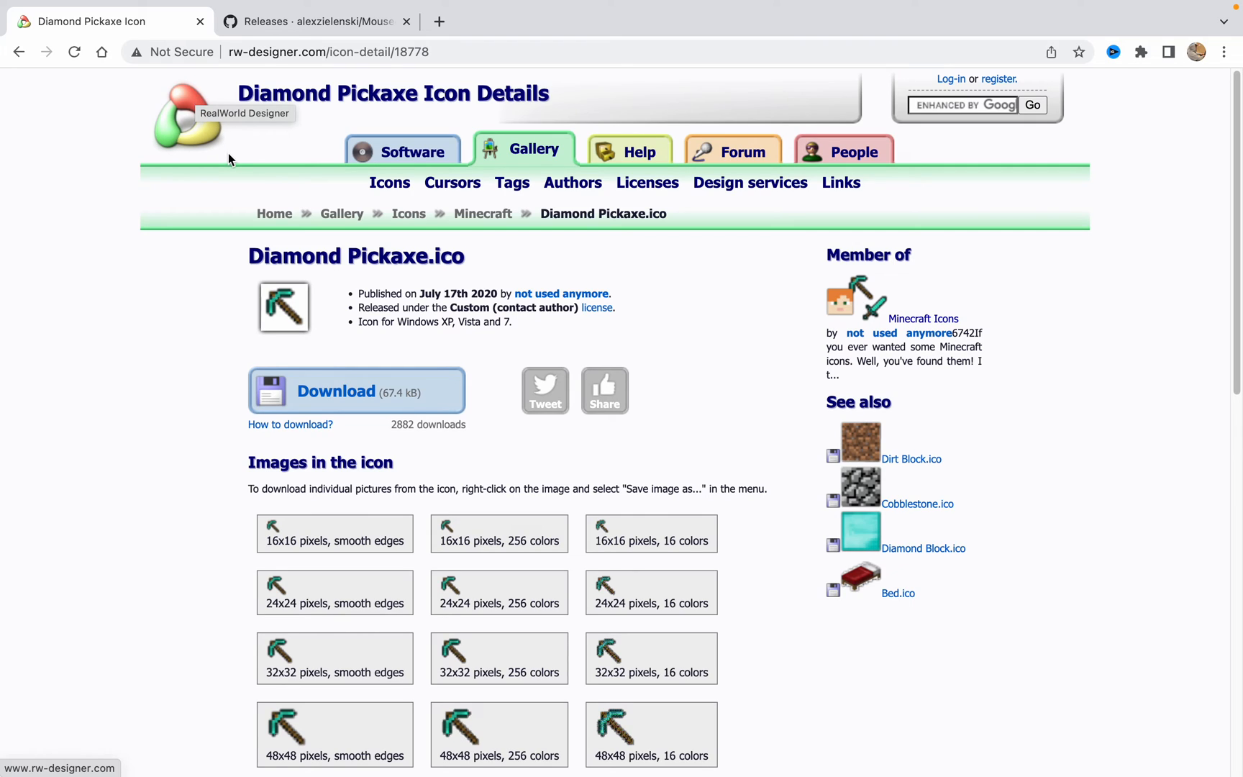
pyautogui.moveTo(236, 171)
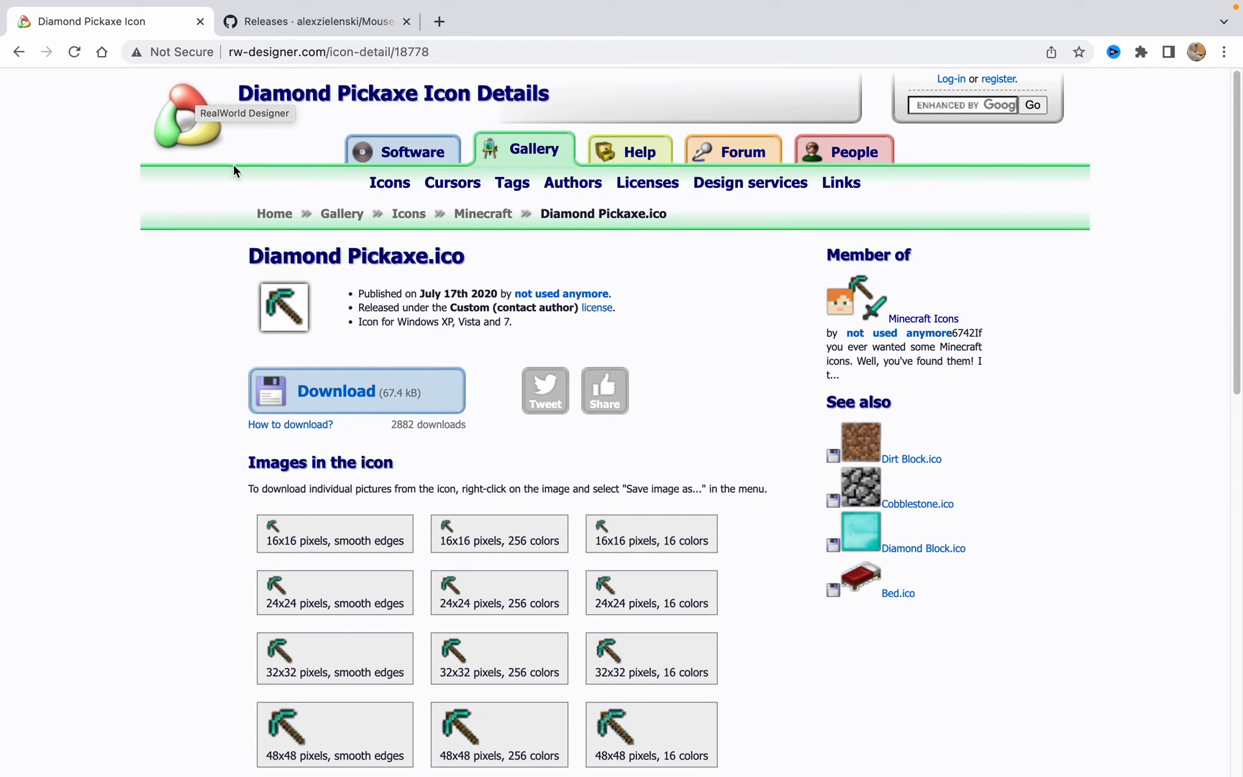
pyautogui.moveTo(263, 190)
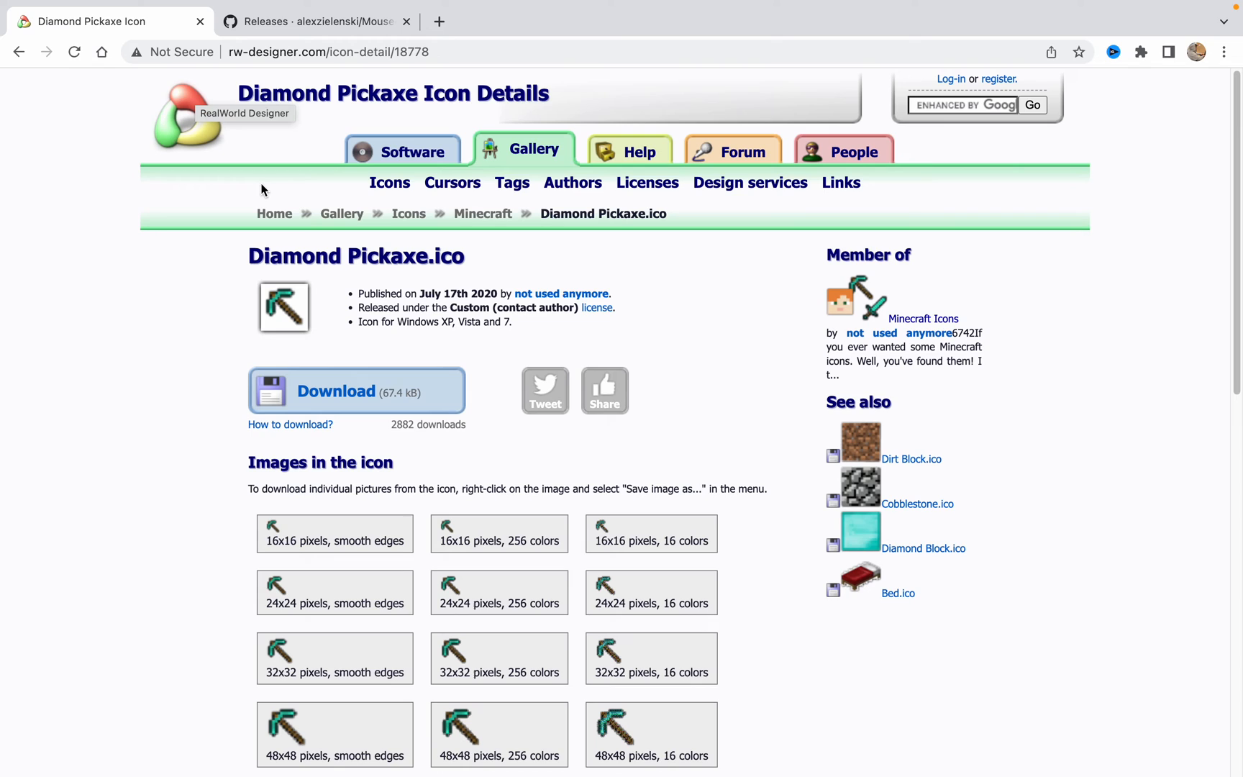
pyautogui.moveTo(391, 183)
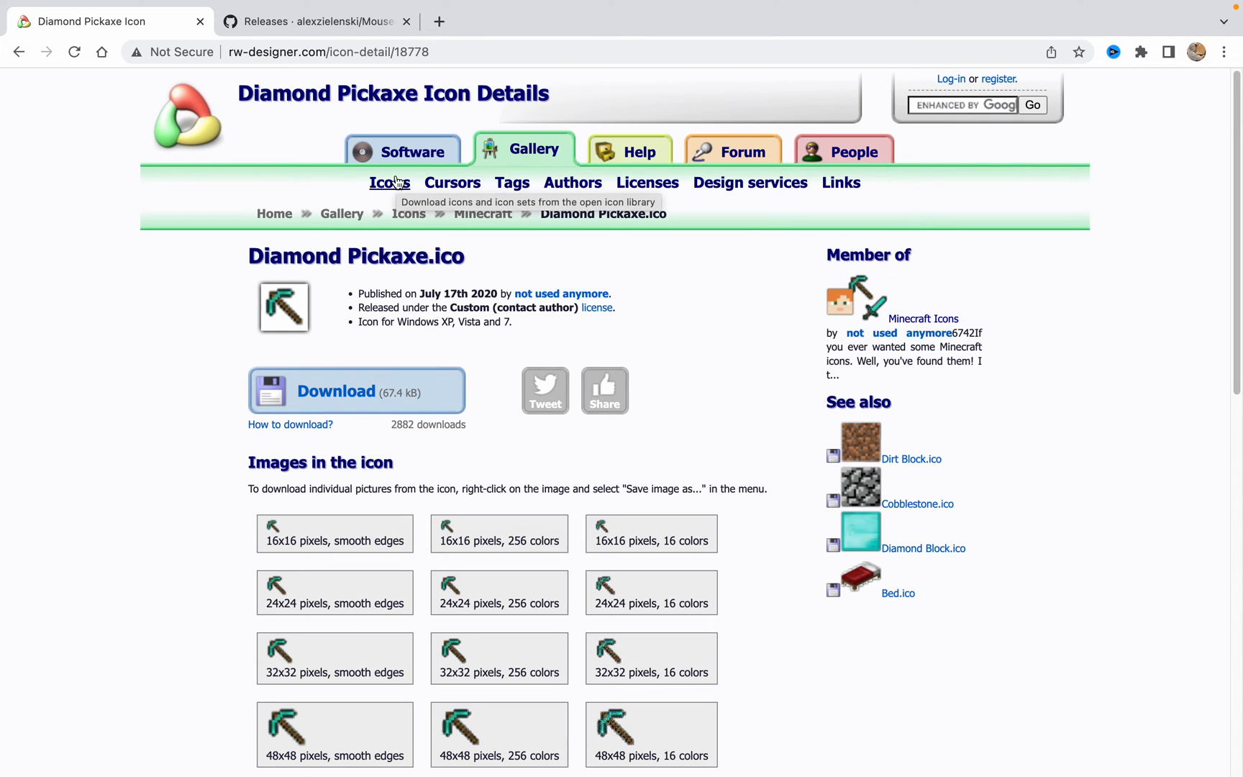
pyautogui.click(388, 182)
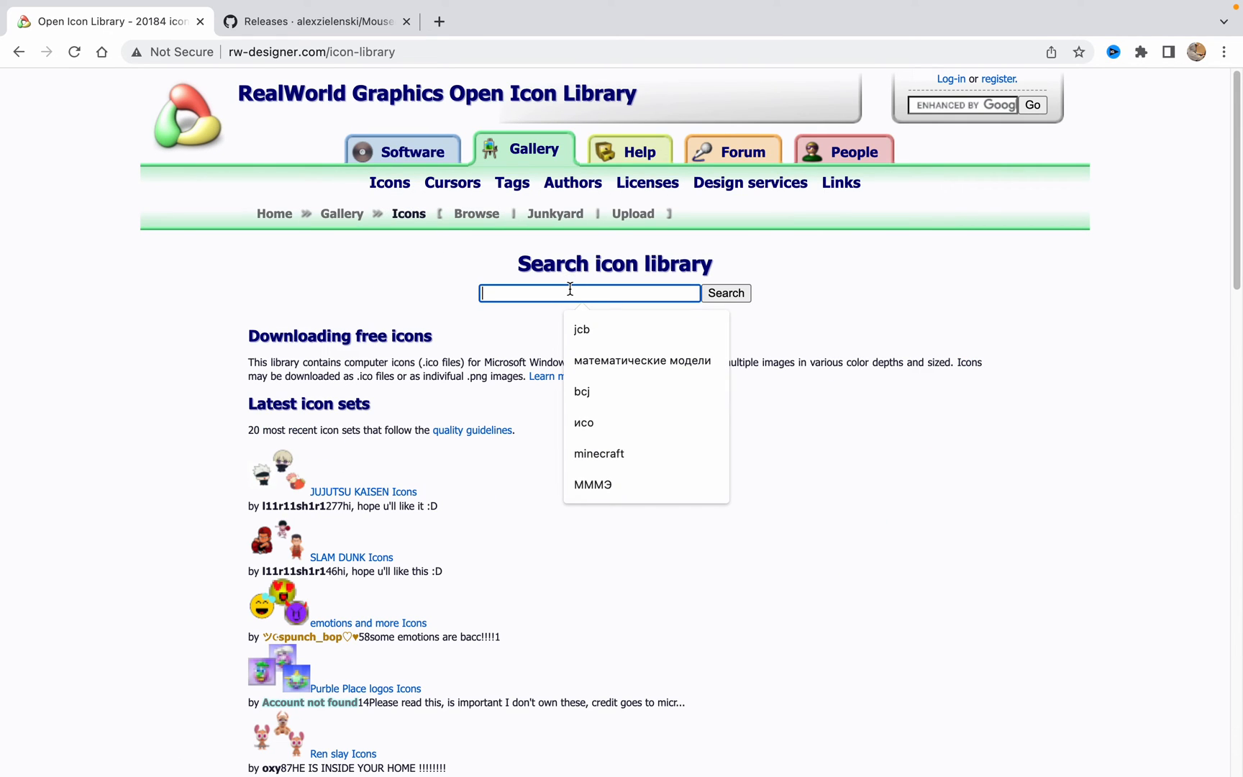
# Search the icon library for 'math' and inspect the math.ico result.
pyautogui.write('math icons')
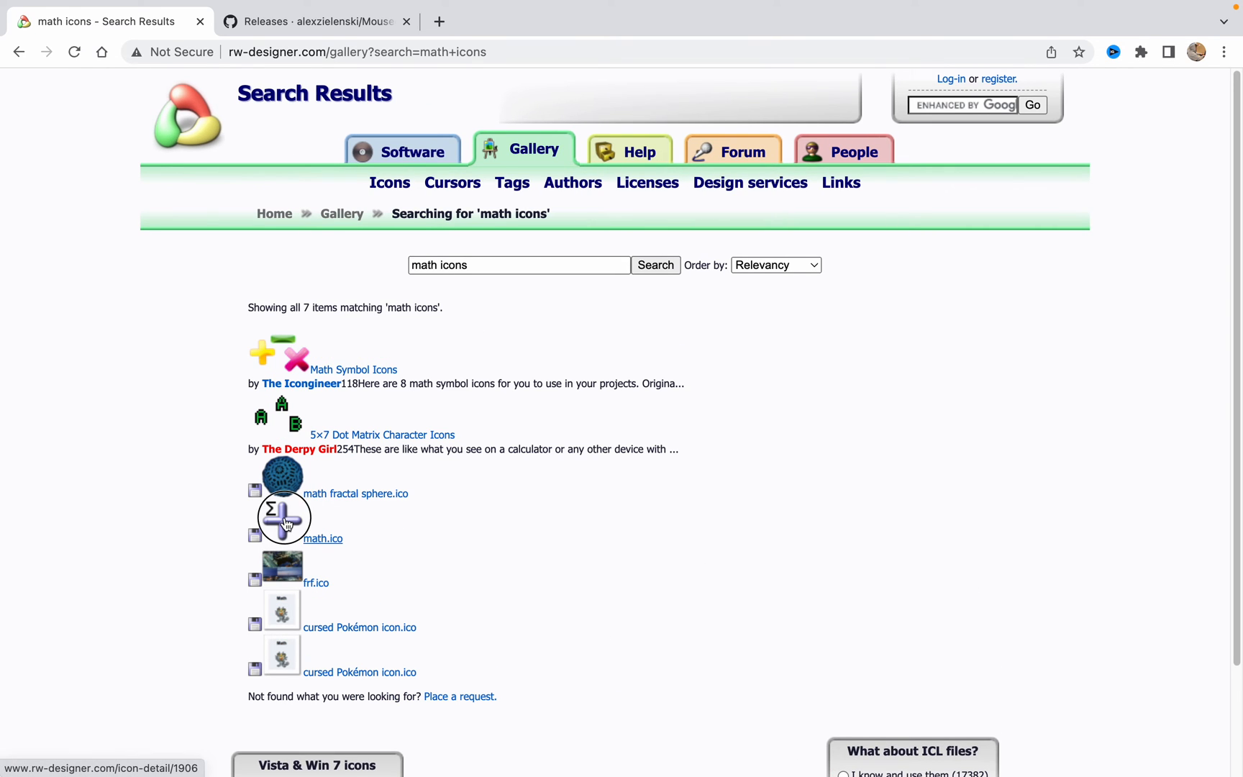
pyautogui.click(324, 538)
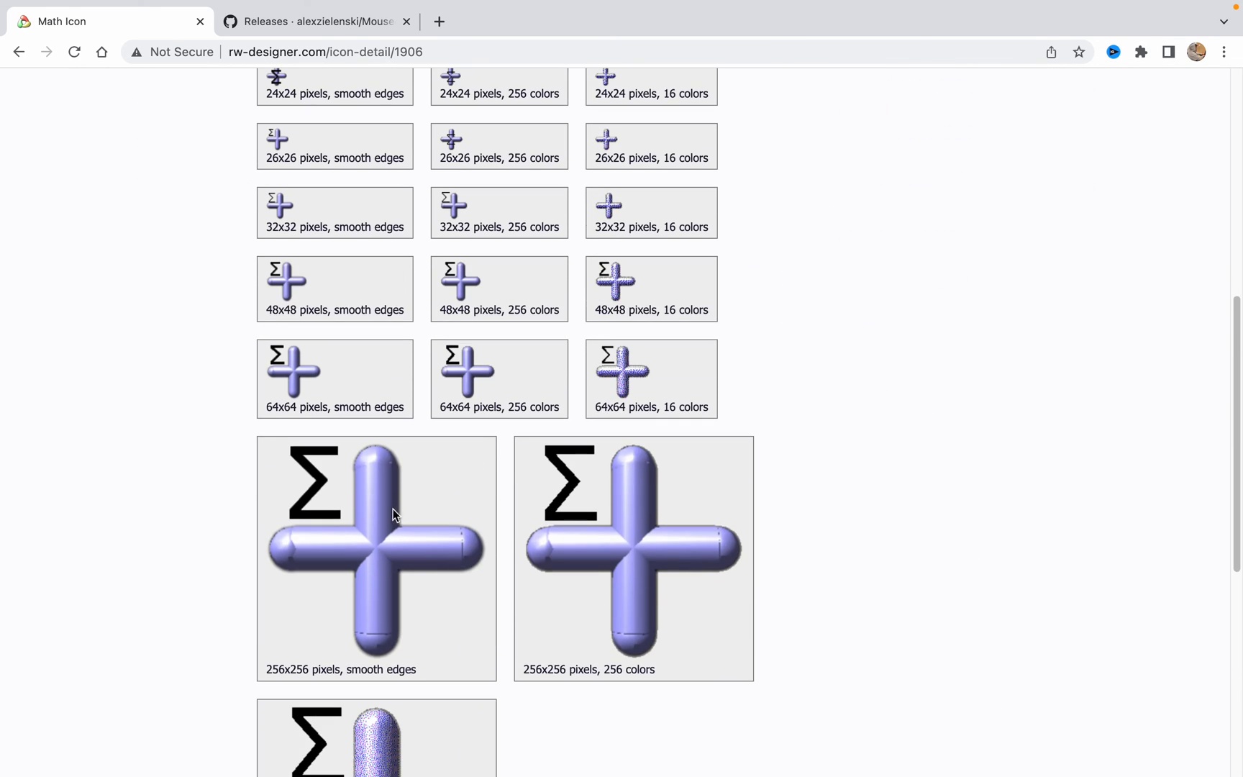
pyautogui.scroll(-3)
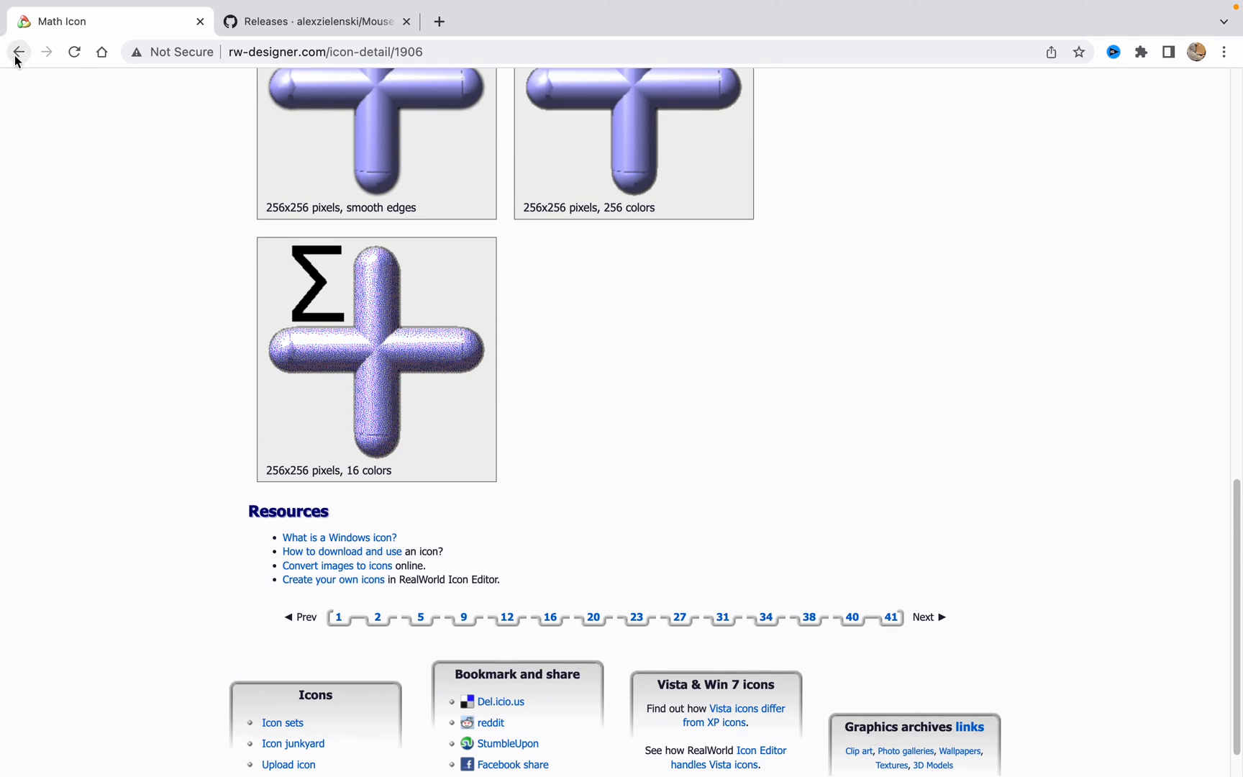
pyautogui.click(21, 51)
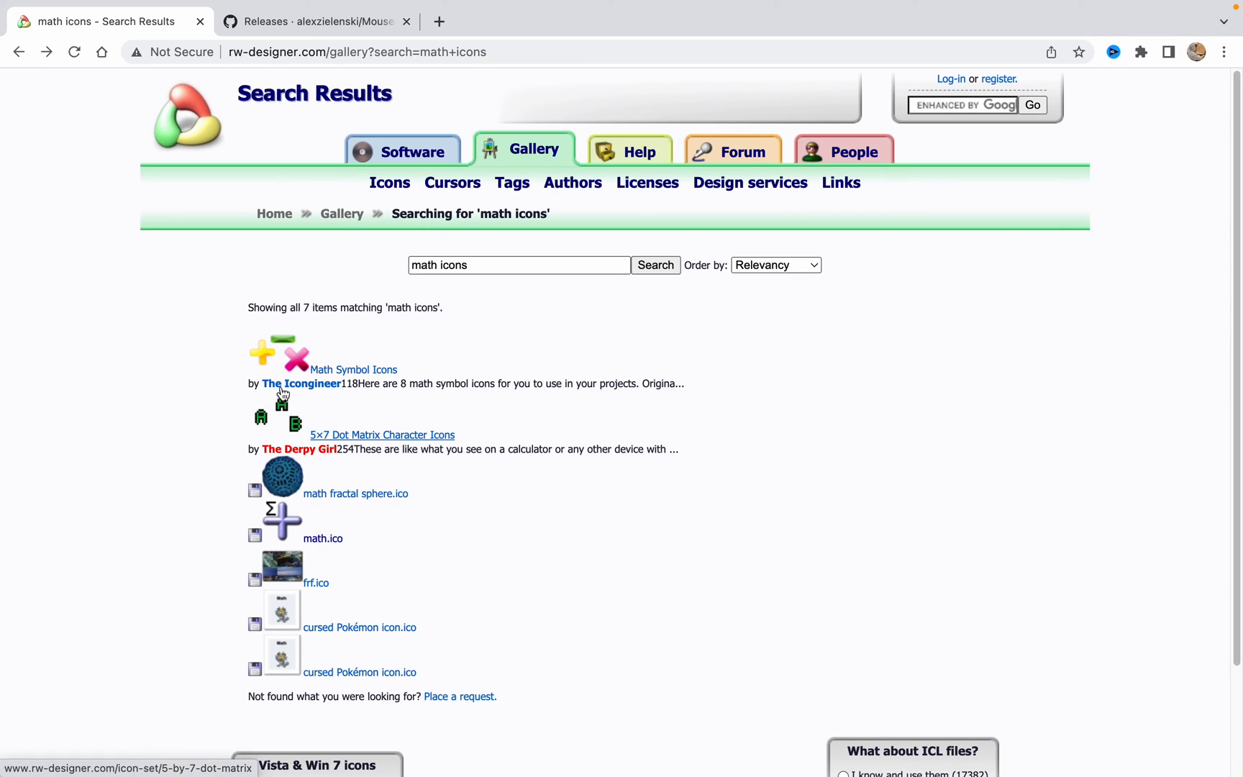
# Browse the Math Symbol Icons set and then the 5×7 Dot Matrix Character Icons set.
pyautogui.click(353, 369)
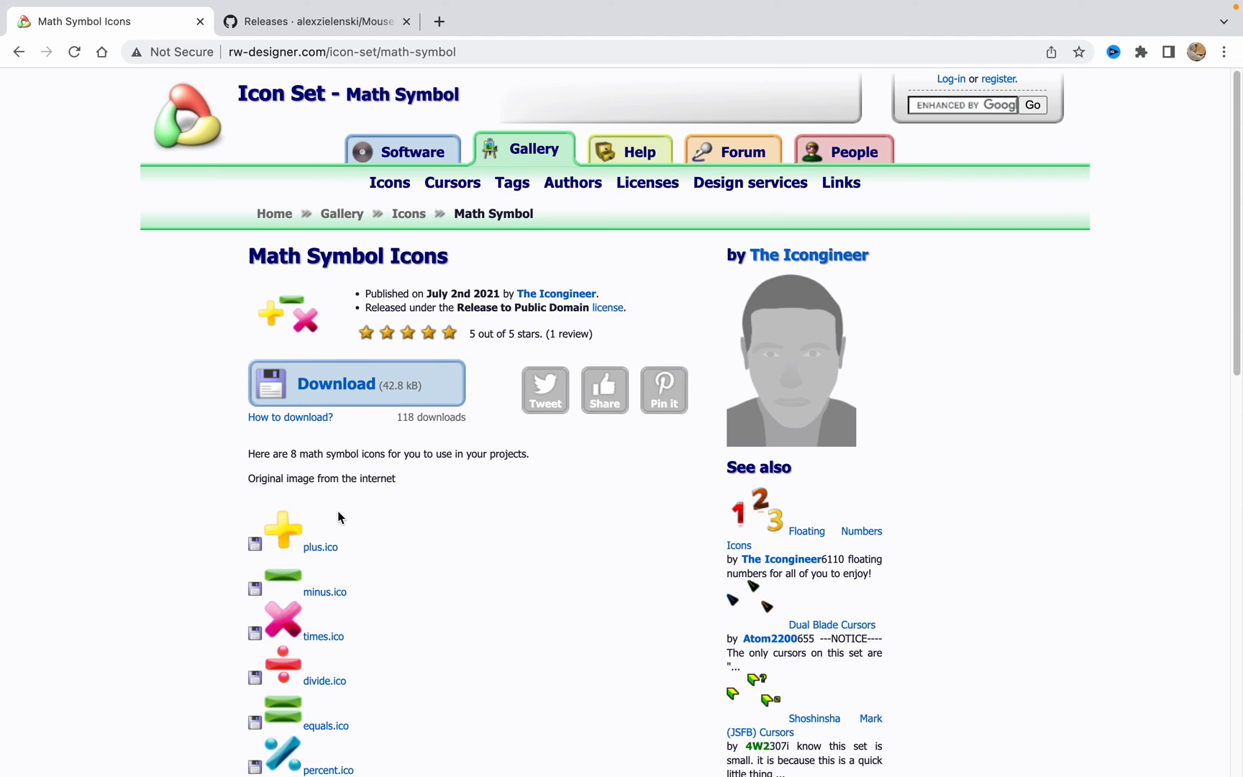
pyautogui.scroll(-3)
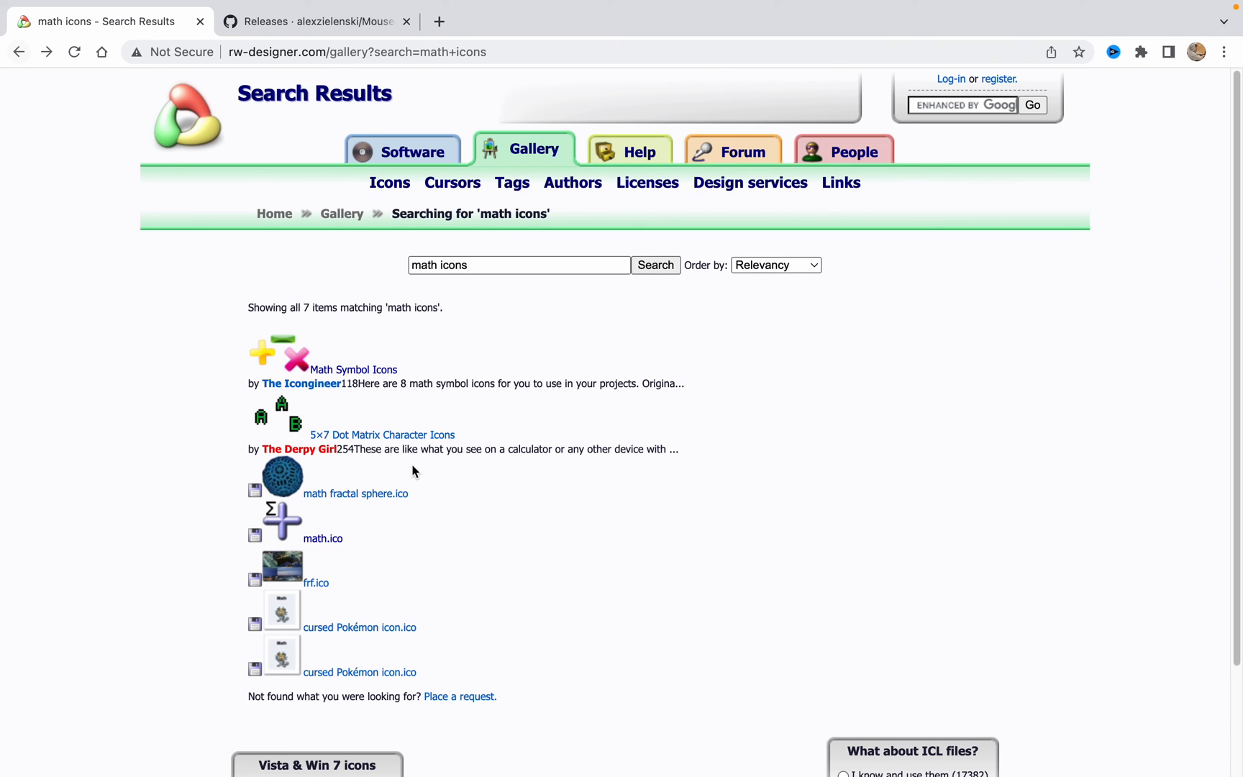
pyautogui.click(383, 435)
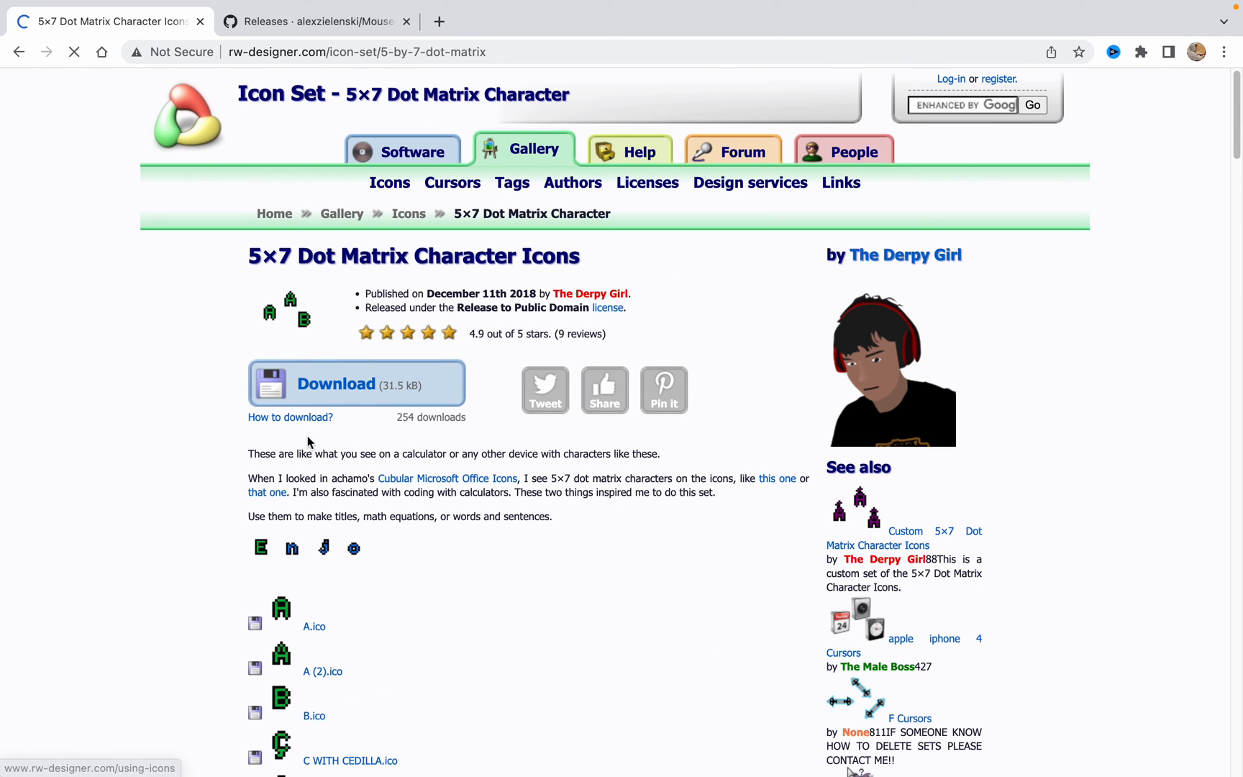
pyautogui.scroll(-3)
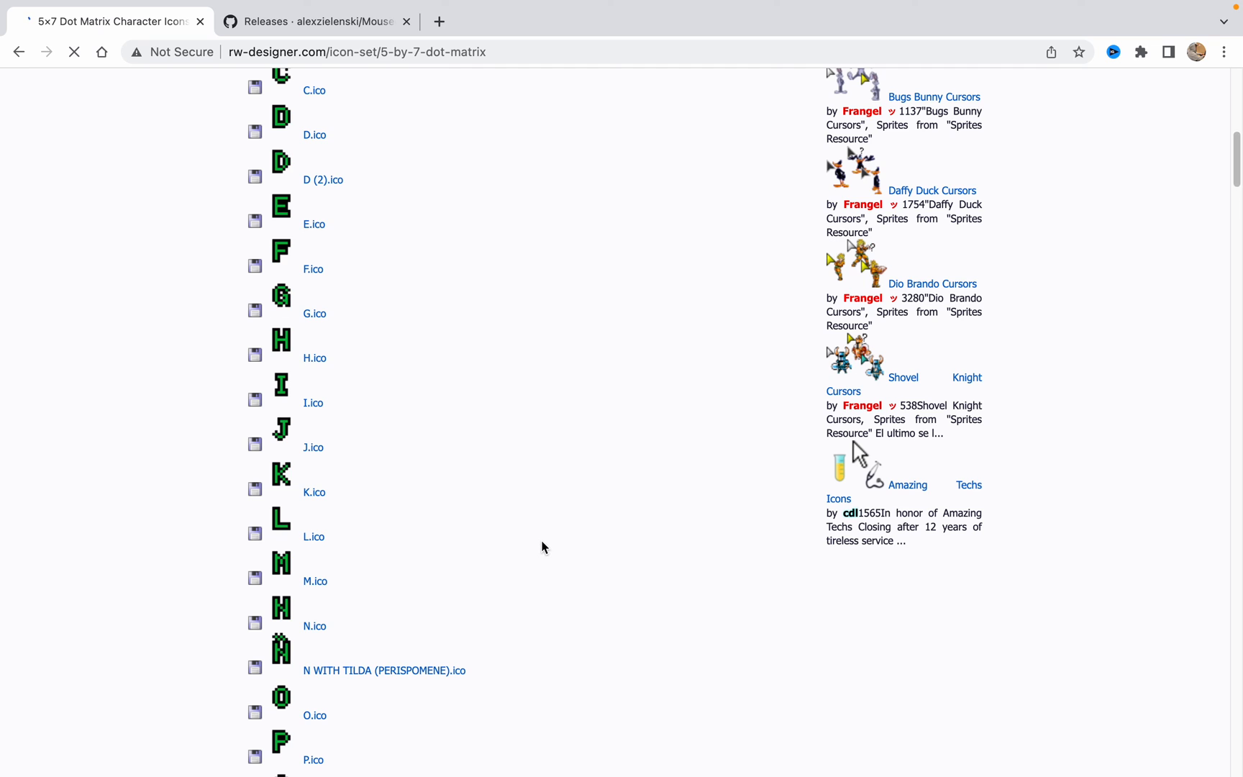